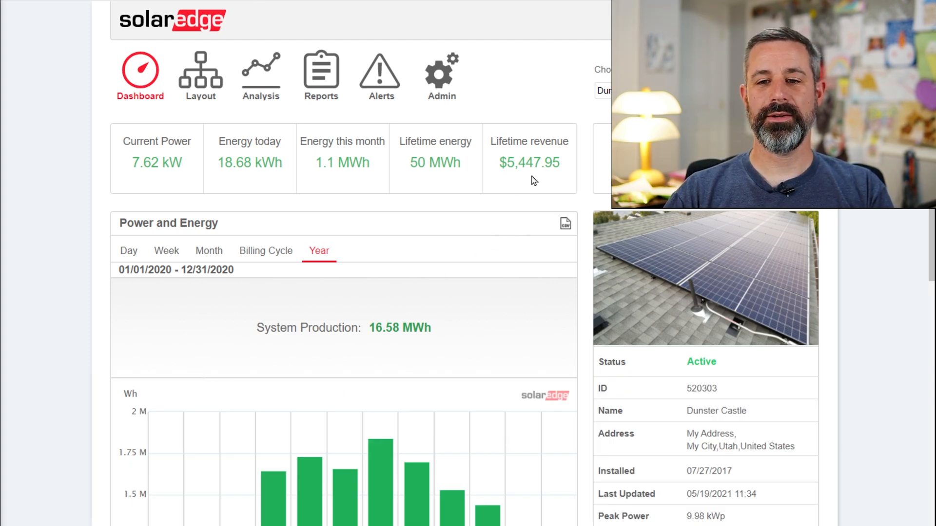
mouse_move(540, 180)
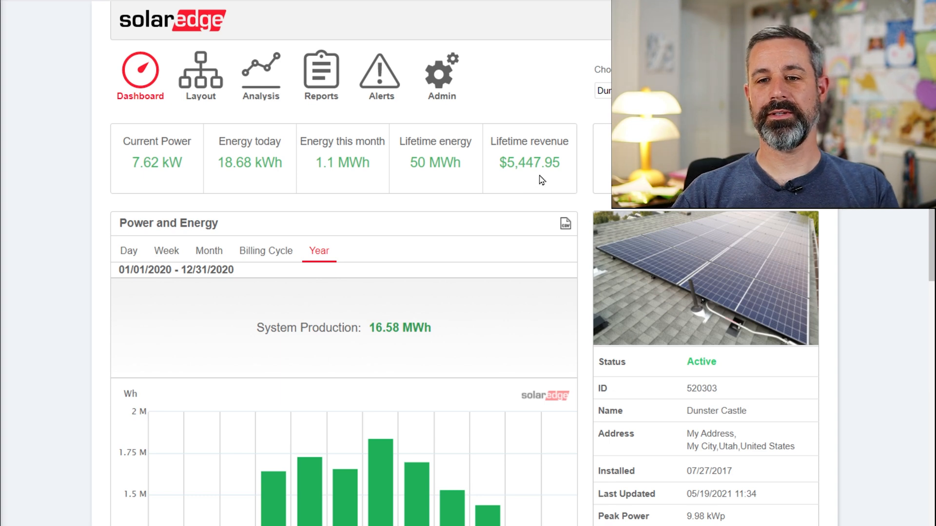
mouse_move(494, 182)
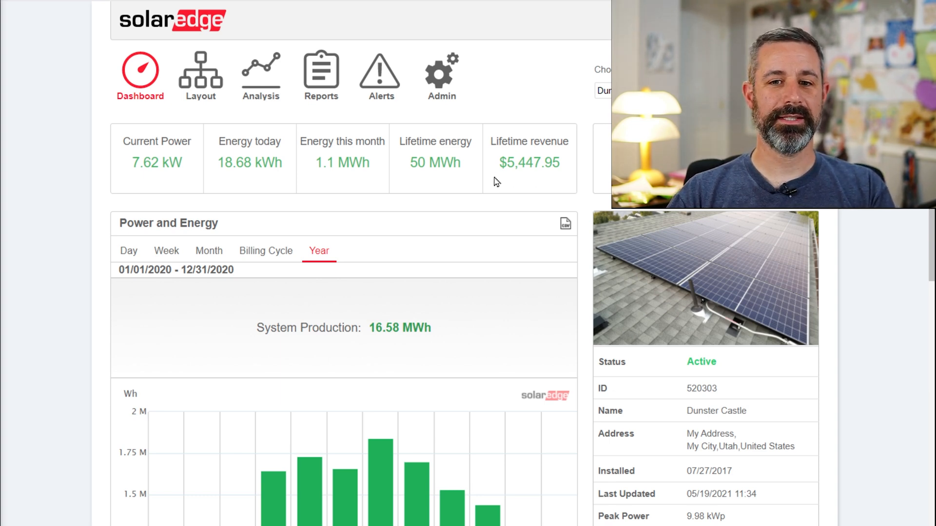
mouse_move(444, 180)
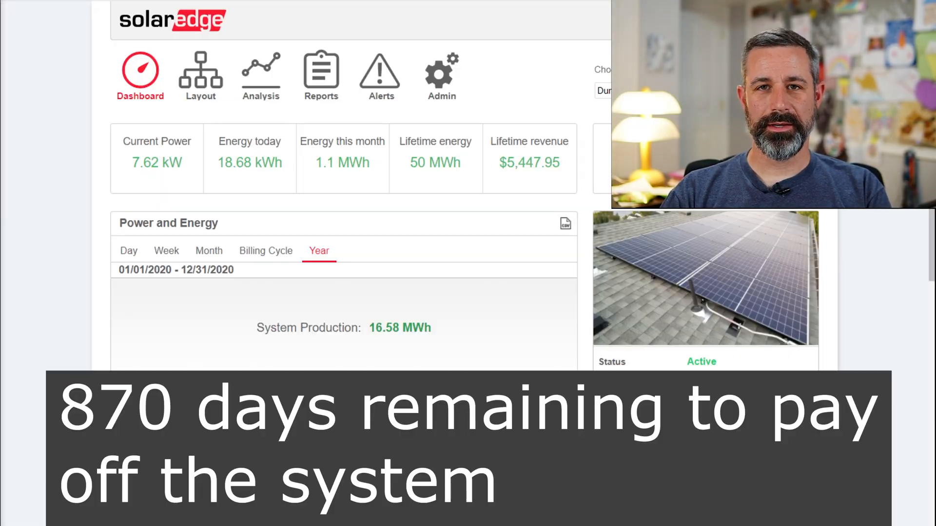
Scroll down to the yearly Power and Energy chart for 2021 showing 5.97 MWh
scroll("down", 3)
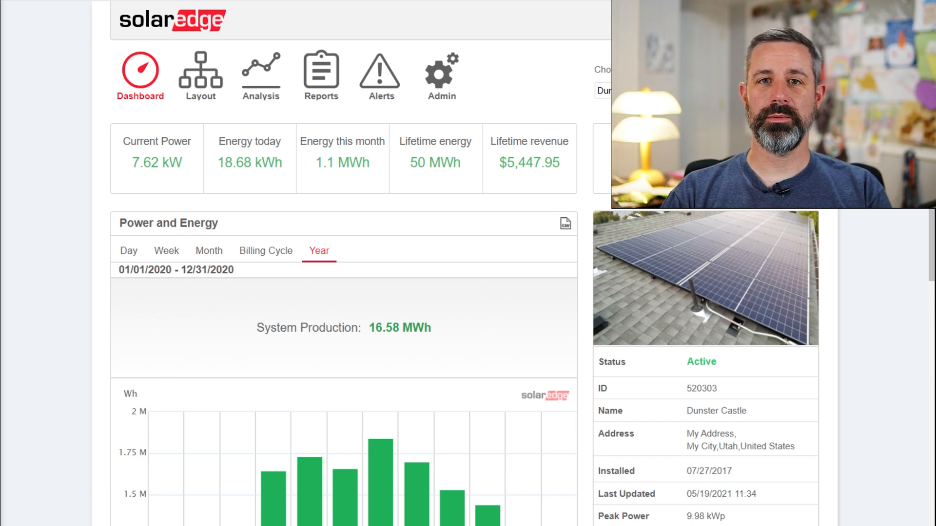
mouse_move(141, 291)
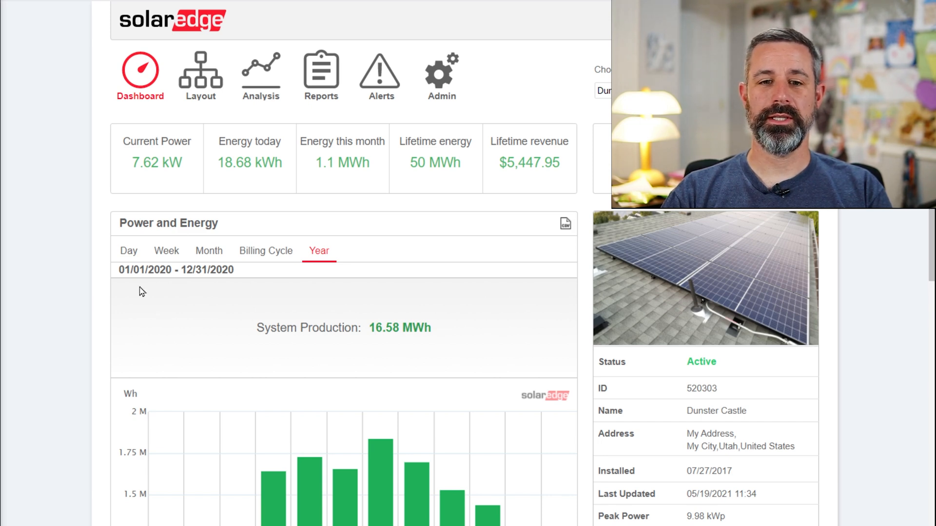
mouse_move(336, 270)
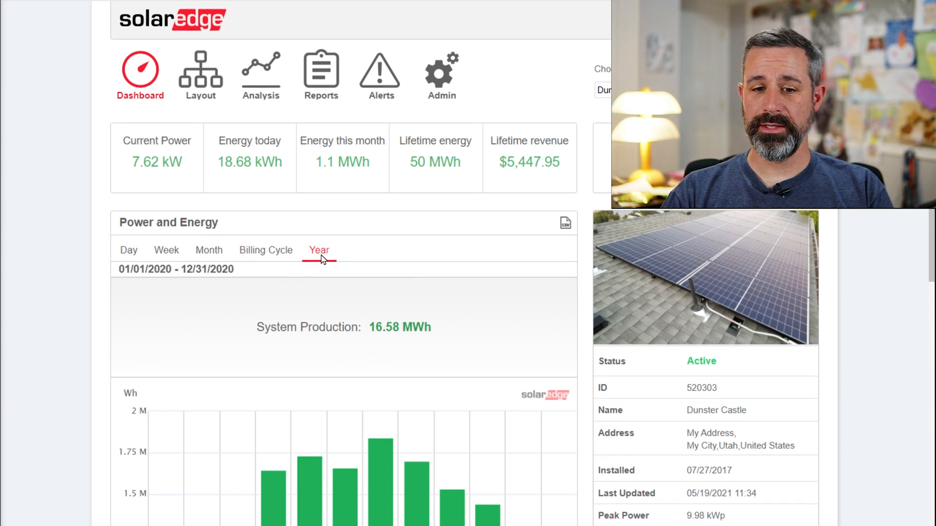
scroll("down", 3)
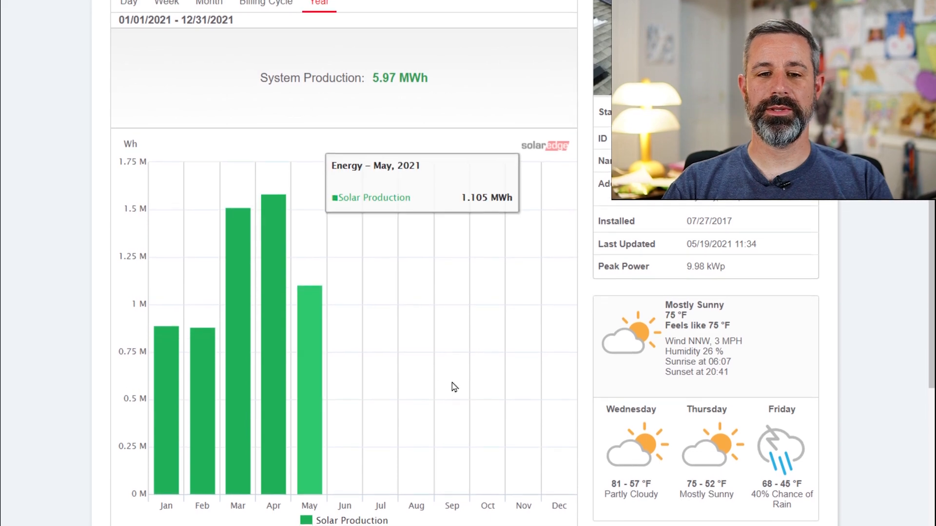
mouse_move(202, 357)
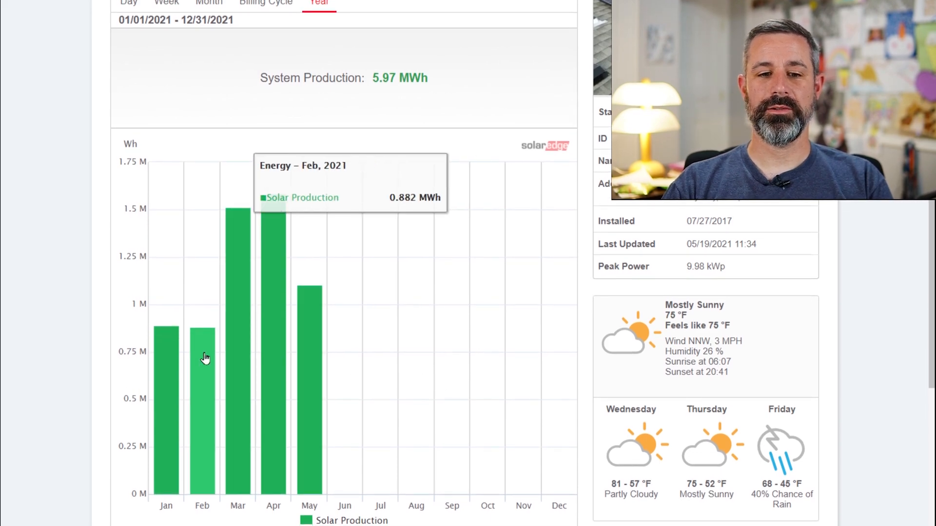
mouse_move(238, 345)
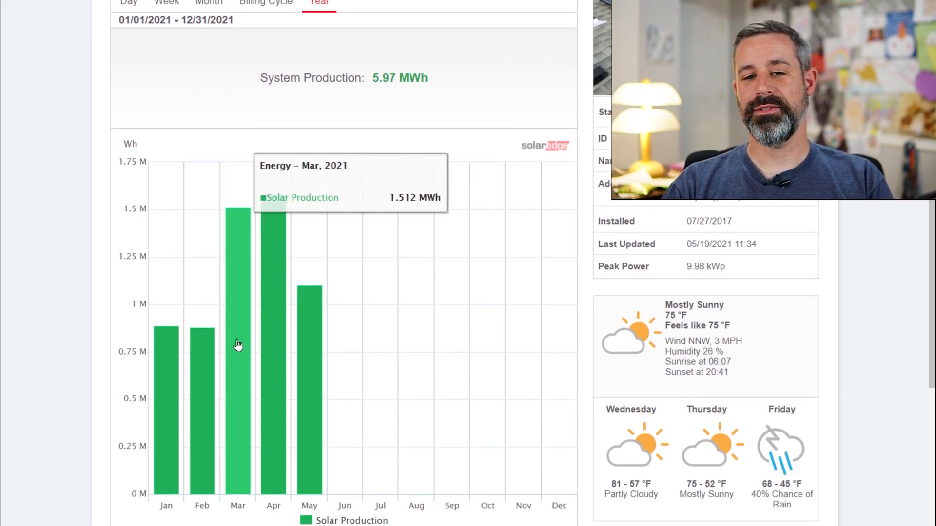
mouse_move(309, 336)
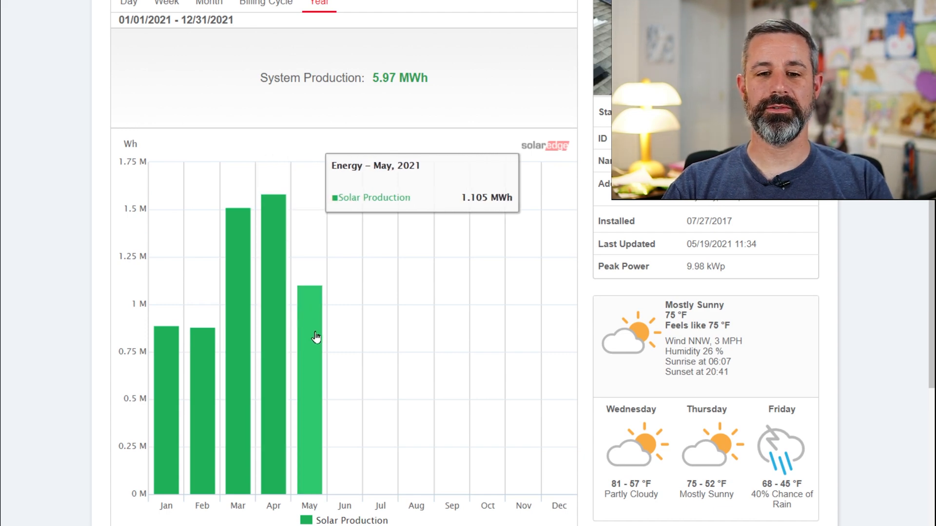
mouse_move(315, 349)
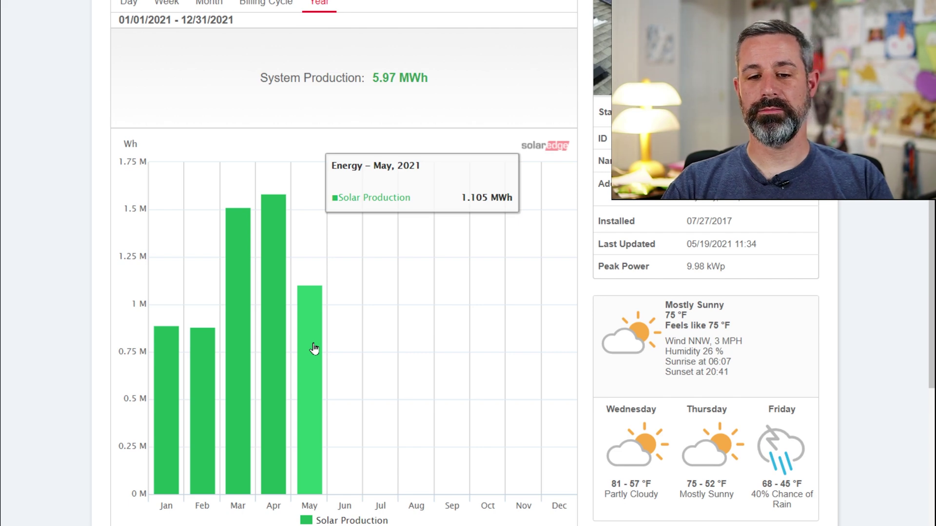
mouse_move(314, 349)
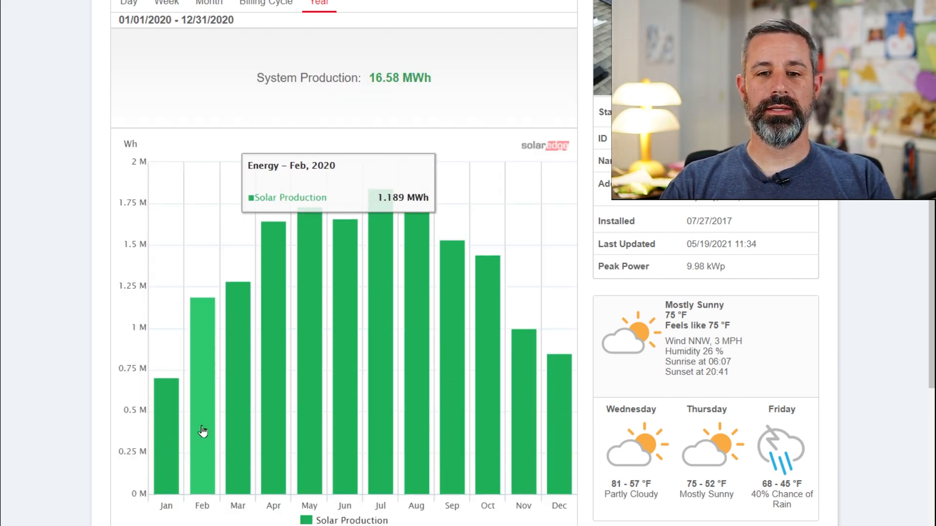
mouse_move(273, 349)
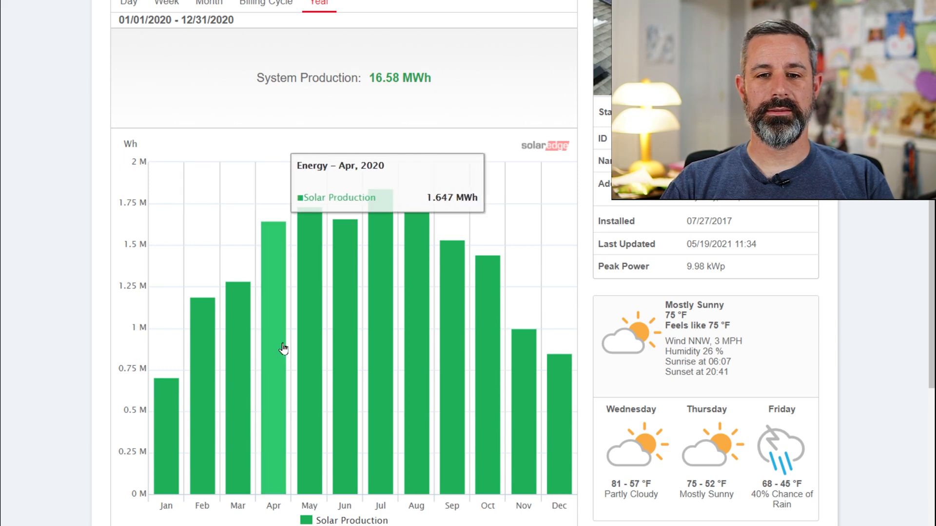
mouse_move(380, 286)
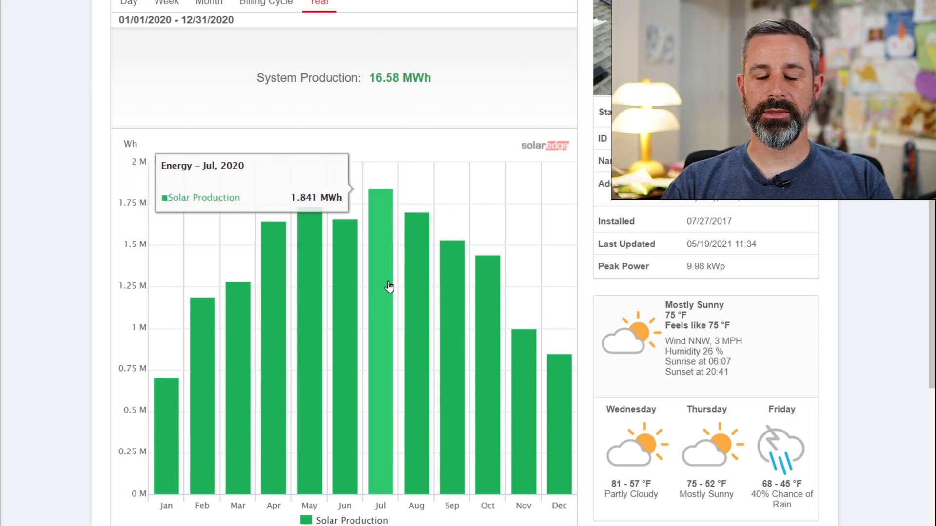
mouse_move(345, 285)
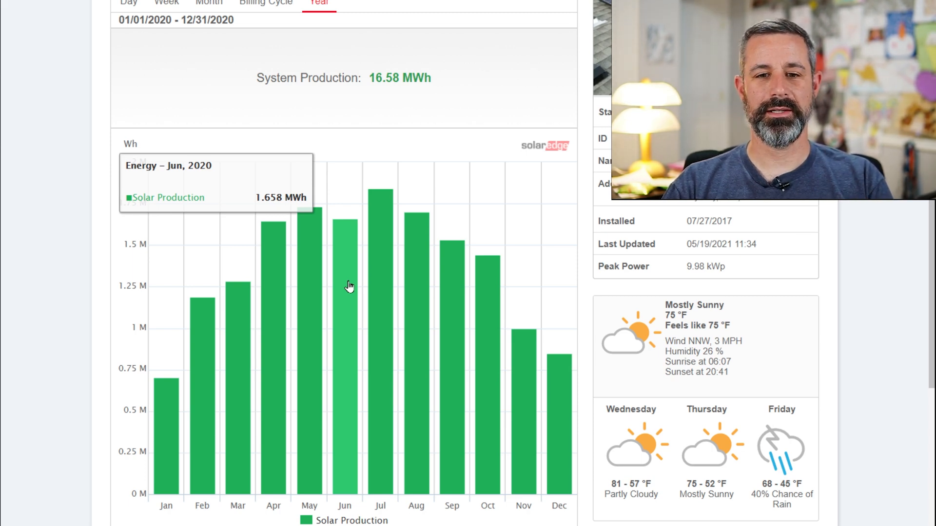
mouse_move(309, 269)
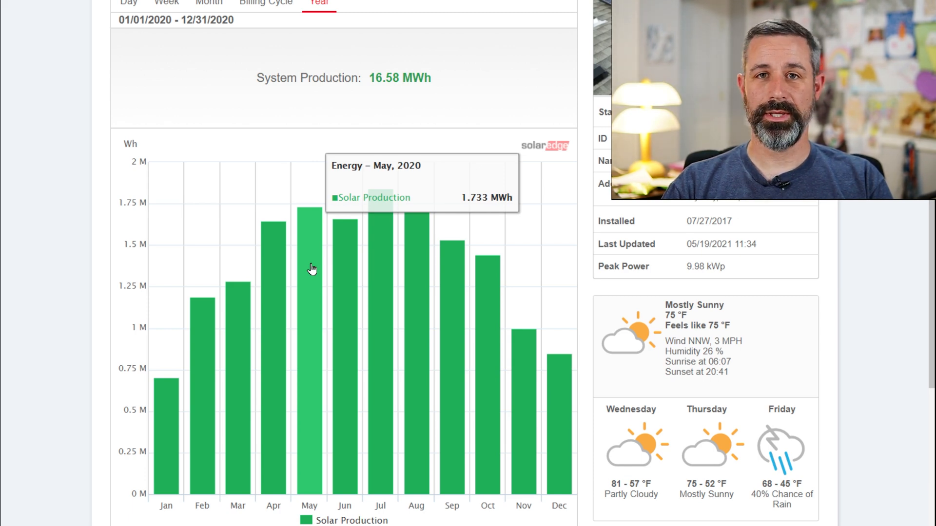
mouse_move(381, 271)
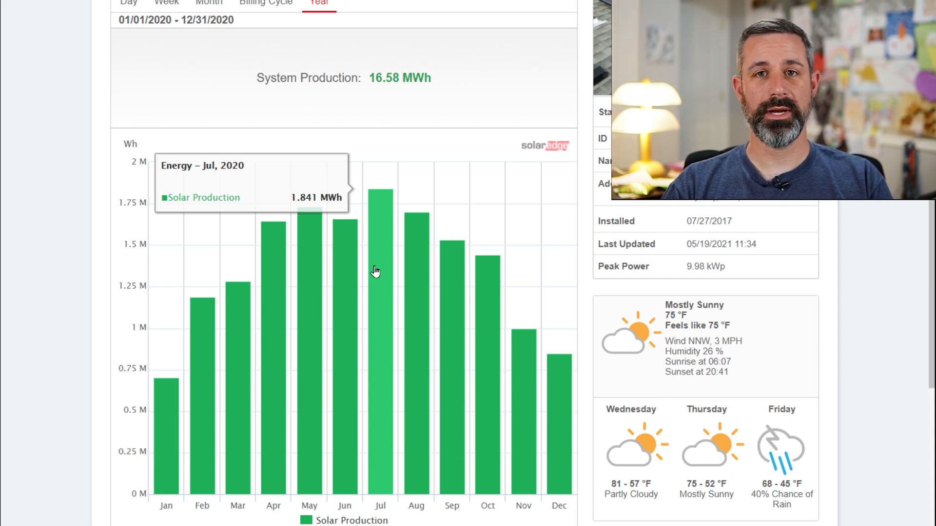
mouse_move(309, 269)
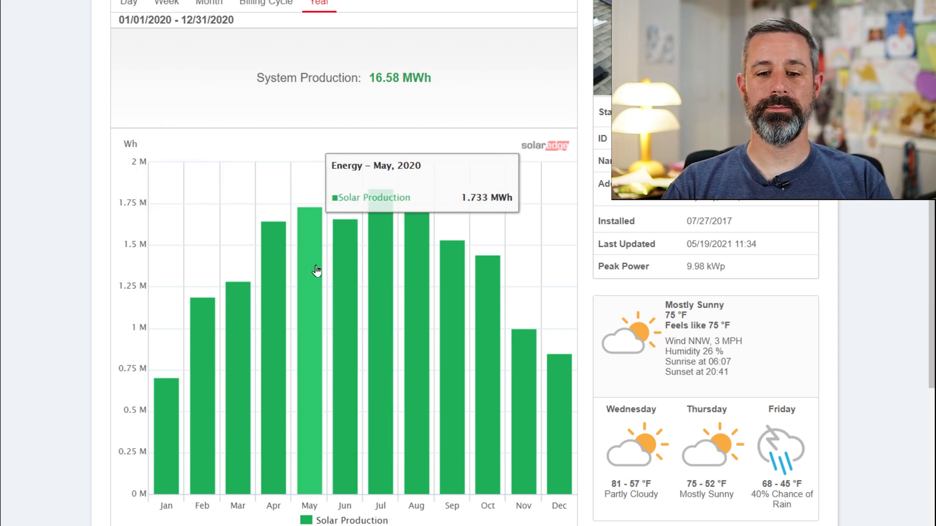
mouse_move(345, 284)
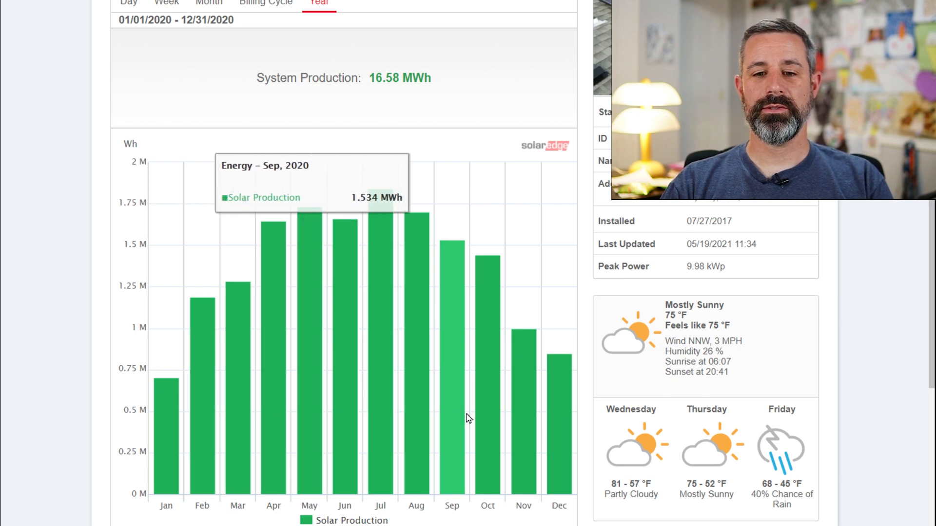
mouse_move(309, 334)
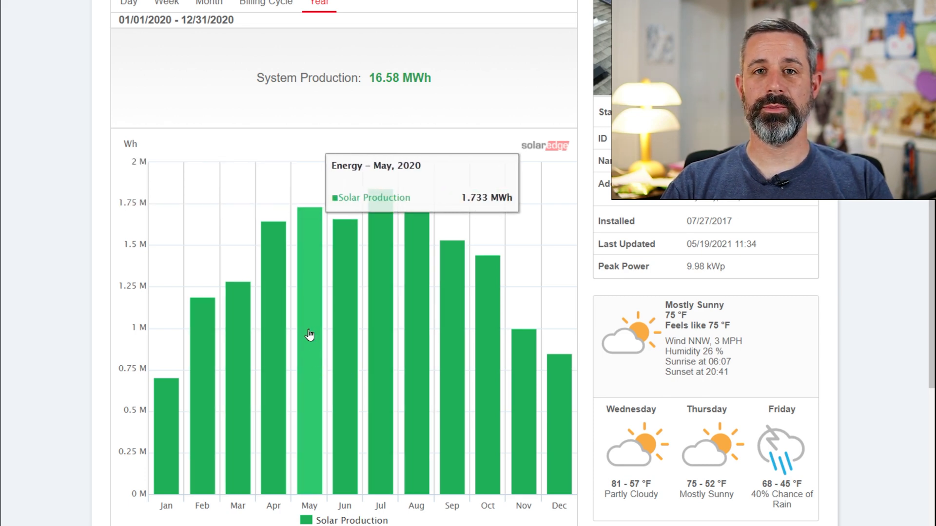
Show daily production for May 2020, advance to June 2020 and bring up the month list
left_click(208, 3)
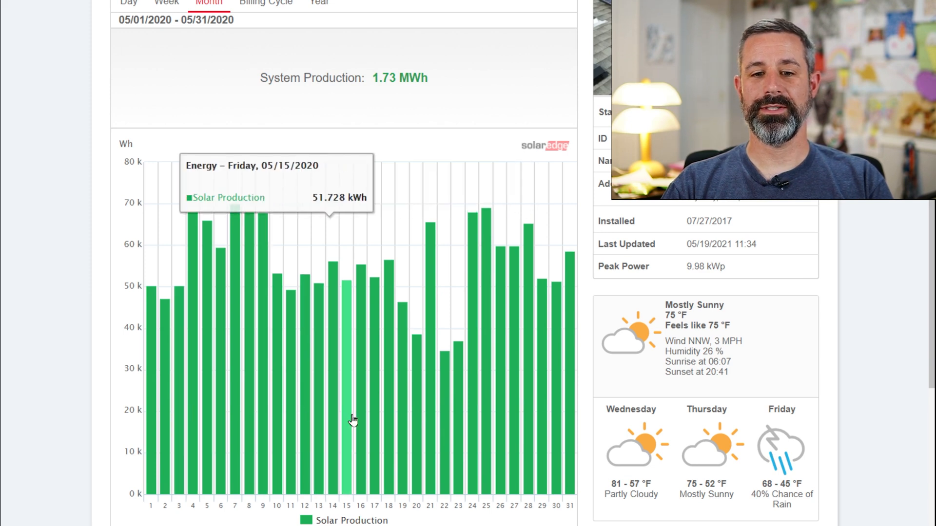
mouse_move(500, 436)
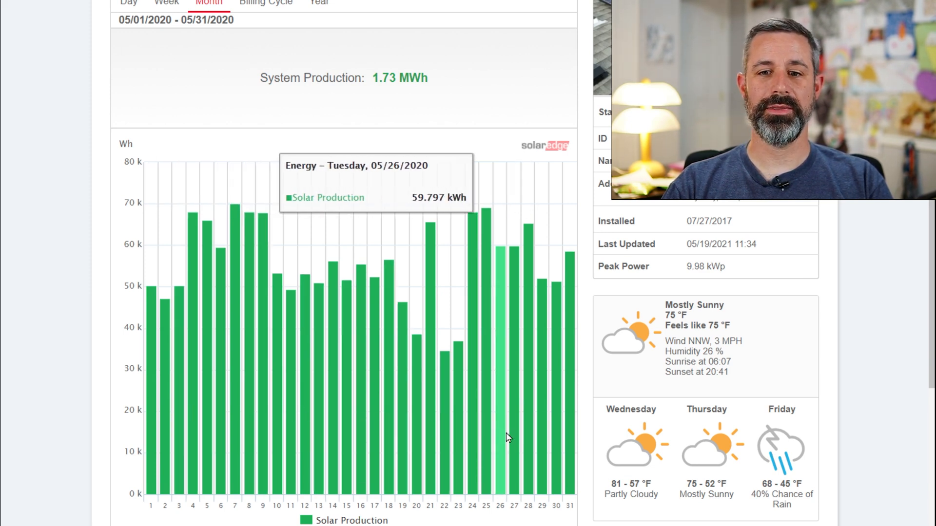
mouse_move(233, 391)
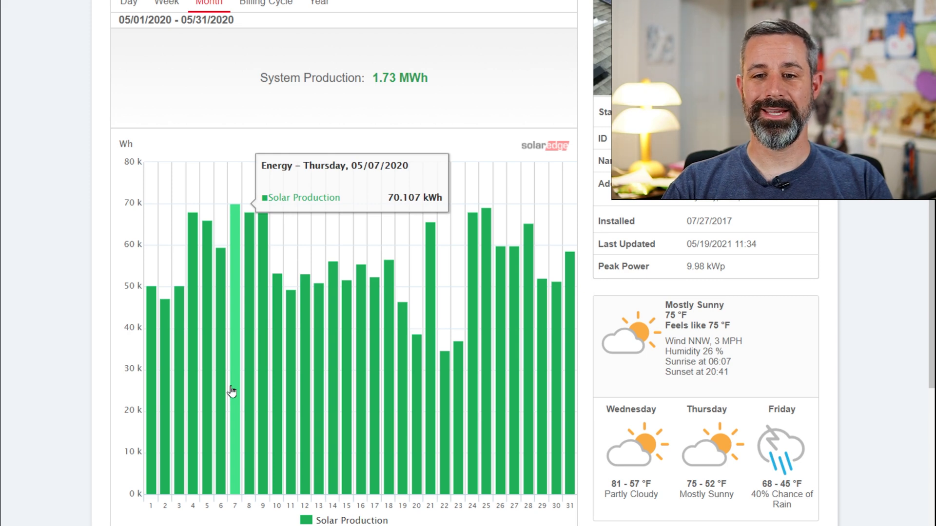
mouse_move(232, 391)
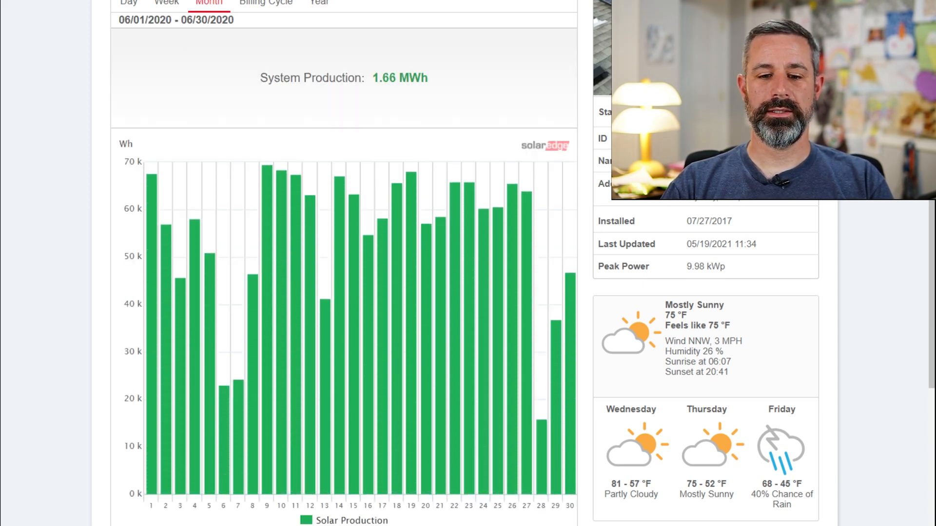
left_click(203, 501)
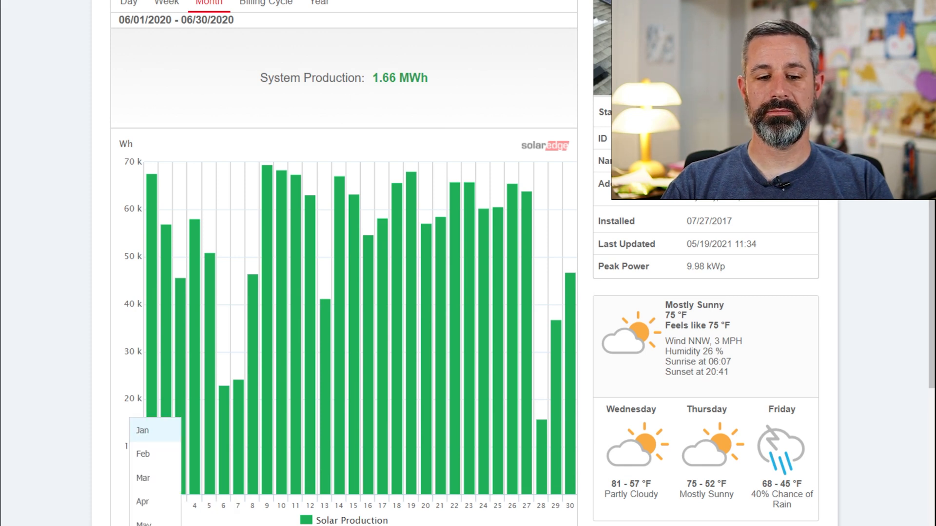
Choose May to display the May 2021 daily chart totalling 1.1 MWh
left_click(143, 430)
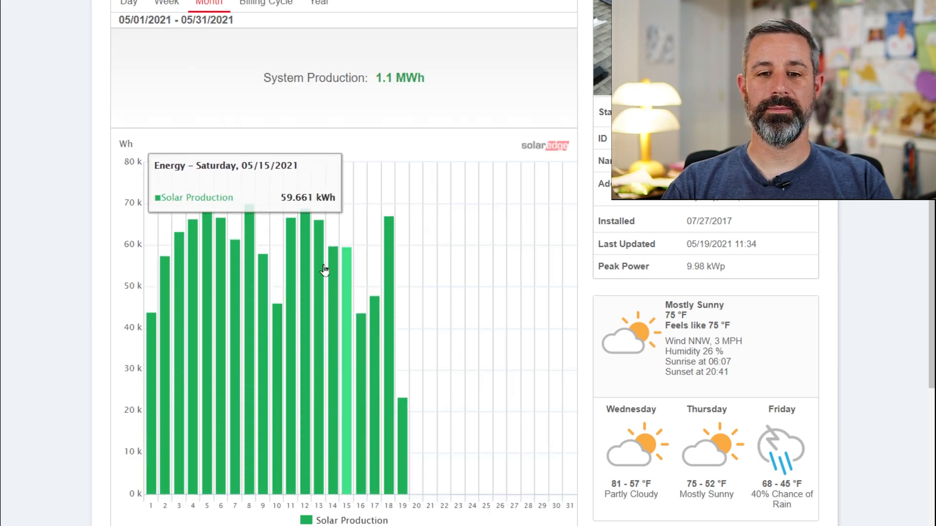
mouse_move(248, 249)
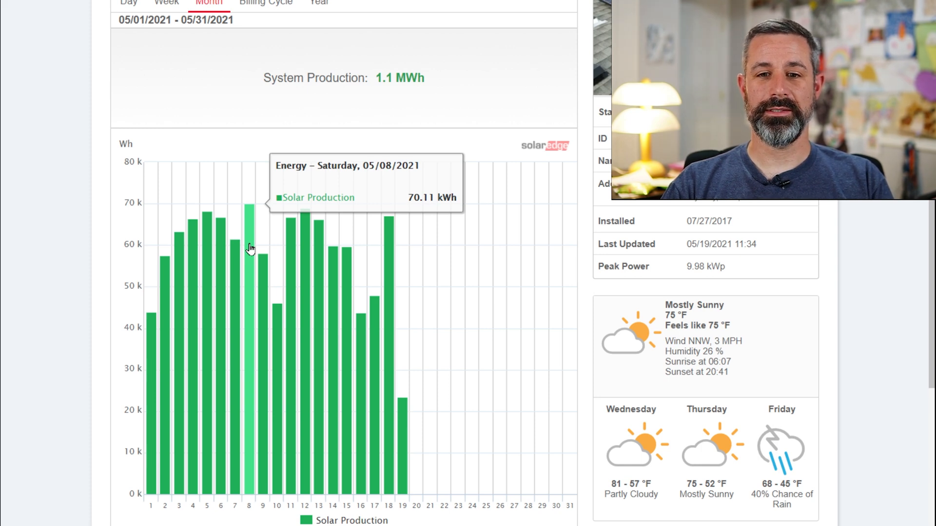
mouse_move(262, 256)
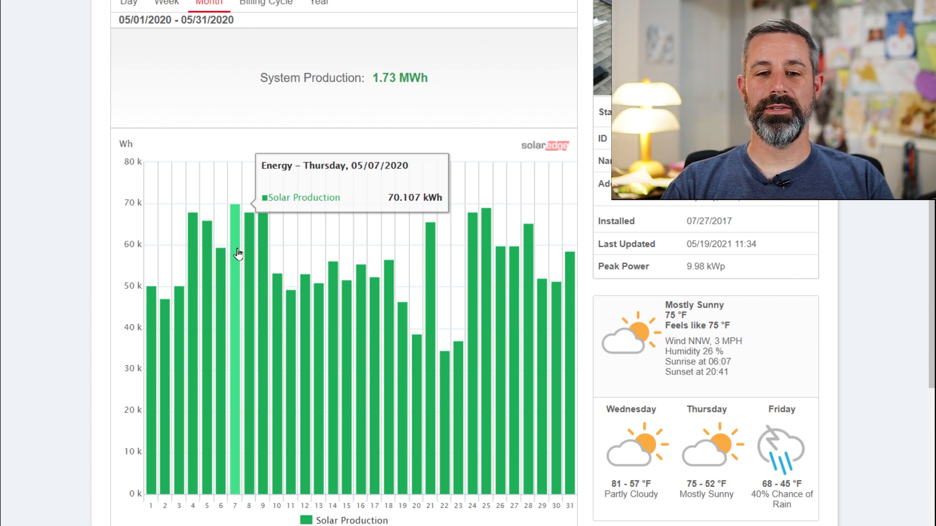
mouse_move(249, 327)
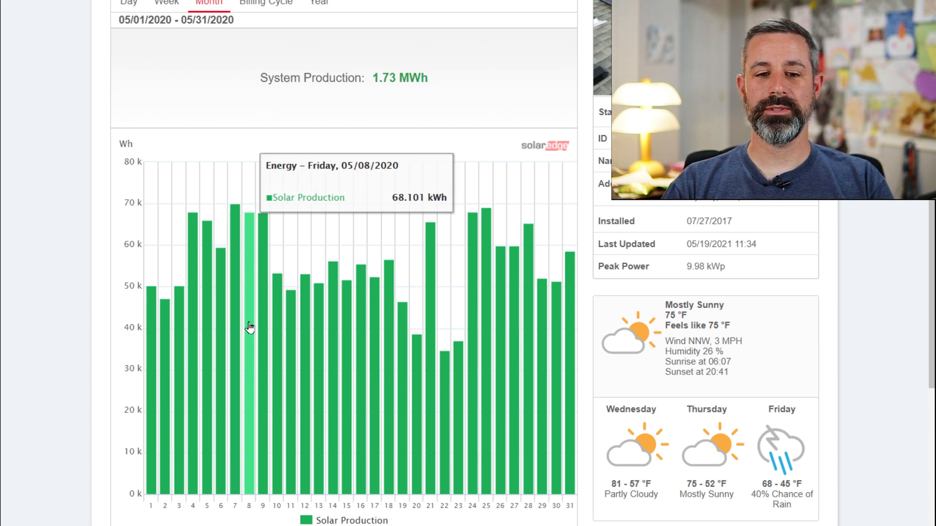
mouse_move(249, 328)
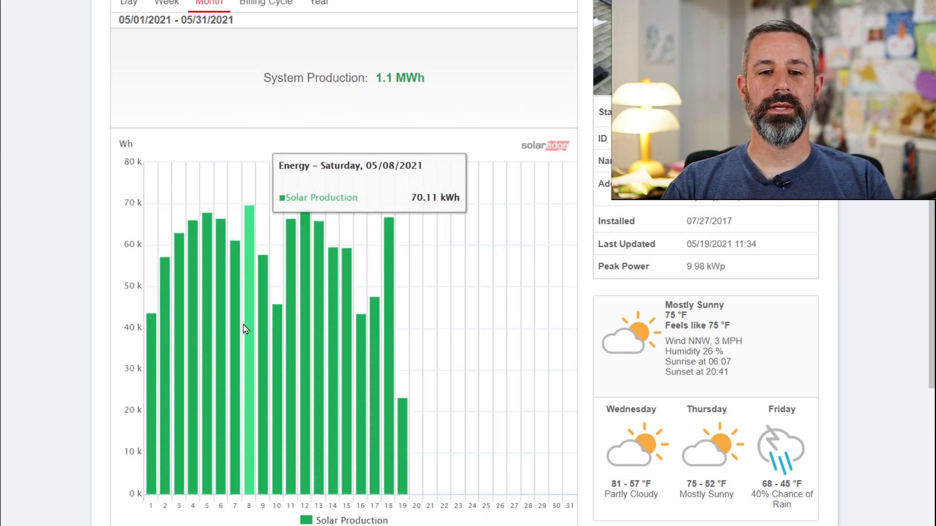
mouse_move(248, 291)
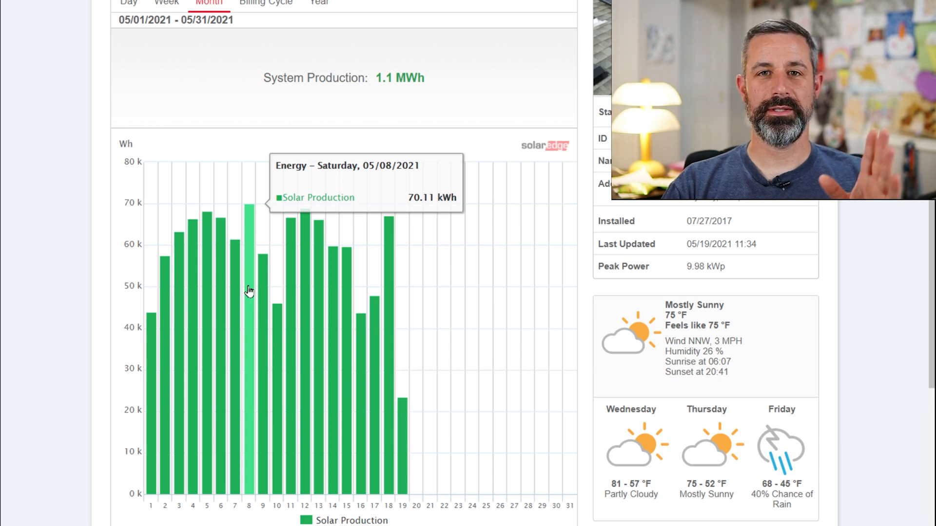
mouse_move(252, 268)
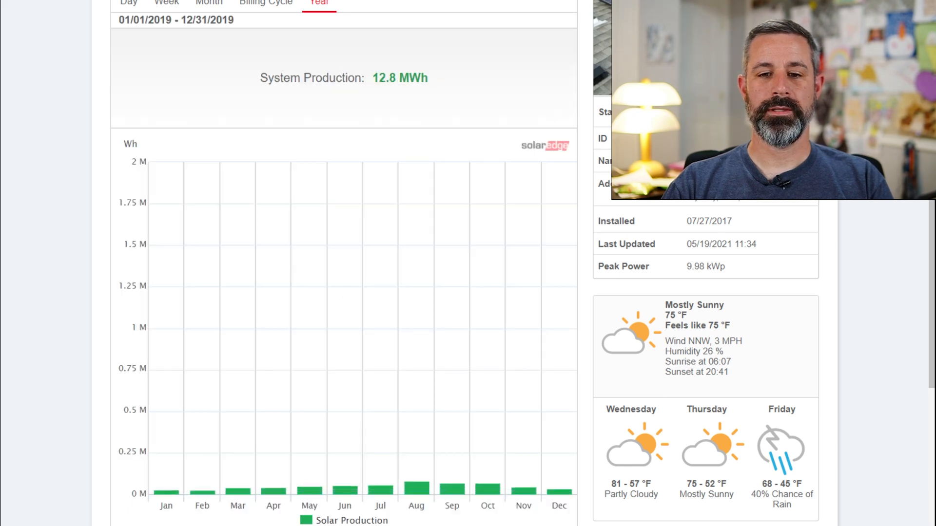
mouse_move(451, 498)
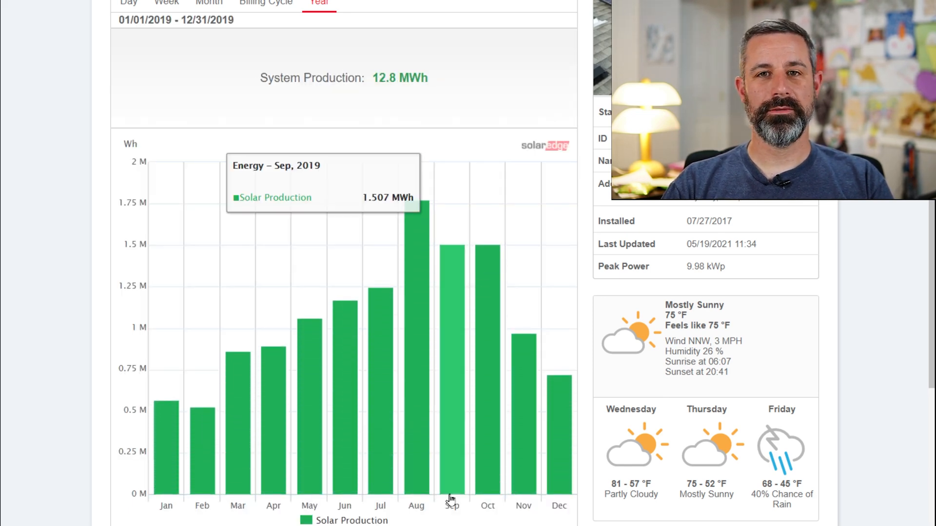
mouse_move(416, 377)
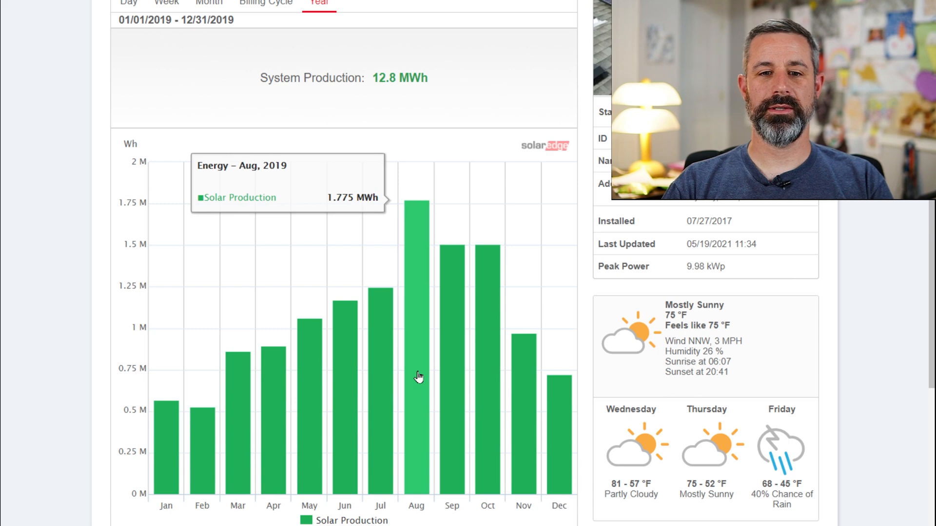
mouse_move(380, 391)
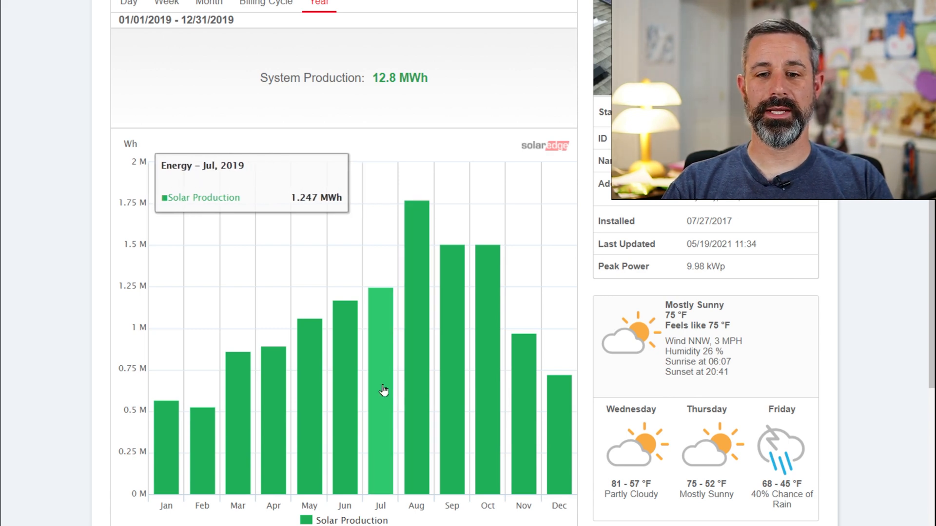
mouse_move(417, 391)
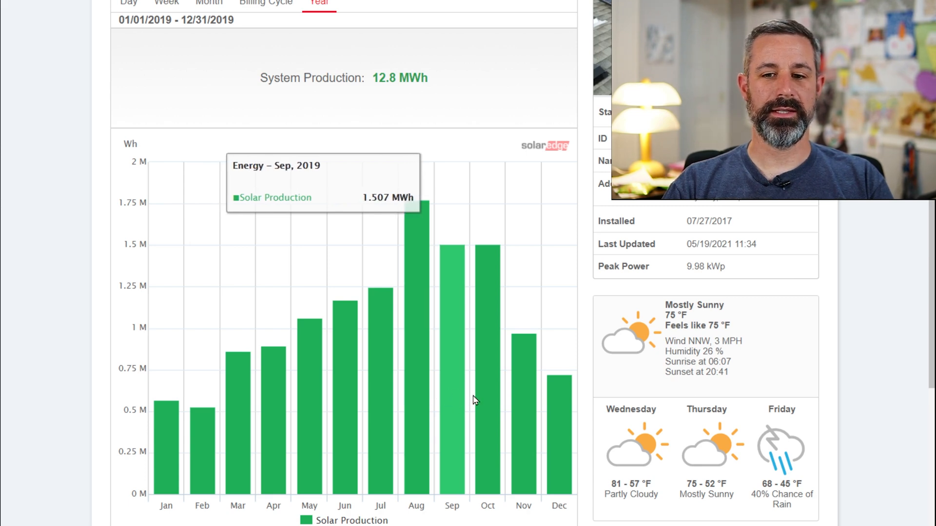
mouse_move(416, 413)
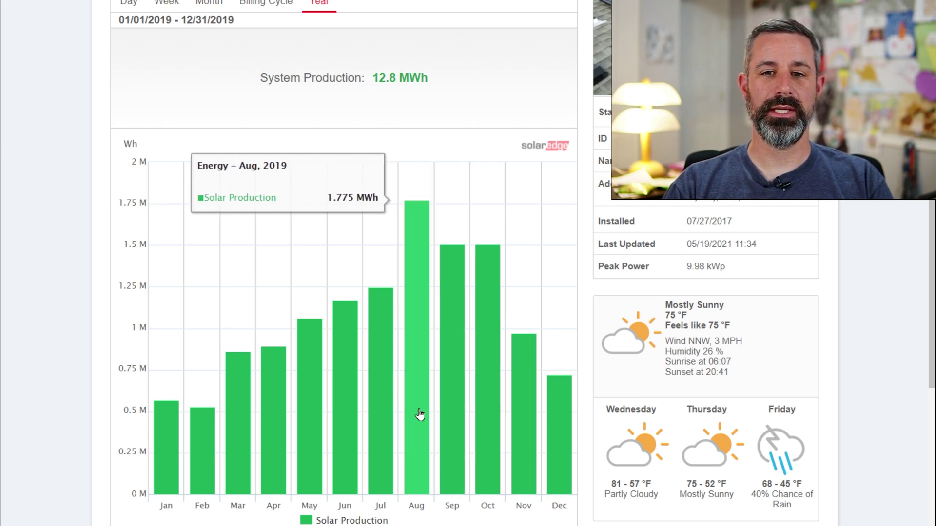
mouse_move(273, 451)
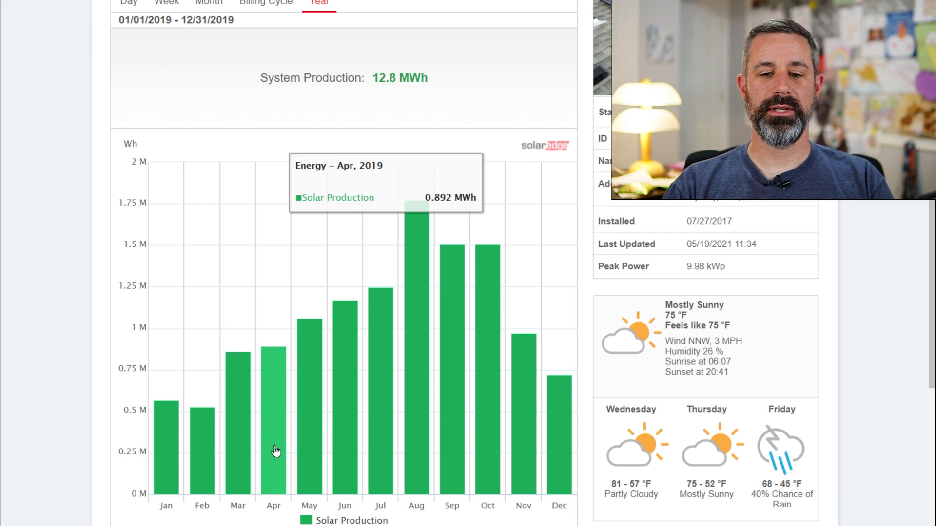
mouse_move(259, 459)
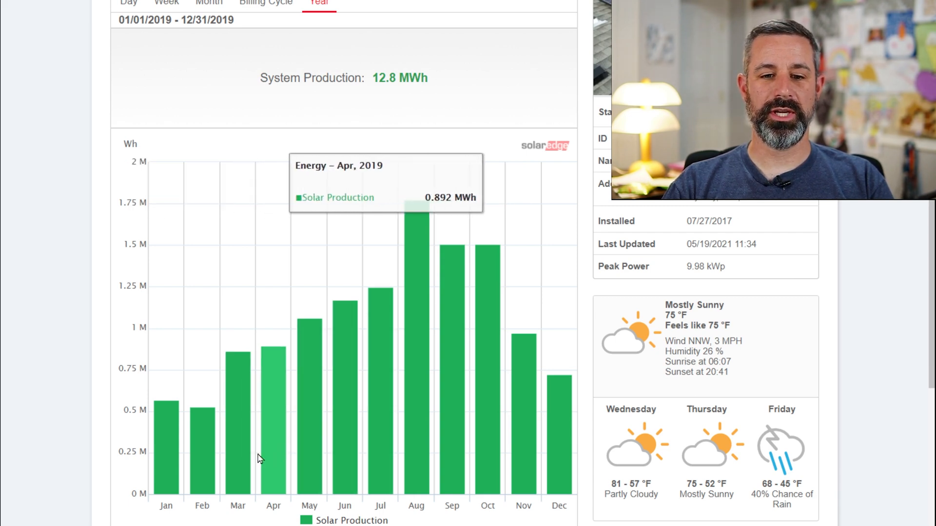
mouse_move(237, 470)
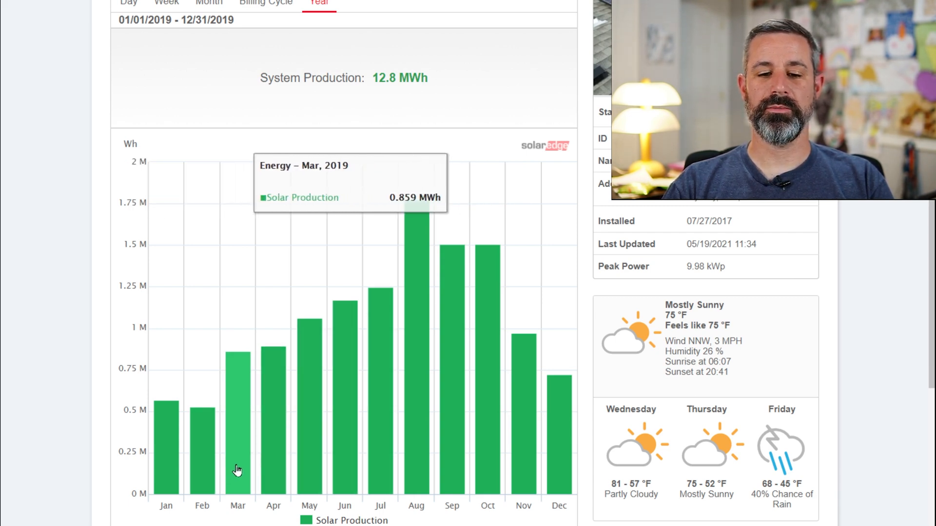
mouse_move(272, 464)
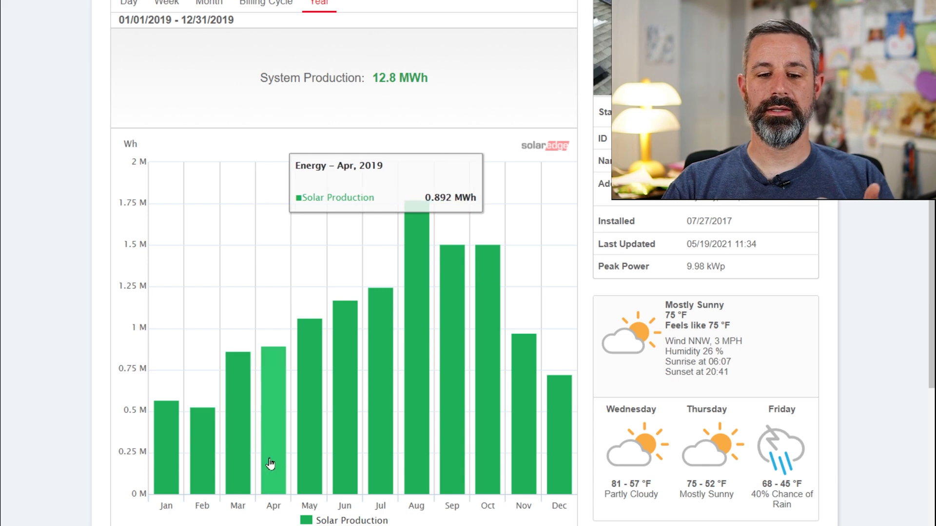
mouse_move(339, 440)
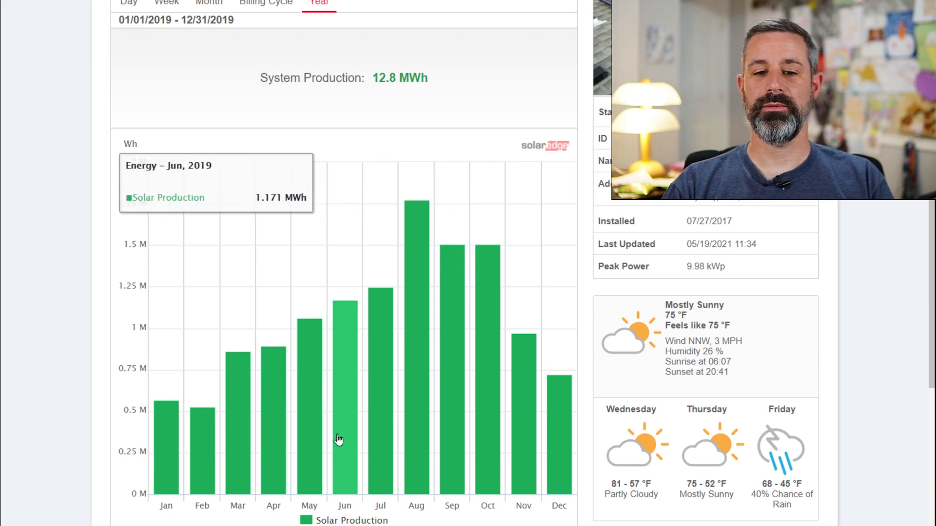
mouse_move(416, 203)
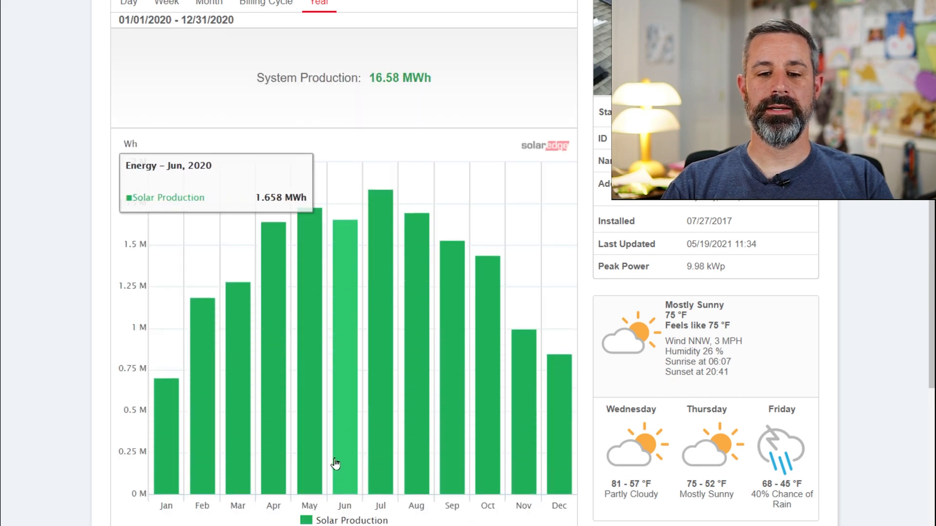
mouse_move(335, 439)
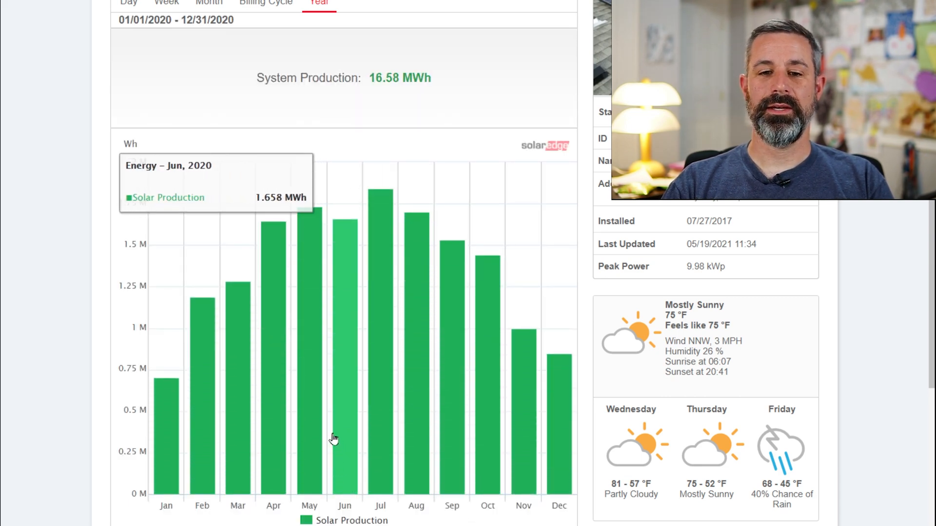
mouse_move(309, 418)
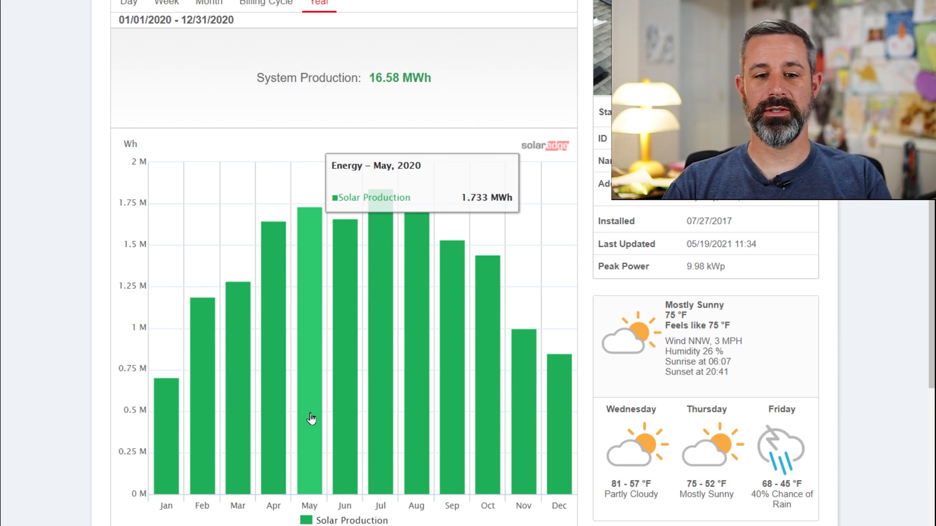
mouse_move(202, 466)
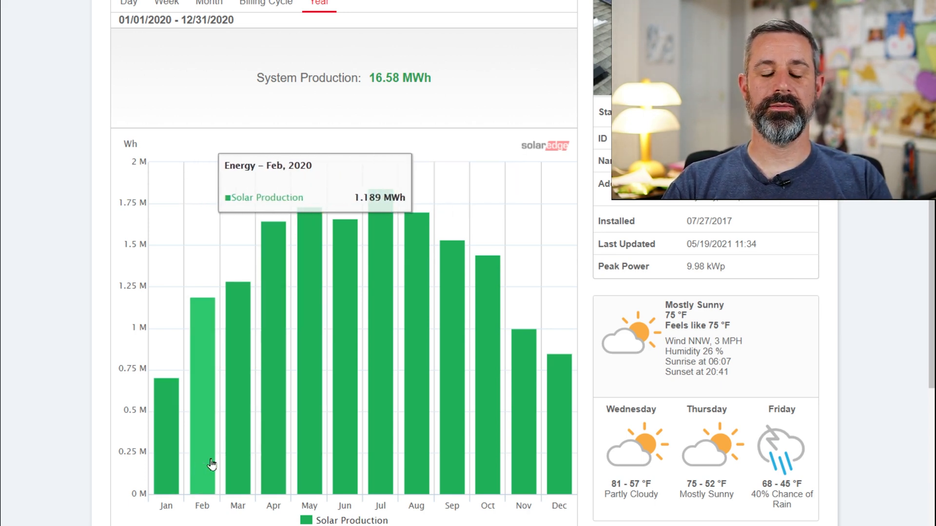
mouse_move(215, 450)
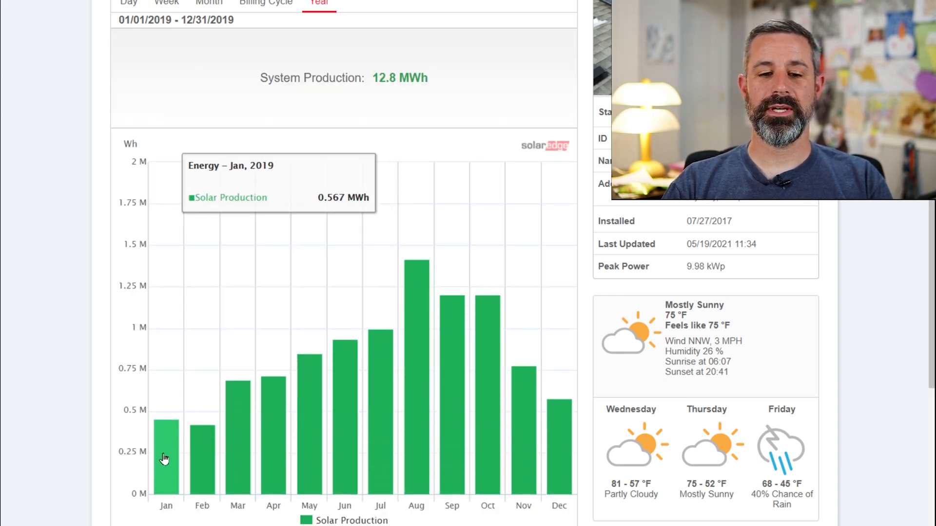
mouse_move(202, 458)
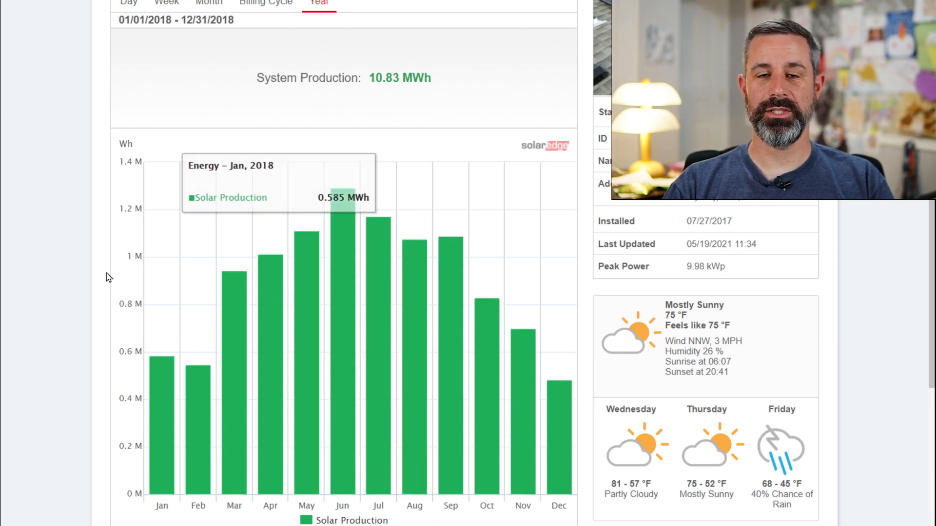
mouse_move(109, 276)
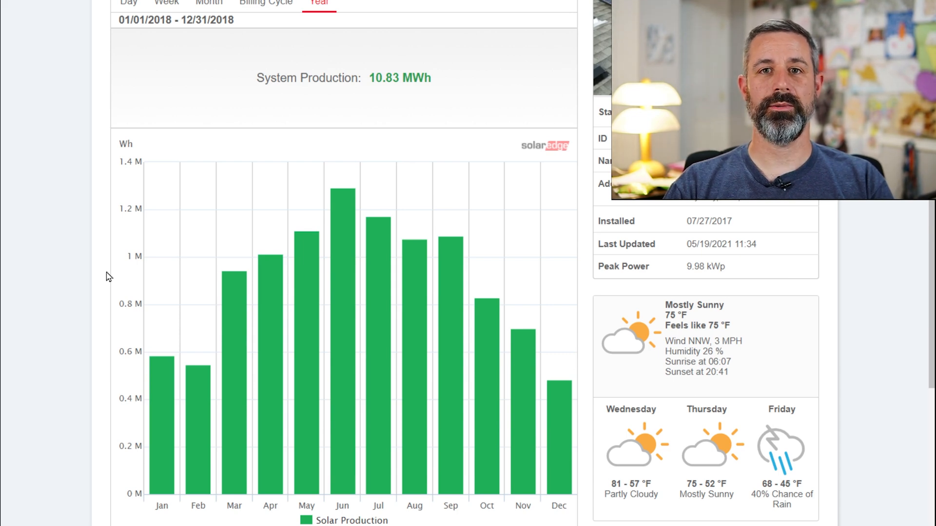
mouse_move(198, 424)
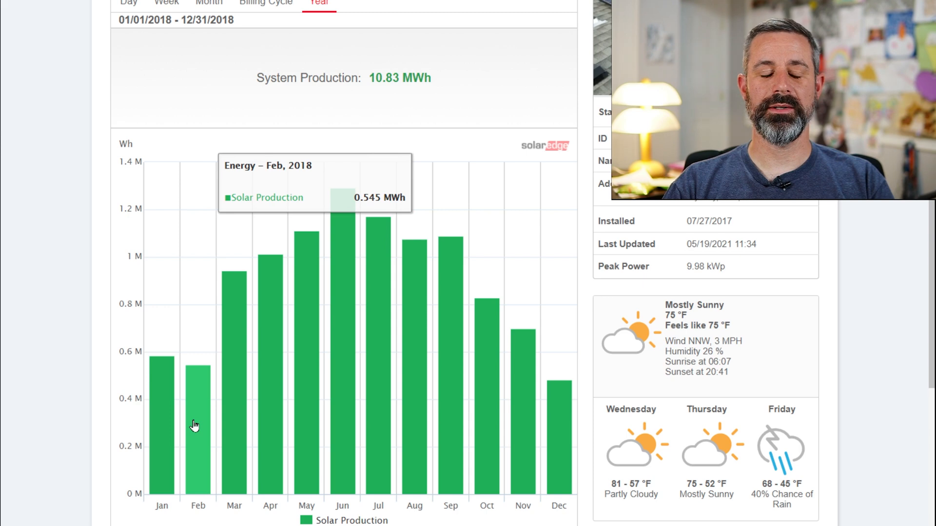
mouse_move(233, 427)
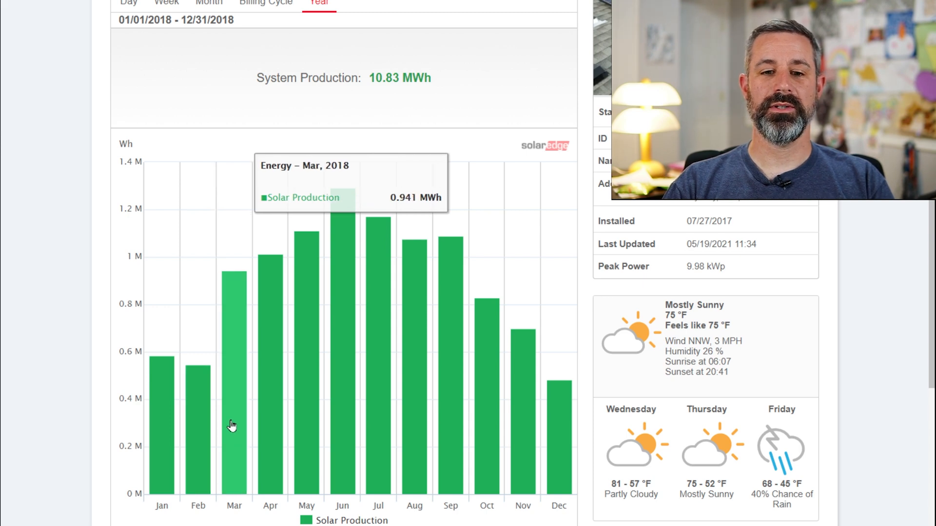
mouse_move(305, 396)
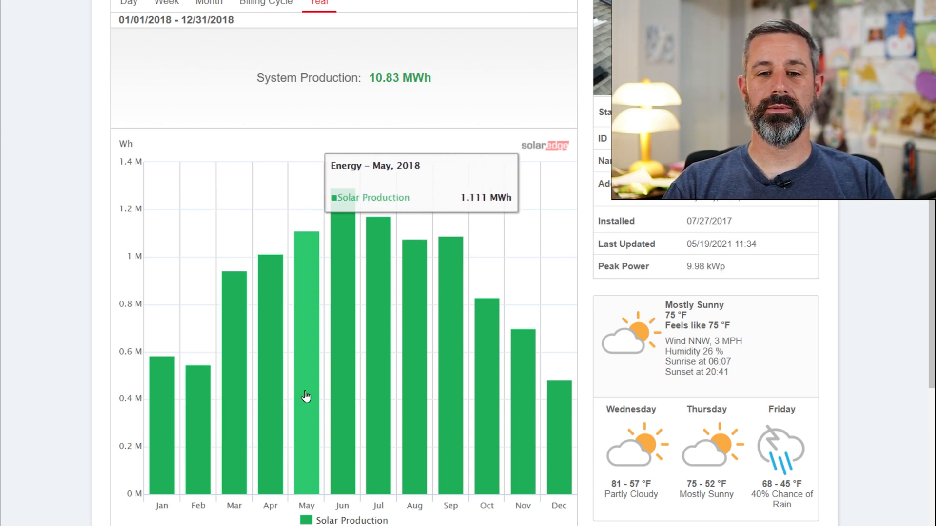
mouse_move(342, 387)
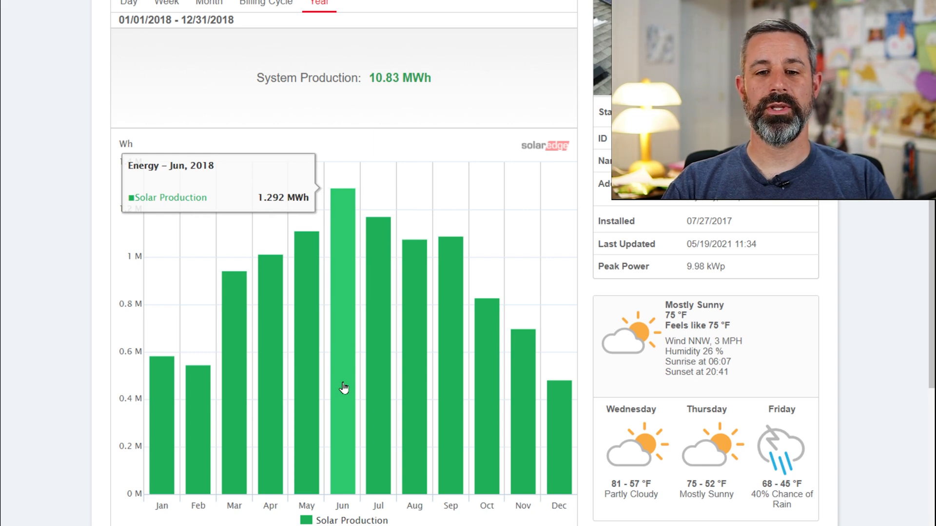
mouse_move(343, 349)
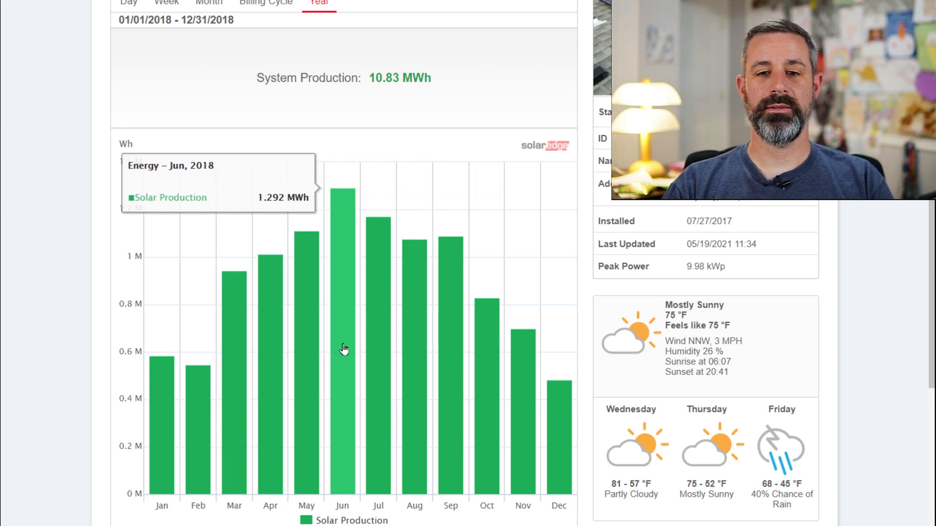
mouse_move(415, 384)
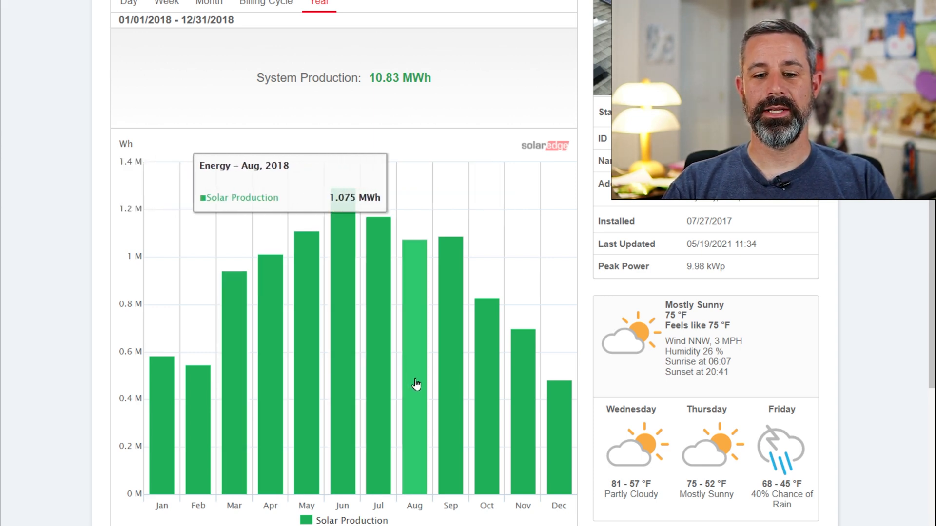
mouse_move(444, 388)
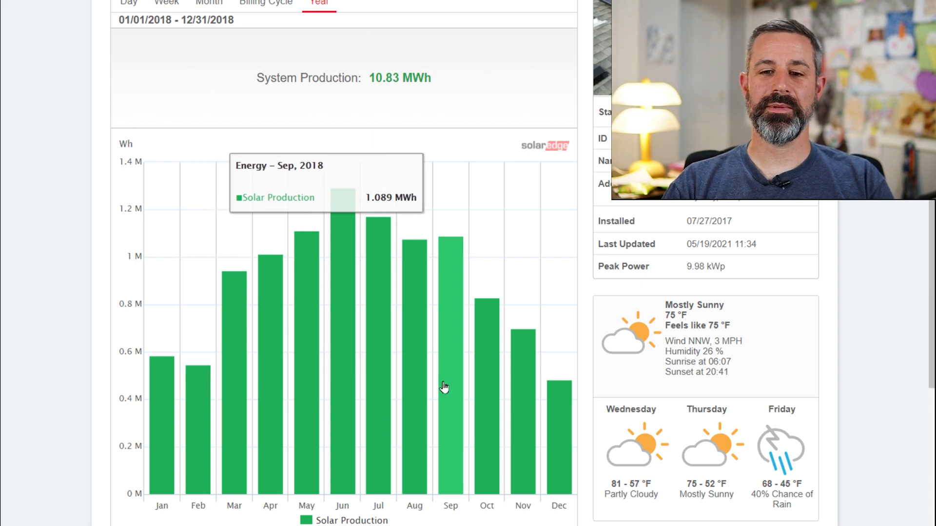
mouse_move(411, 382)
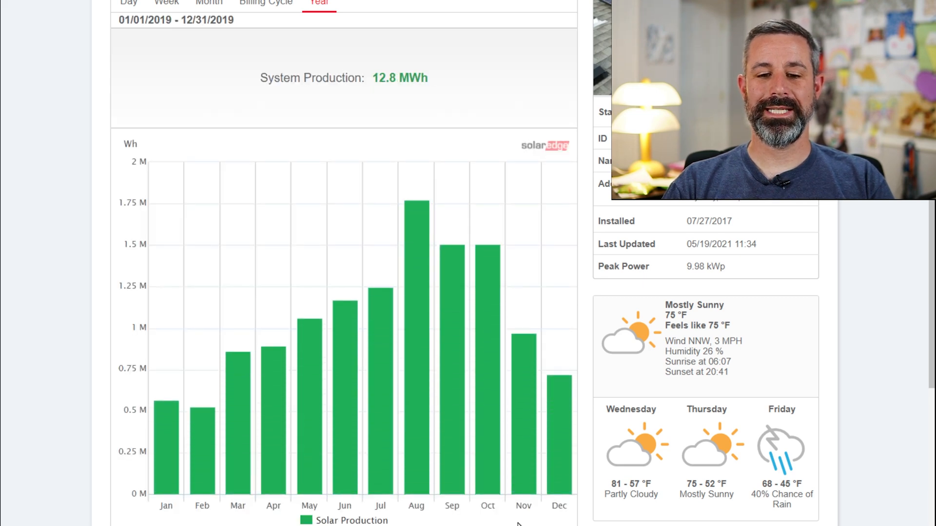
mouse_move(451, 427)
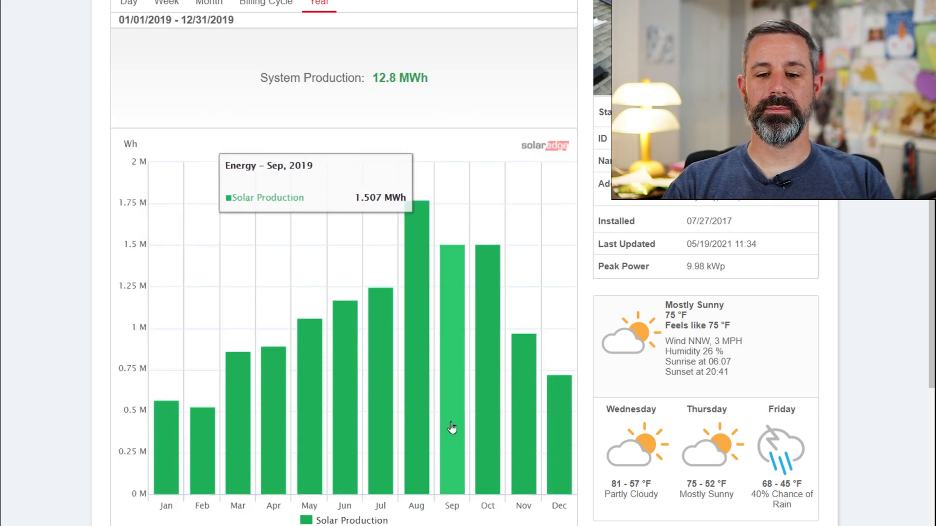
mouse_move(464, 430)
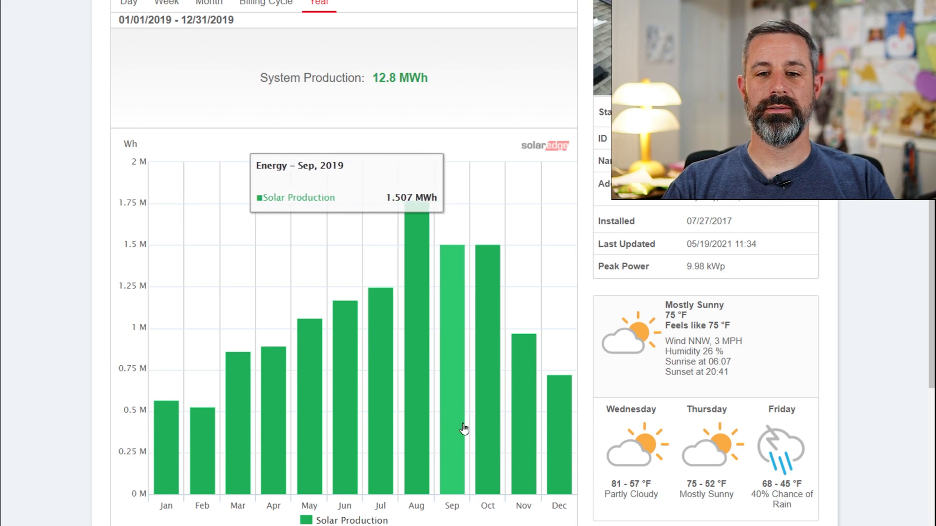
mouse_move(482, 430)
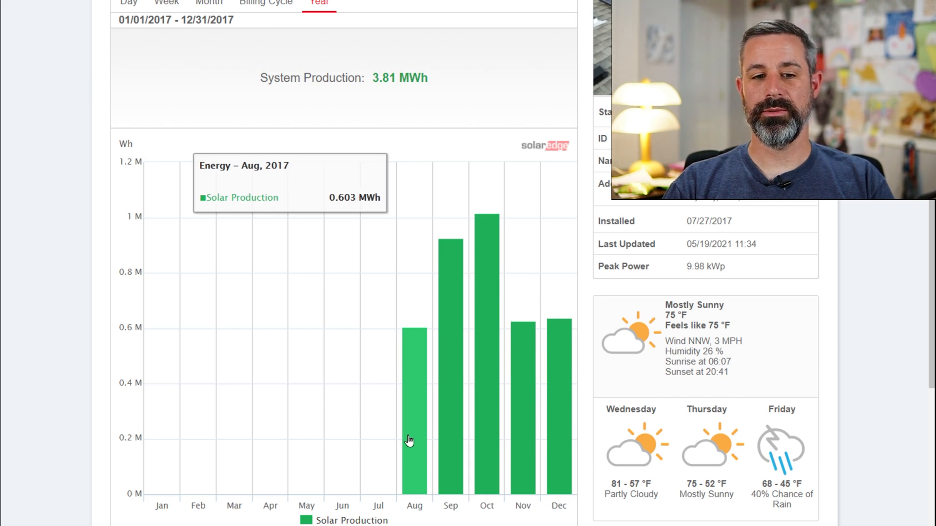
mouse_move(447, 437)
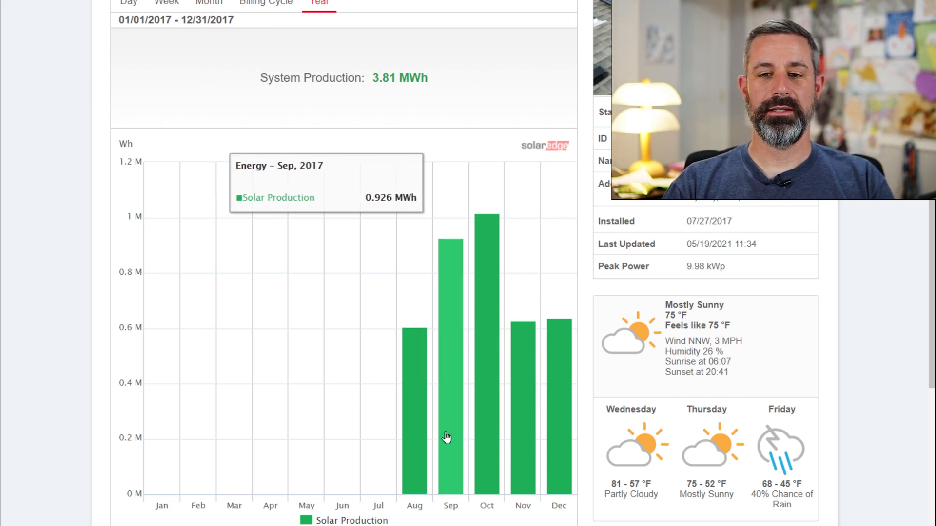
mouse_move(521, 443)
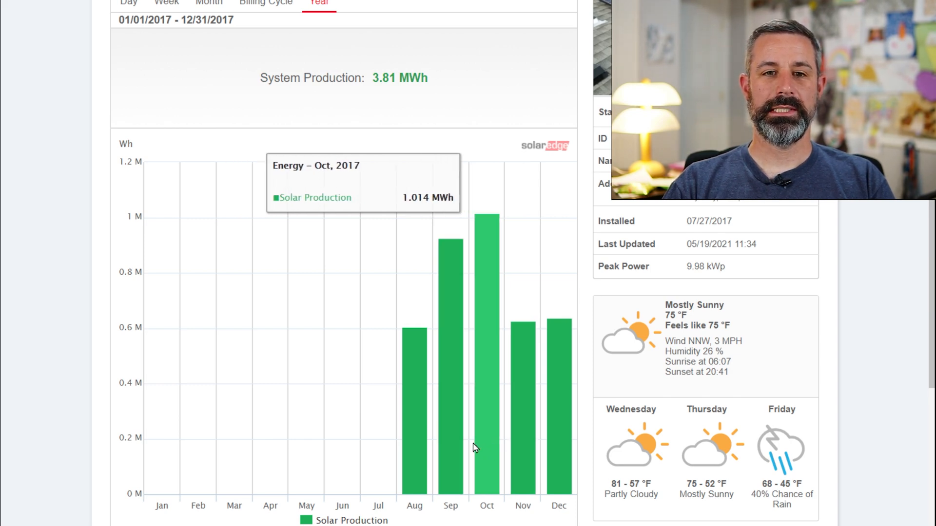
Scroll down to the Comparative Energy chart comparing 2017–2021 monthly production
scroll("down", 3)
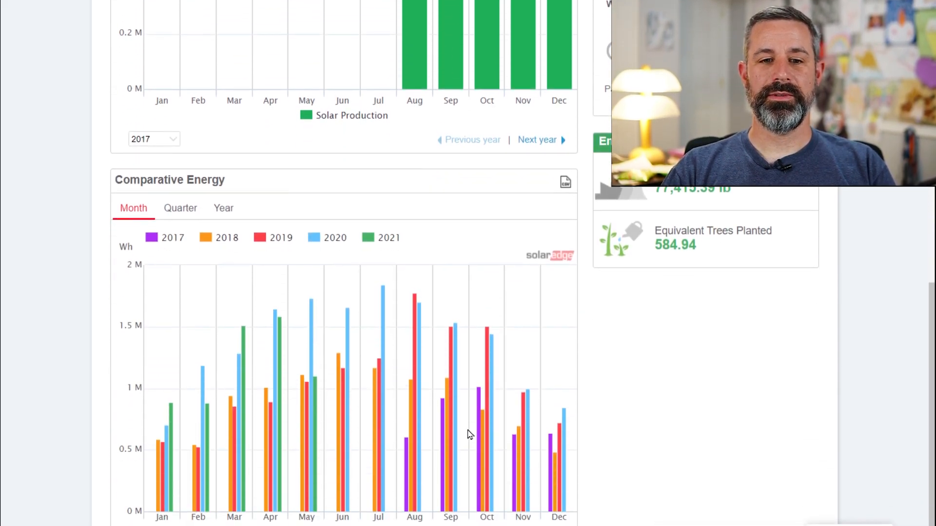
mouse_move(281, 289)
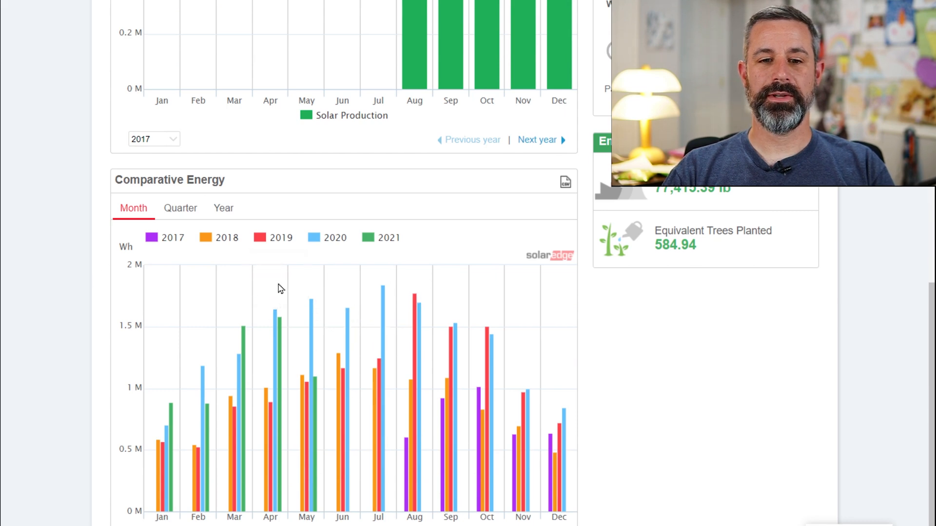
mouse_move(364, 244)
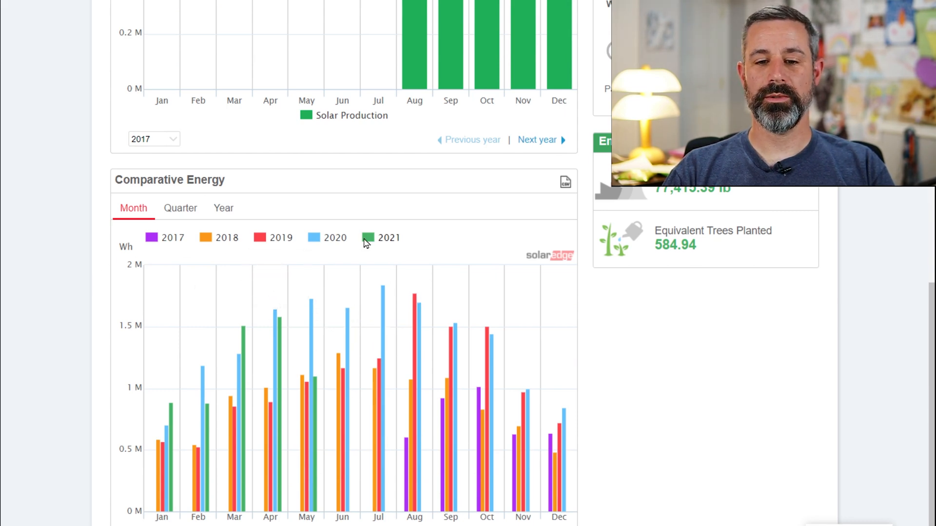
mouse_move(181, 248)
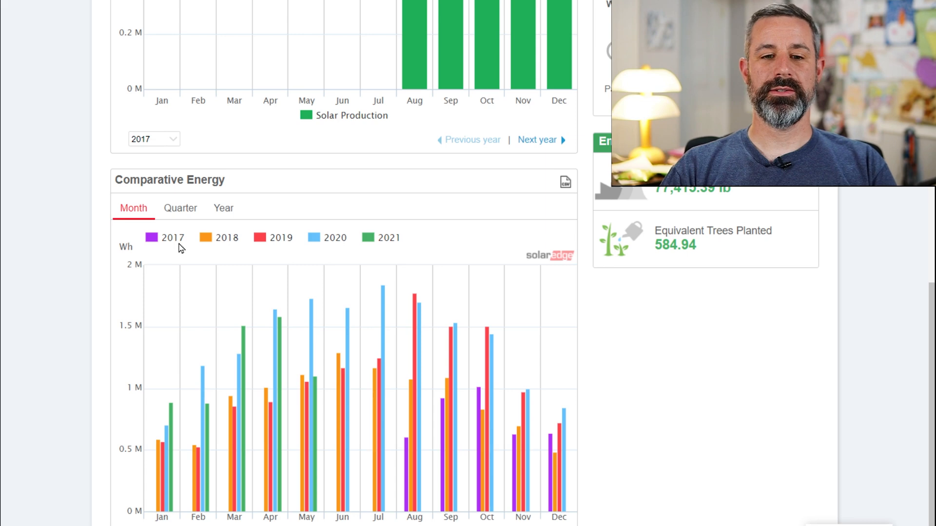
mouse_move(182, 245)
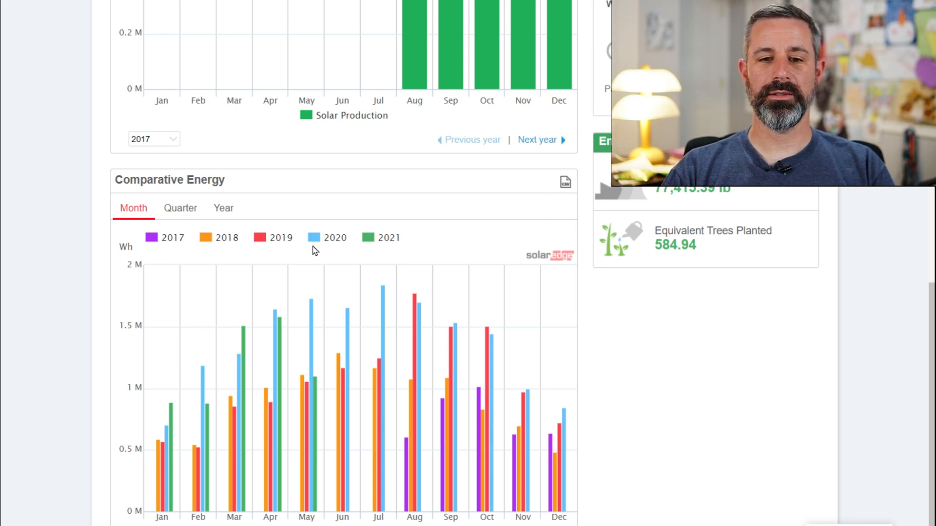
mouse_move(348, 338)
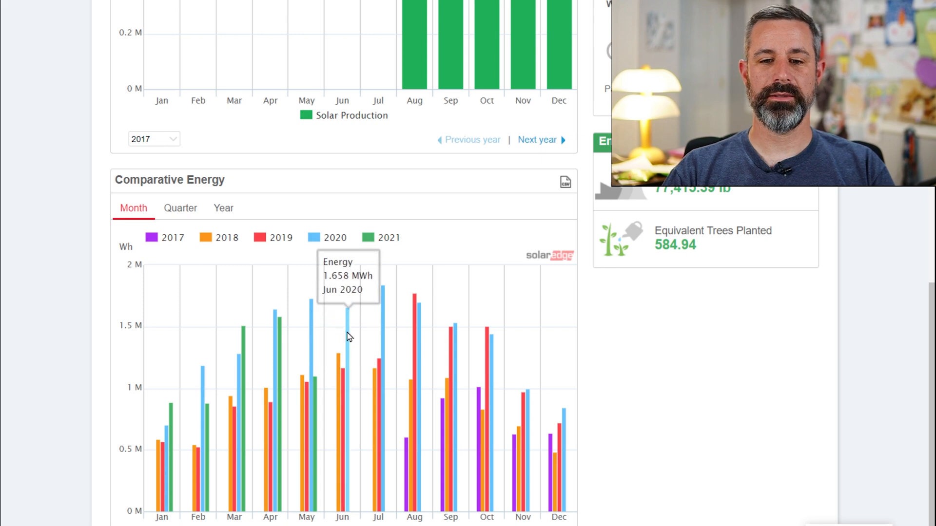
mouse_move(118, 415)
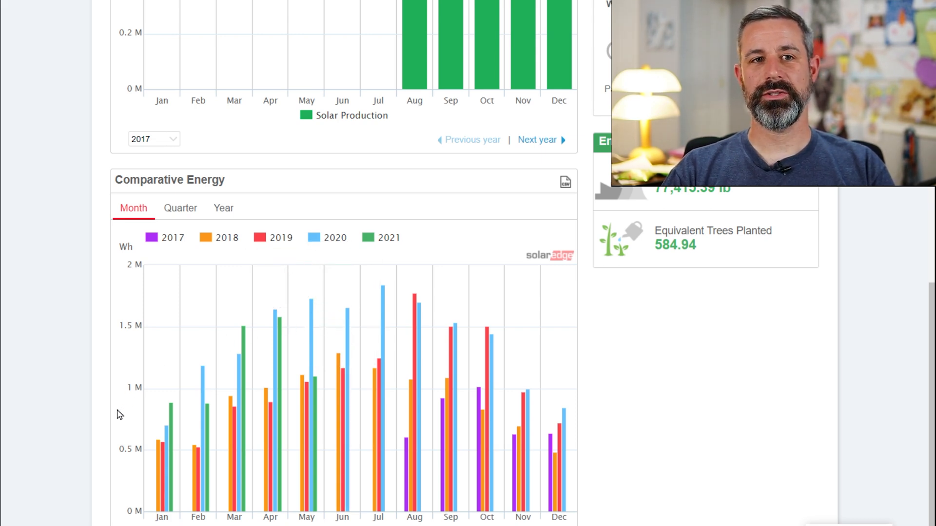
mouse_move(115, 413)
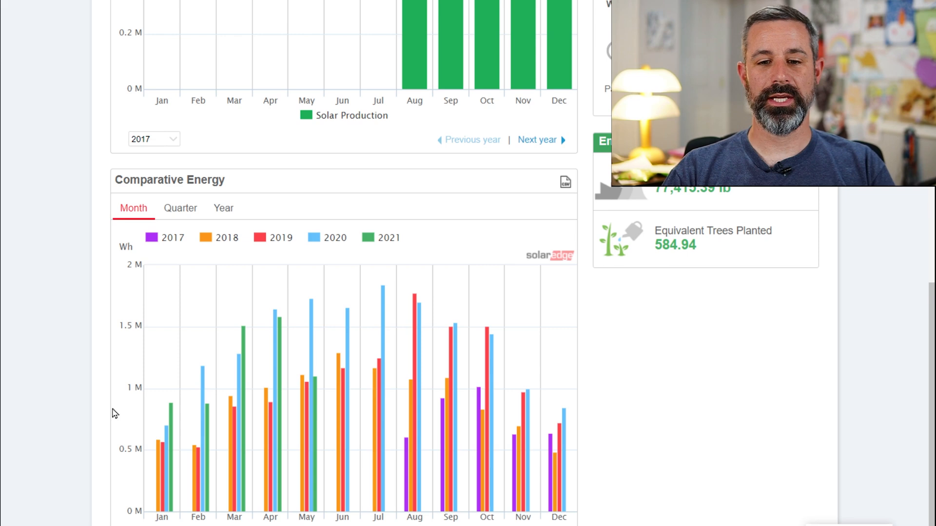
mouse_move(357, 378)
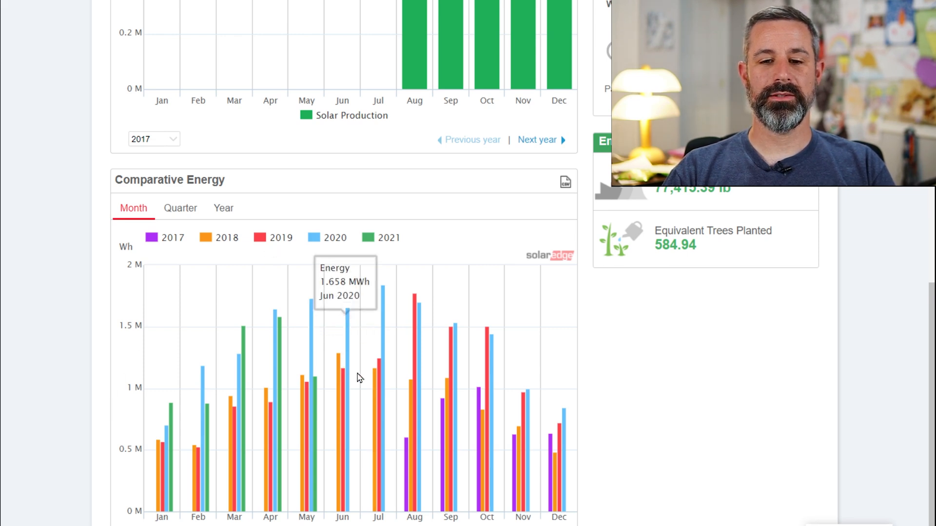
mouse_move(378, 387)
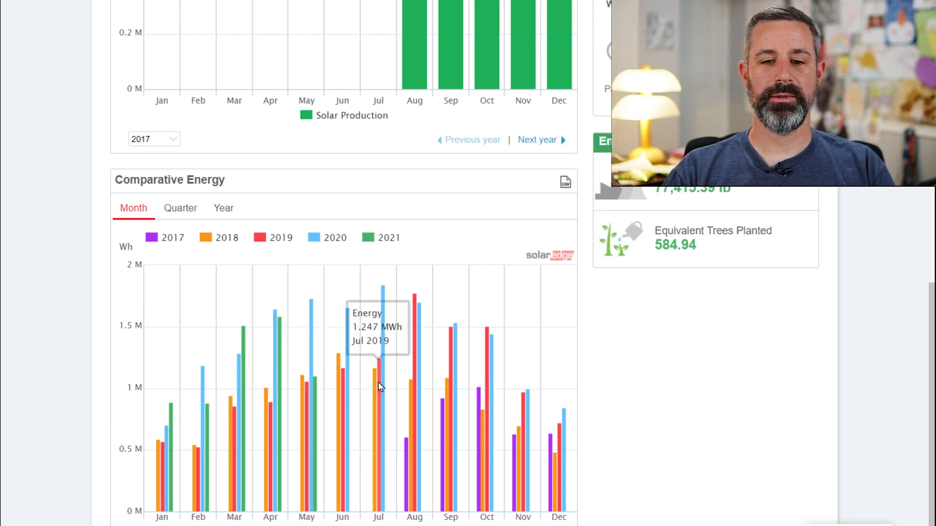
mouse_move(415, 368)
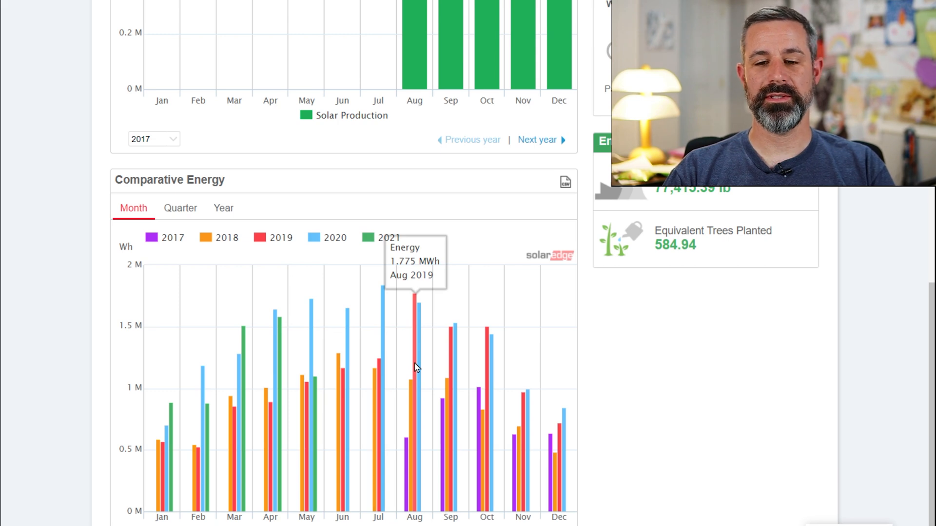
mouse_move(555, 445)
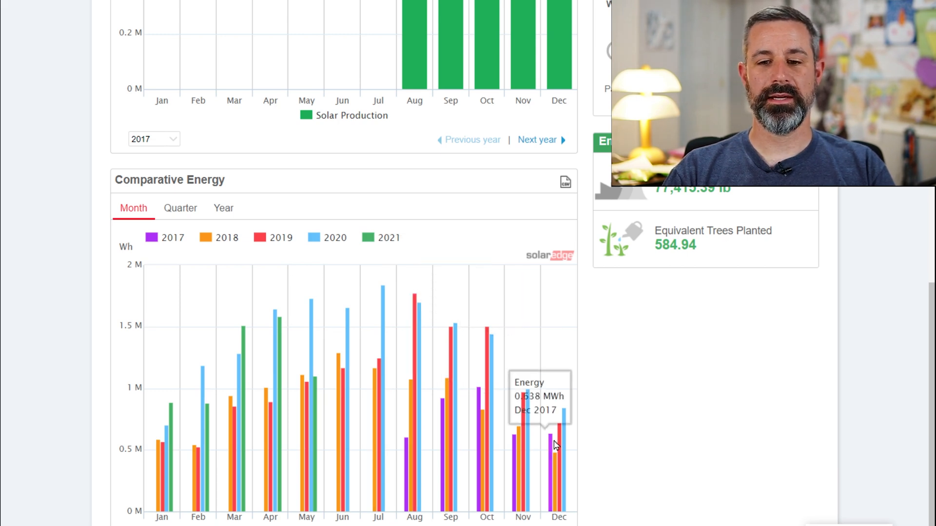
mouse_move(158, 426)
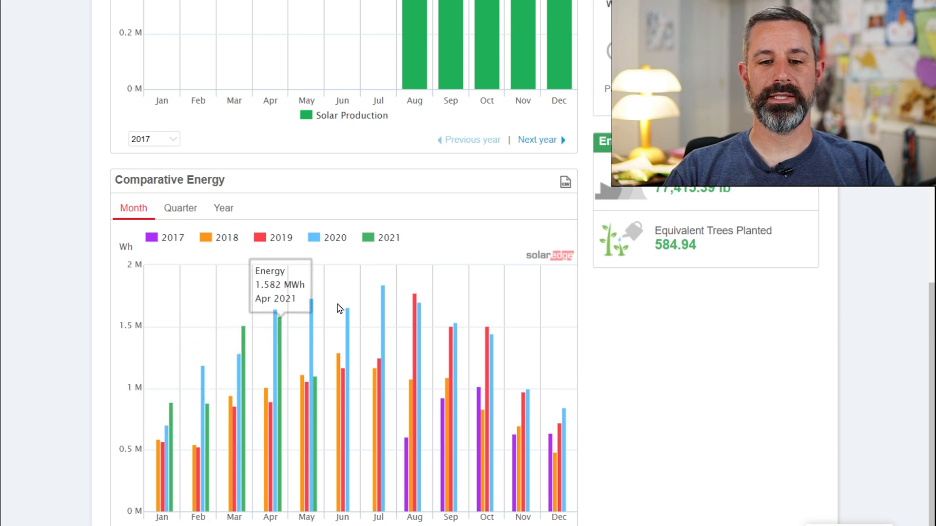
mouse_move(547, 442)
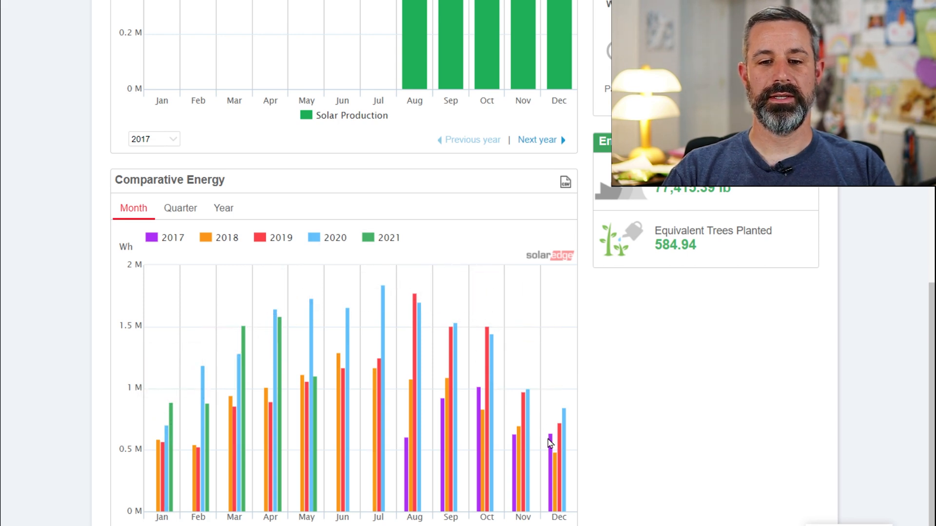
mouse_move(452, 325)
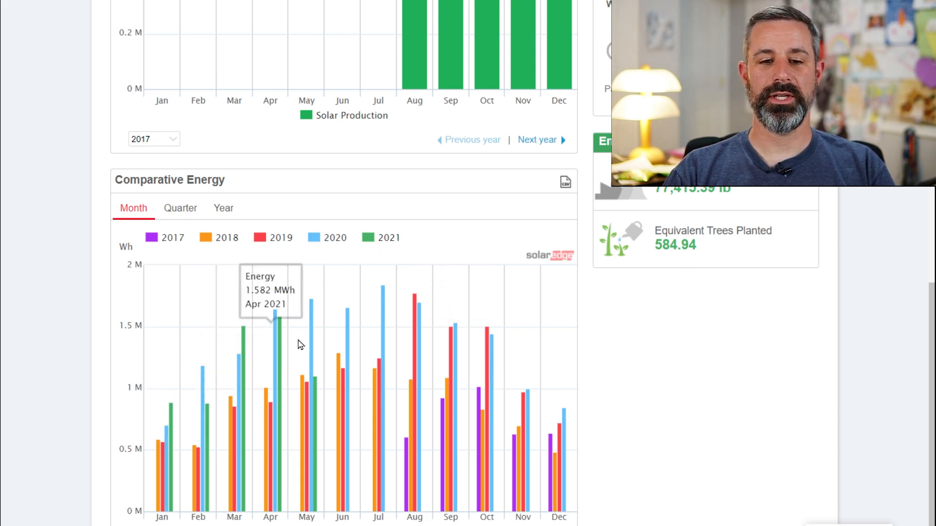
mouse_move(38, 381)
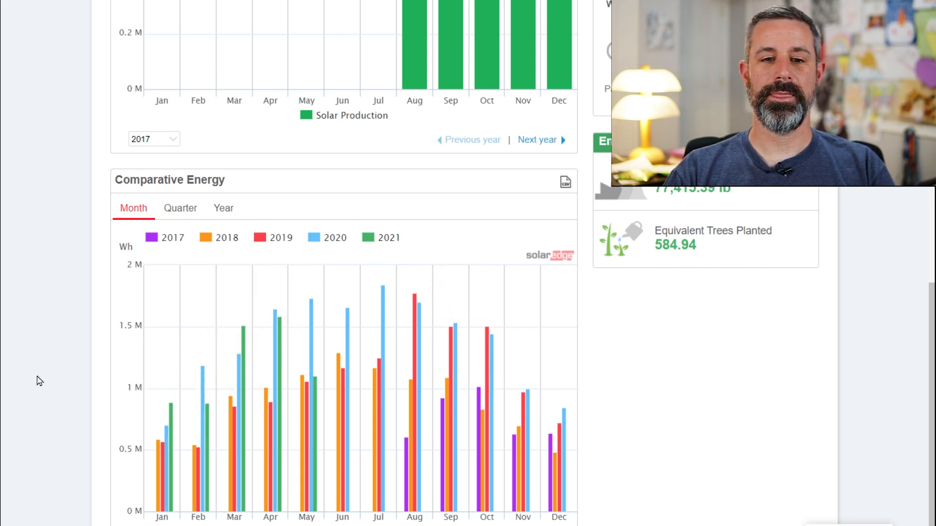
Switch Comparative Energy to Quarter then Year totals (3.81–16.58 MWh) and return to the dashboard top
left_click(179, 208)
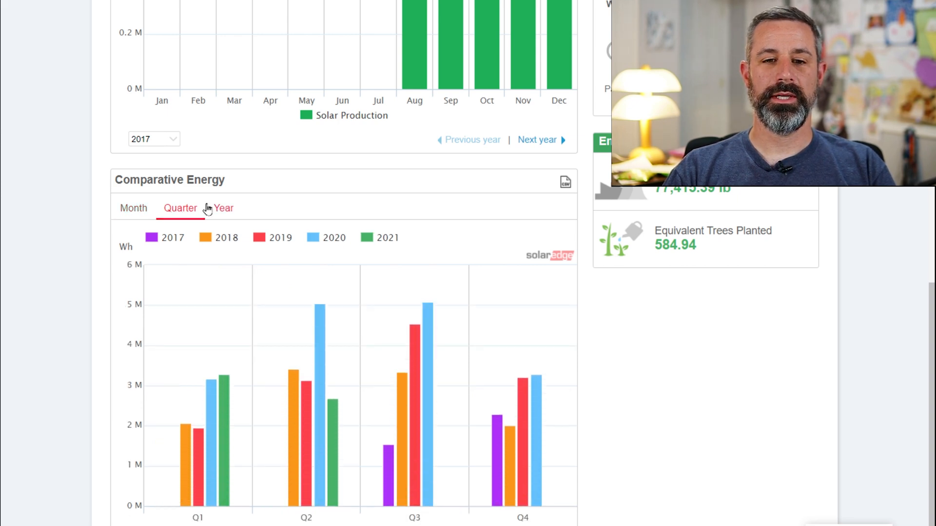
left_click(222, 208)
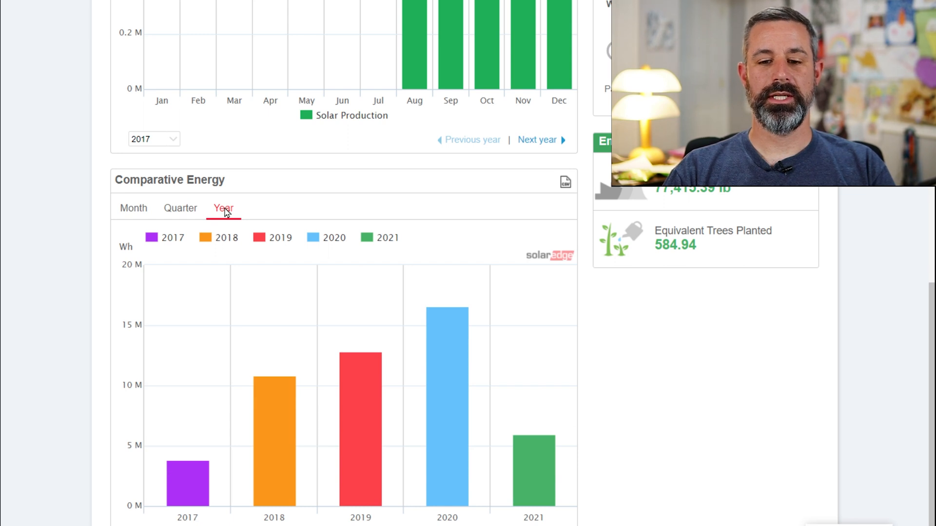
mouse_move(455, 406)
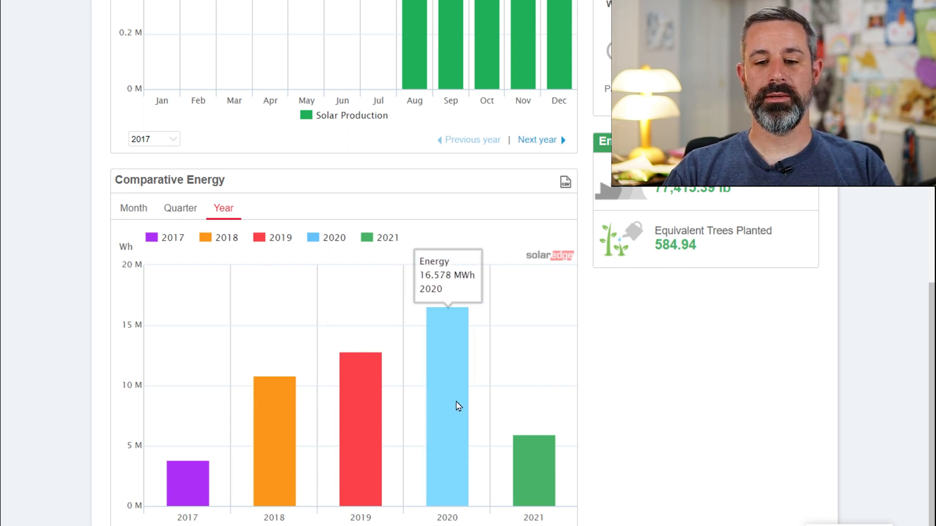
mouse_move(533, 461)
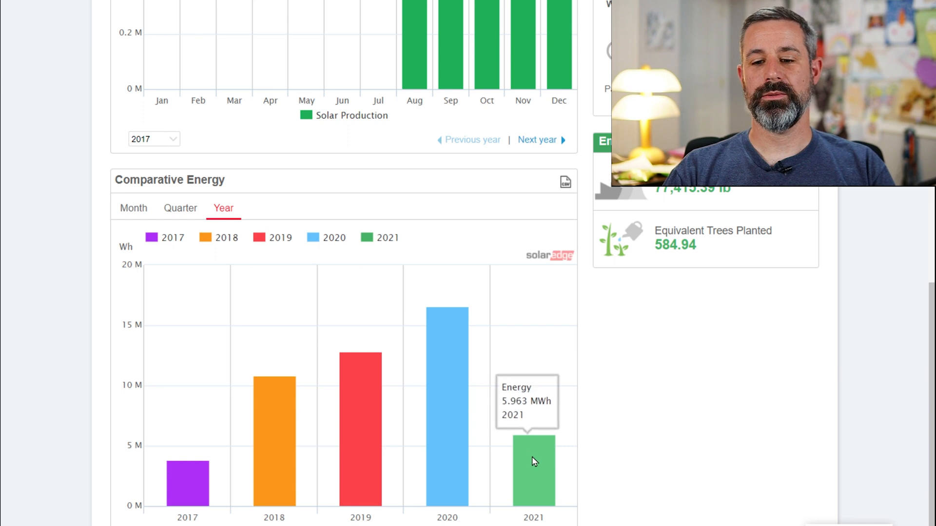
mouse_move(400, 452)
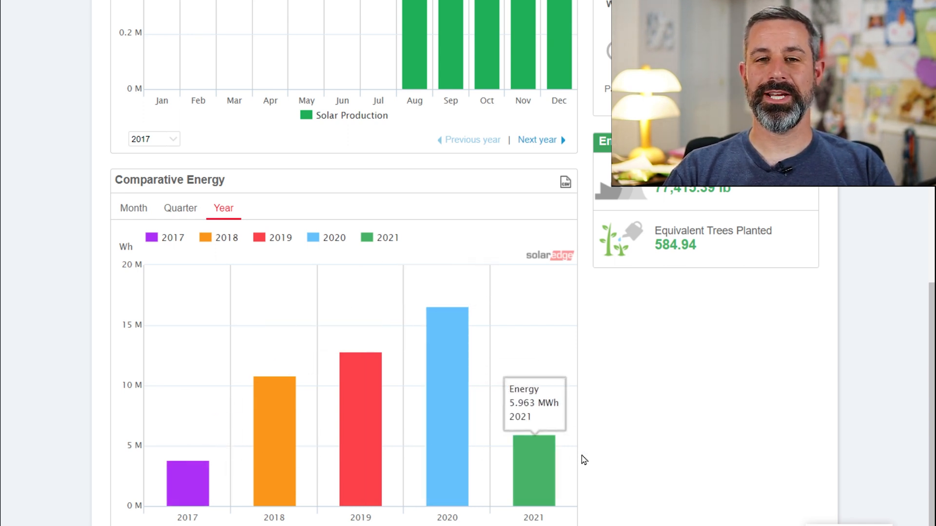
mouse_move(196, 483)
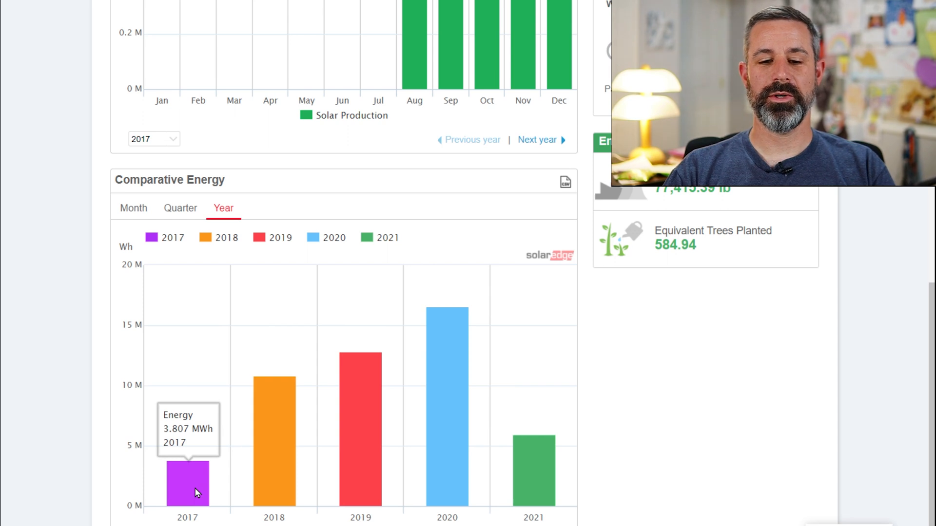
mouse_move(275, 466)
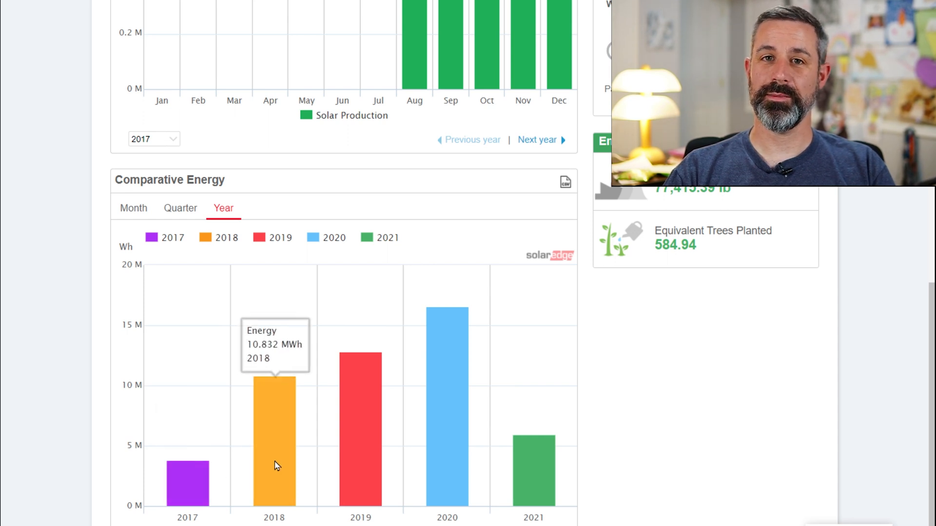
mouse_move(358, 448)
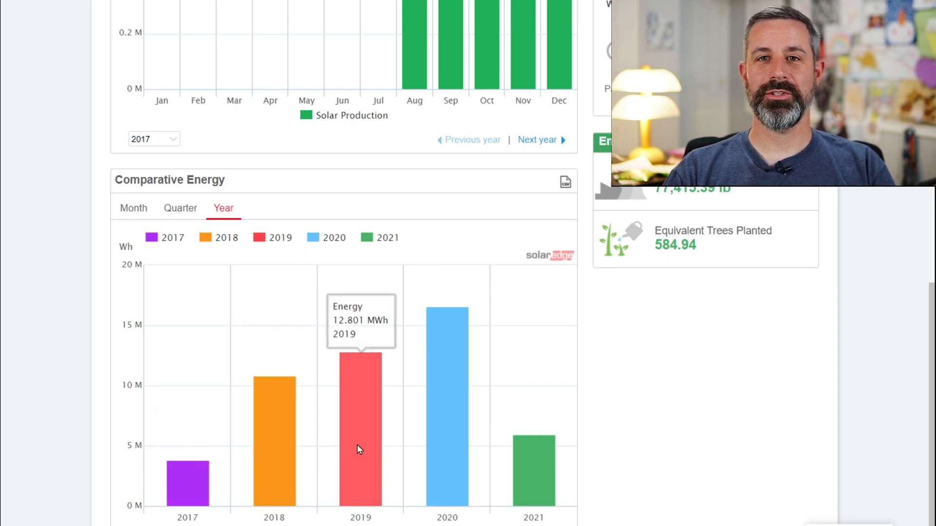
mouse_move(454, 447)
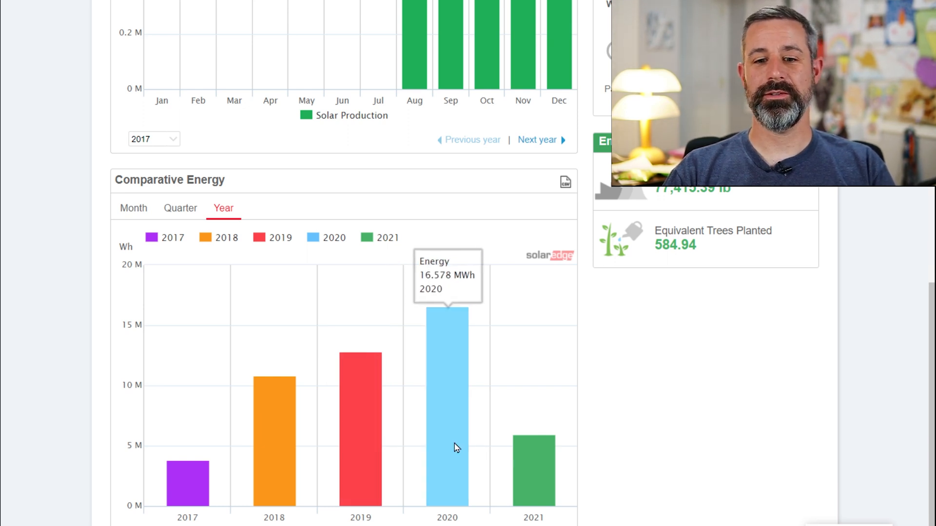
mouse_move(528, 484)
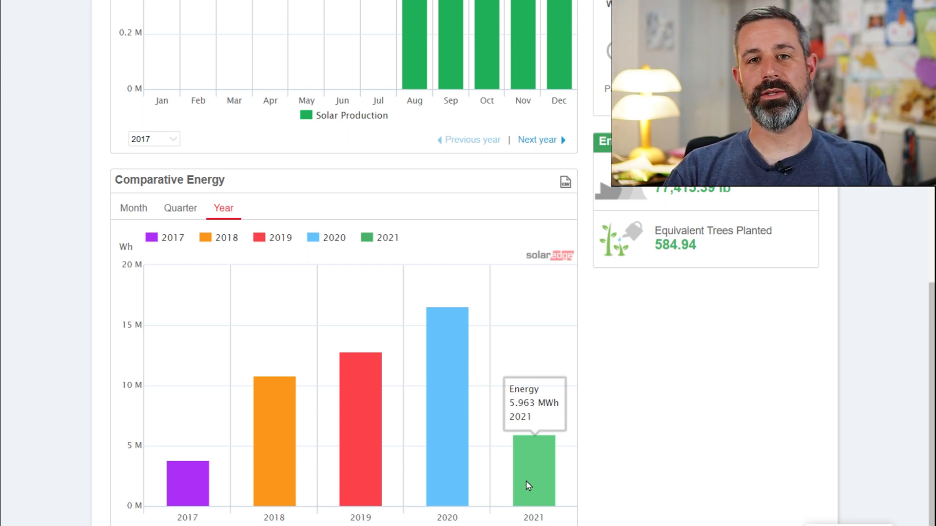
mouse_move(527, 455)
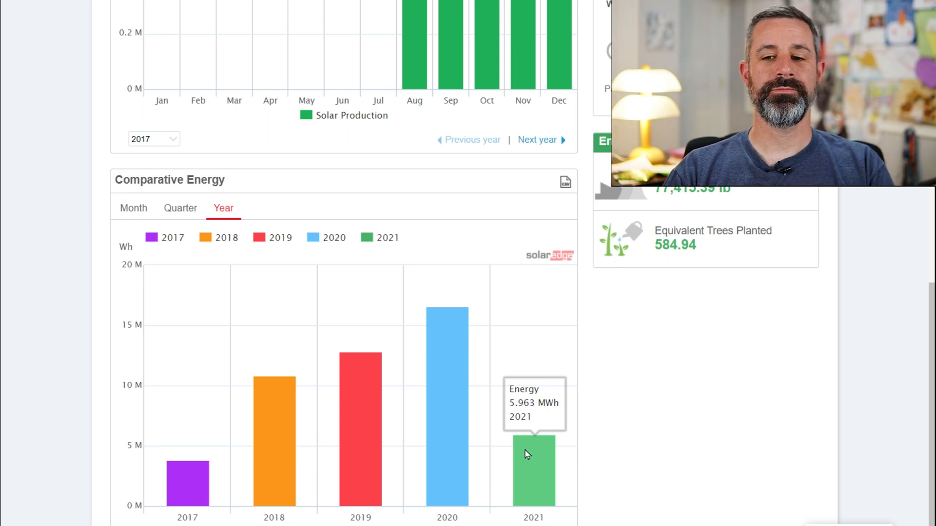
scroll("up", 3)
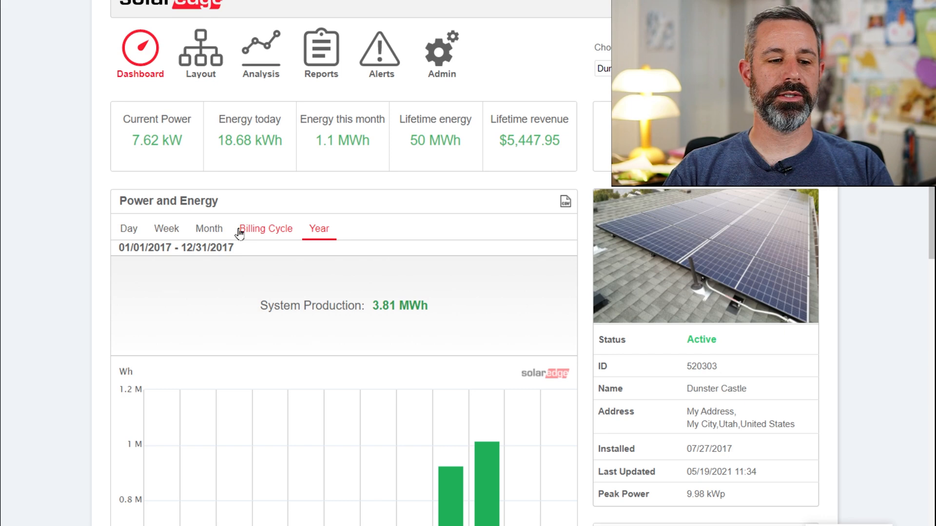
View the billing-cycle daily production, then switch the chart to the week of 05/19/2021
left_click(265, 228)
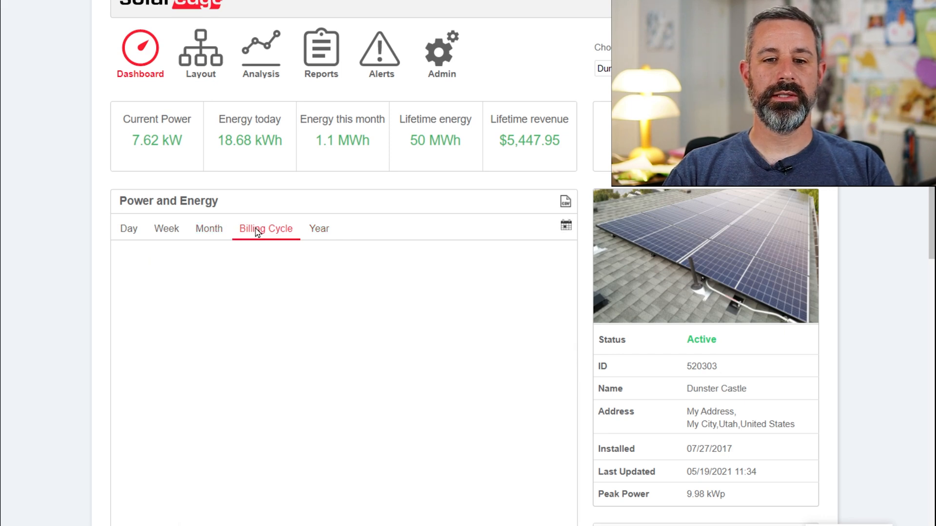
left_click(265, 228)
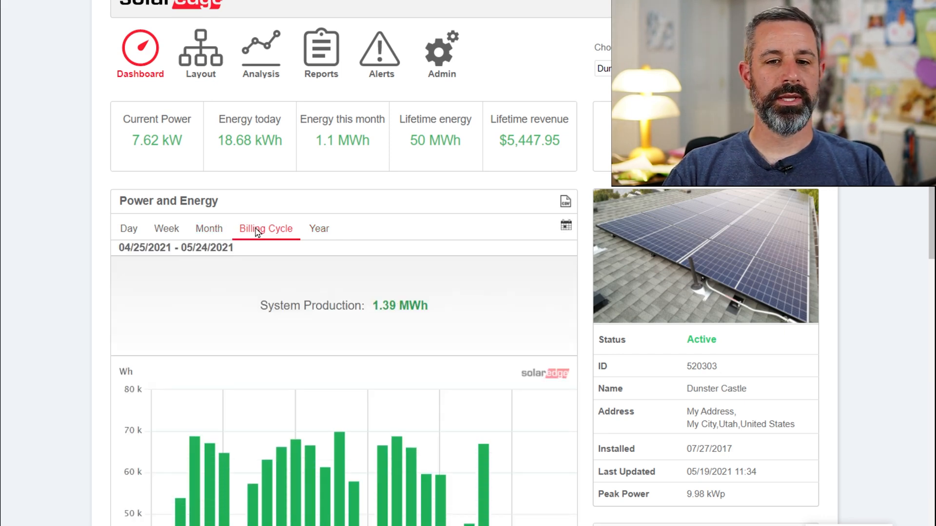
mouse_move(396, 335)
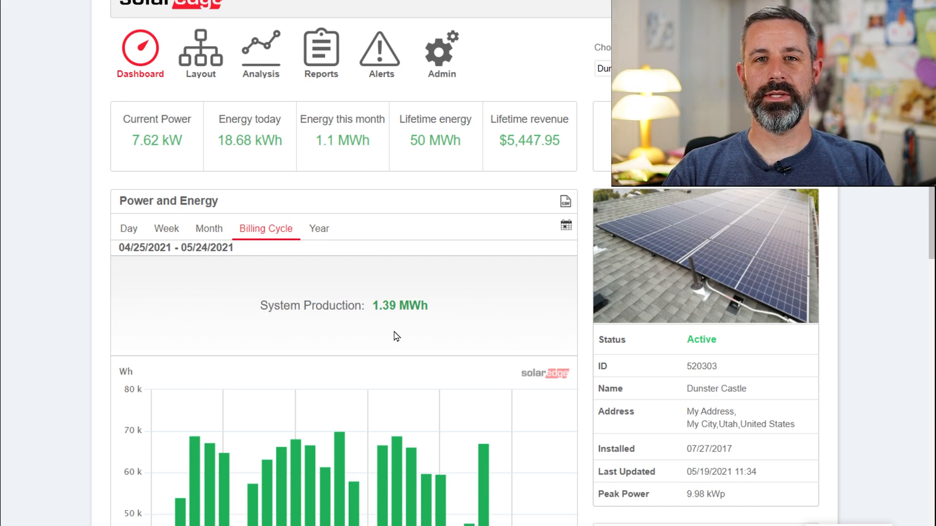
scroll("down", 3)
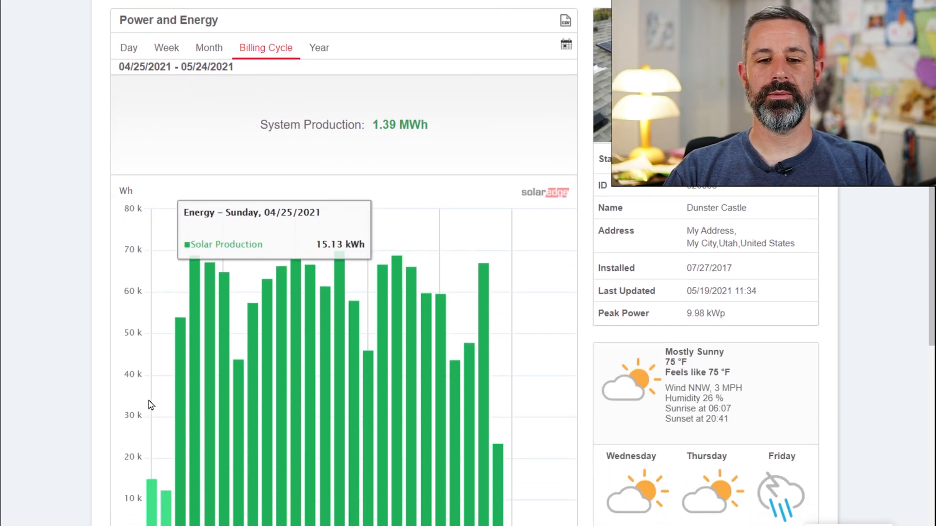
mouse_move(498, 425)
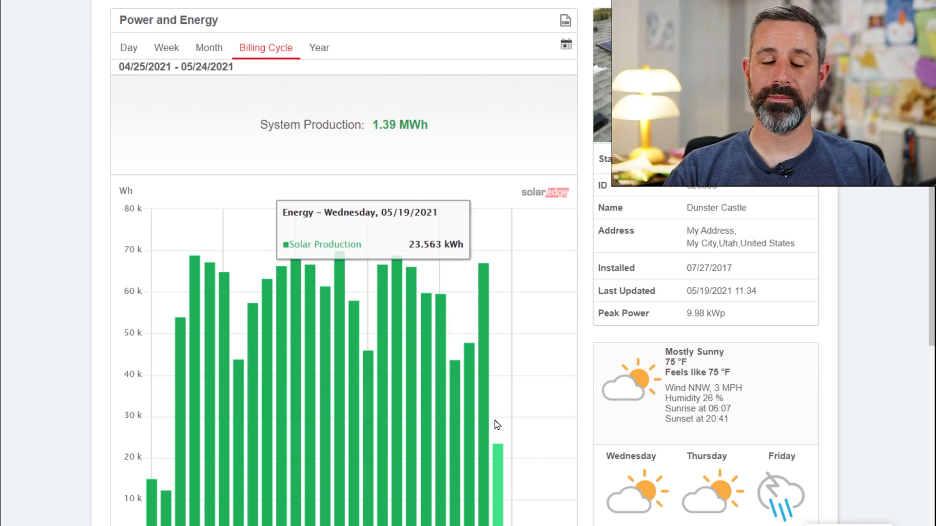
scroll("up", 3)
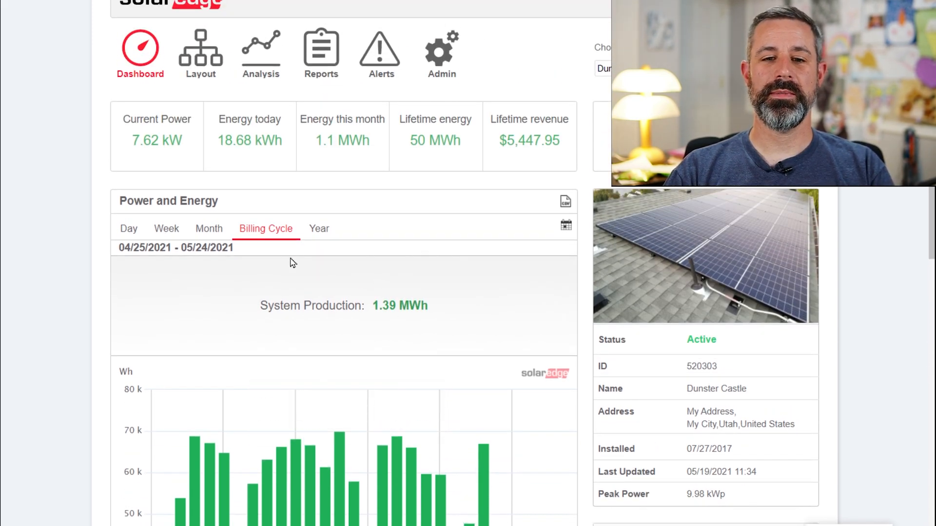
left_click(165, 228)
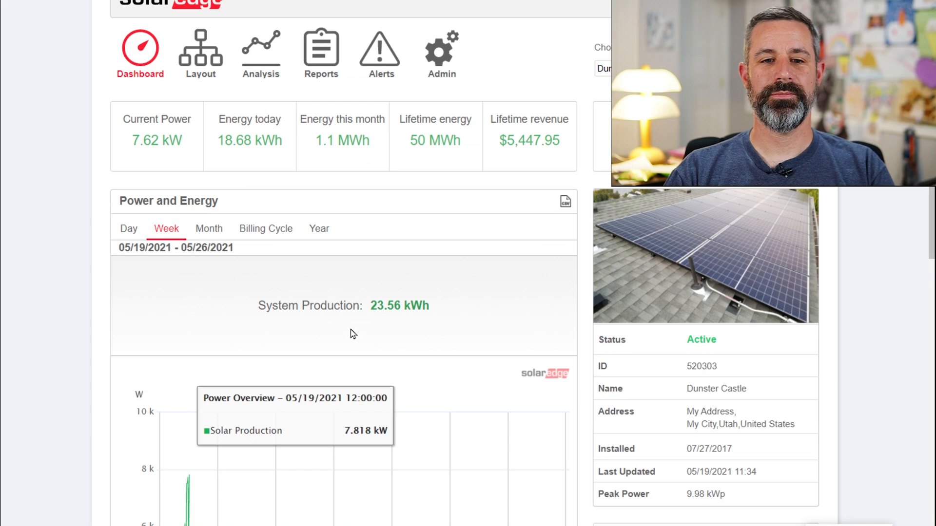
Scroll through earlier weekly charts down to 05/05/2021–05/12/2021 and the 05/08/2021 day
scroll("down", 3)
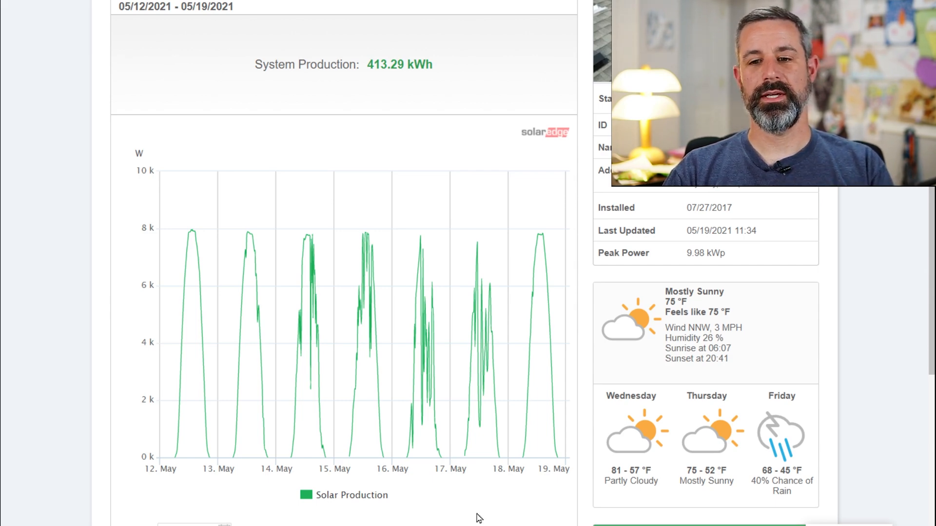
mouse_move(264, 332)
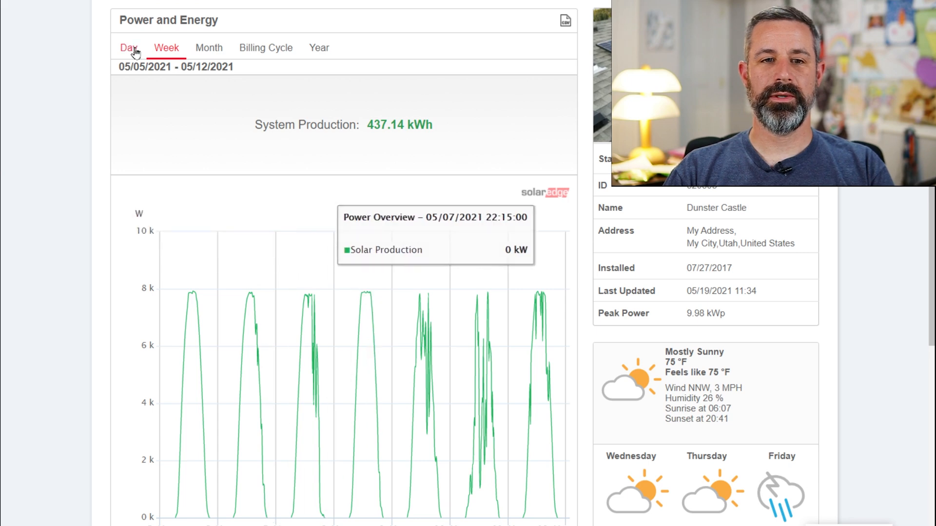
scroll("down", 3)
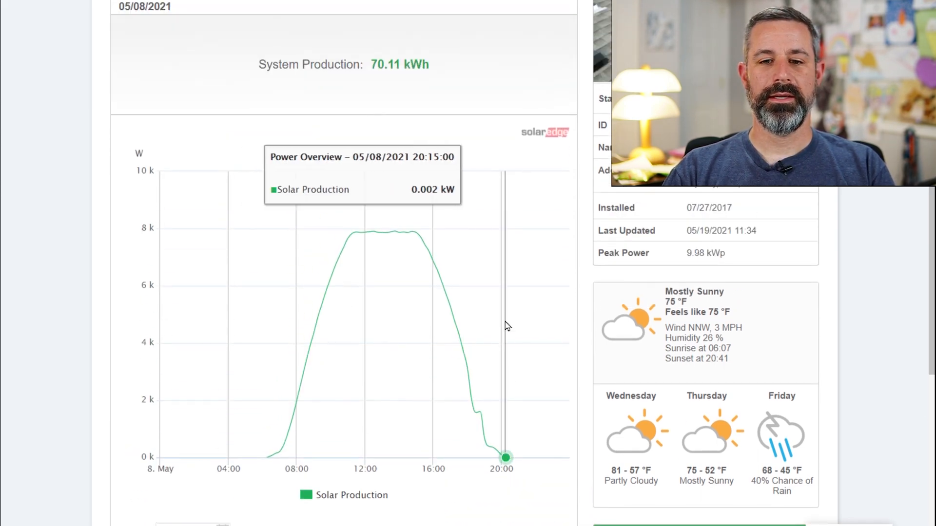
mouse_move(408, 232)
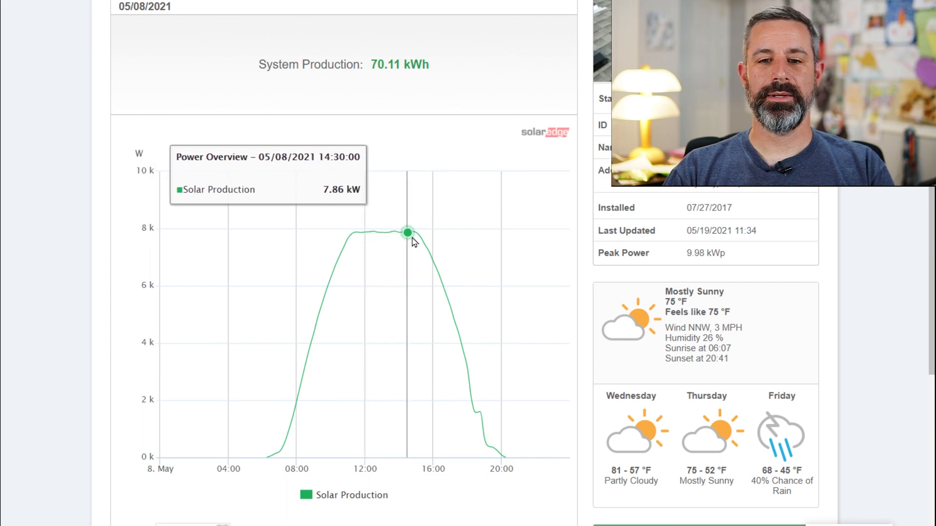
mouse_move(368, 231)
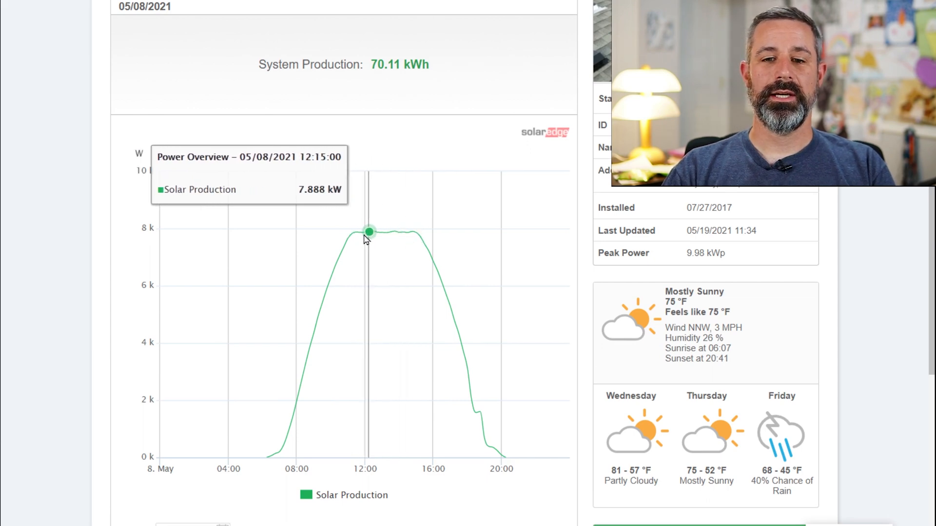
mouse_move(352, 233)
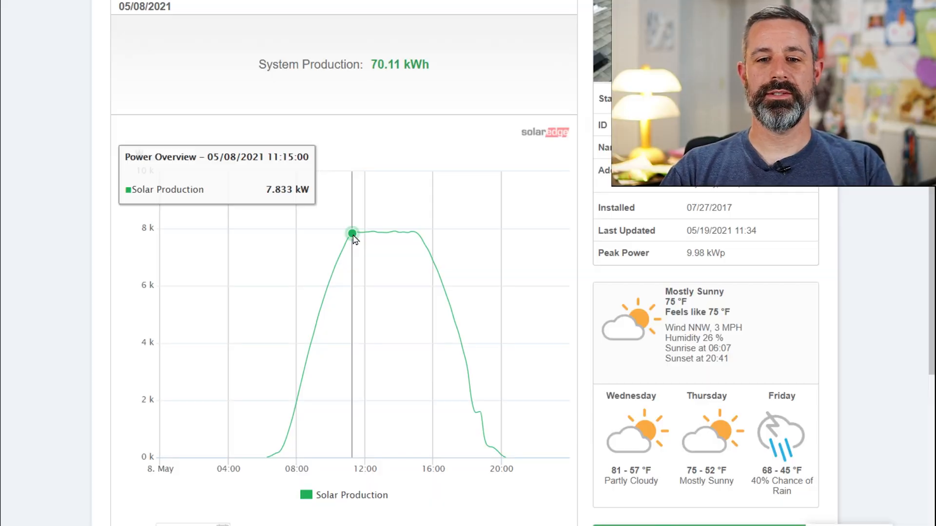
mouse_move(356, 232)
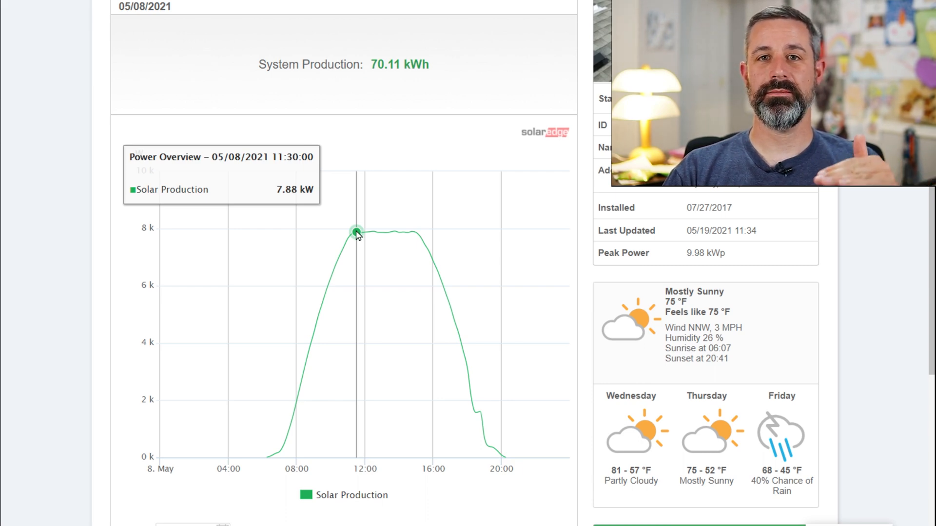
mouse_move(364, 232)
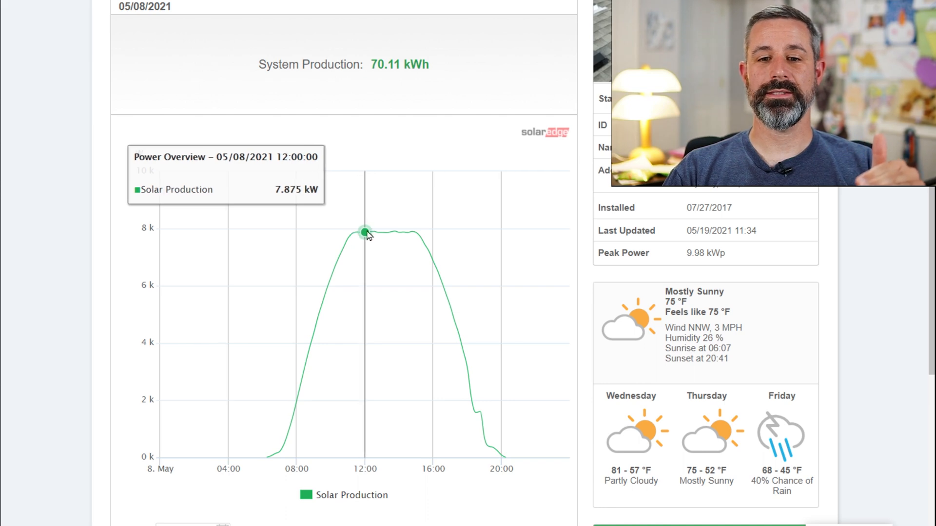
mouse_move(412, 232)
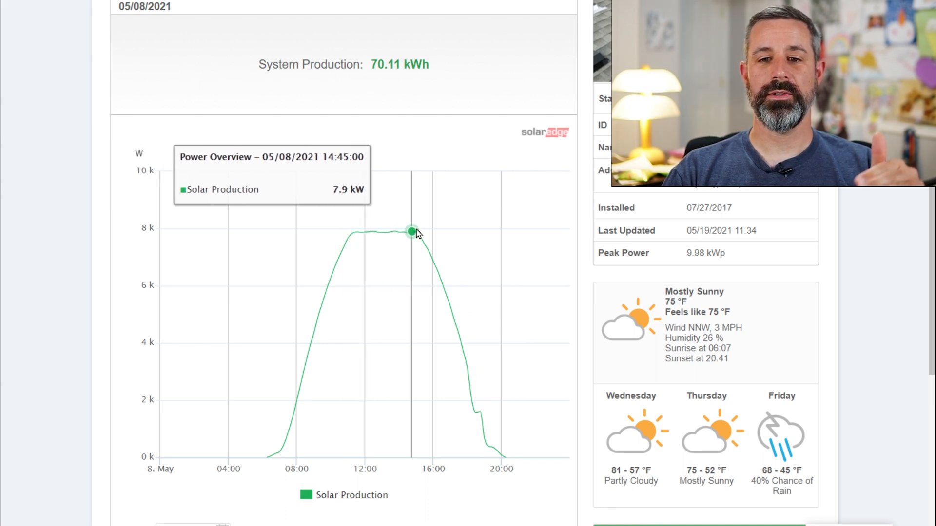
mouse_move(368, 232)
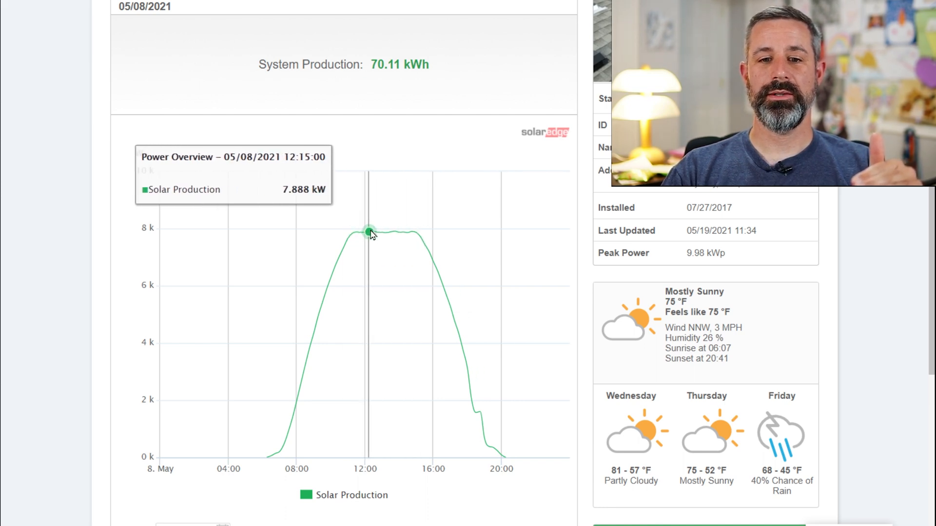
mouse_move(376, 239)
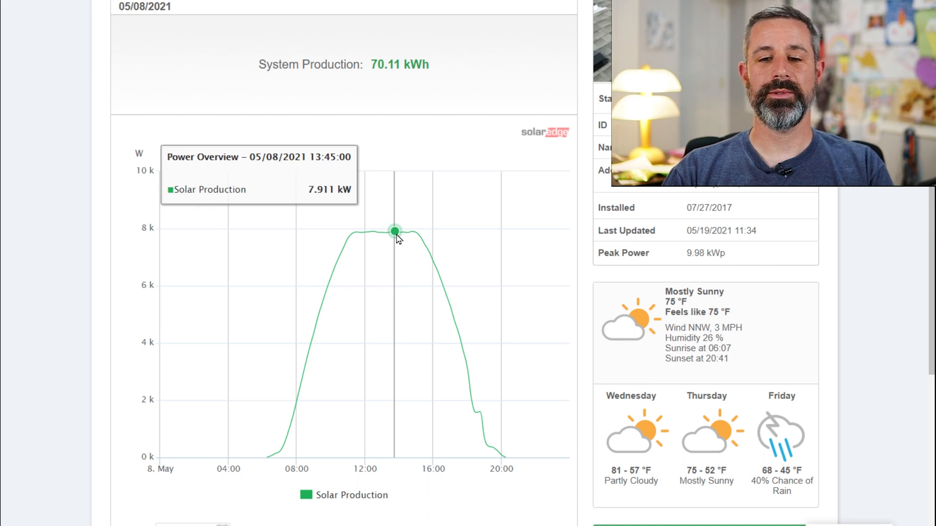
mouse_move(416, 232)
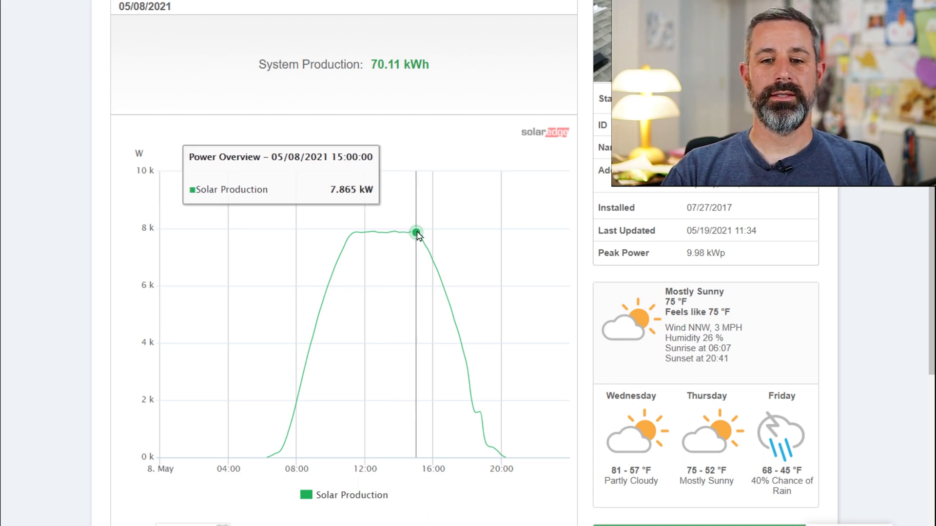
mouse_move(408, 233)
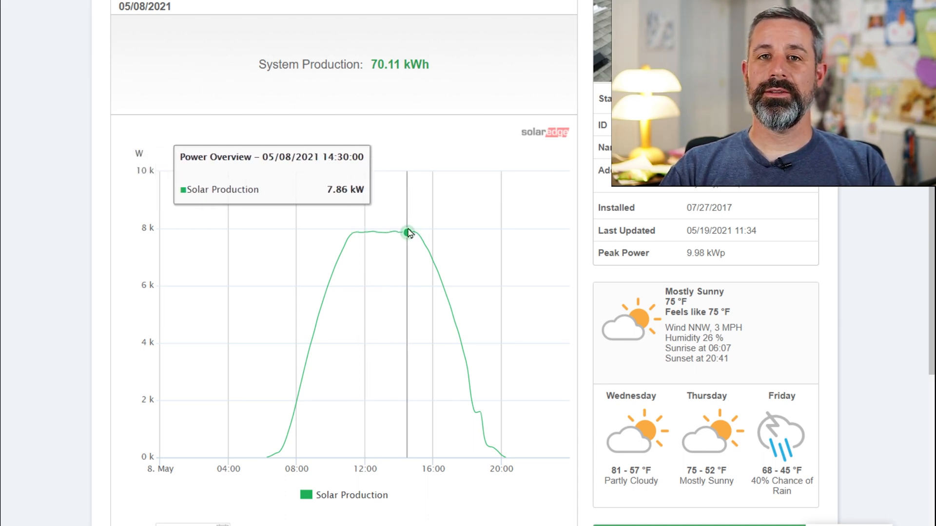
mouse_move(402, 232)
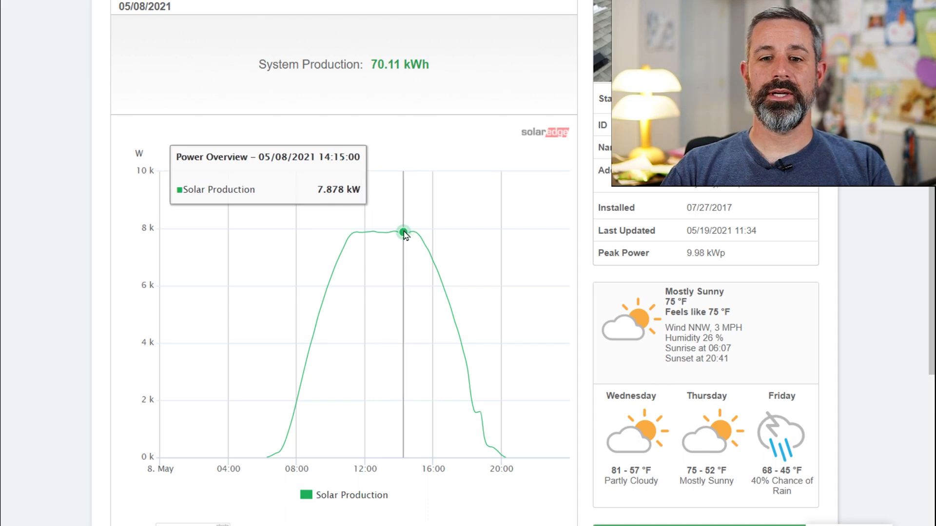
mouse_move(391, 232)
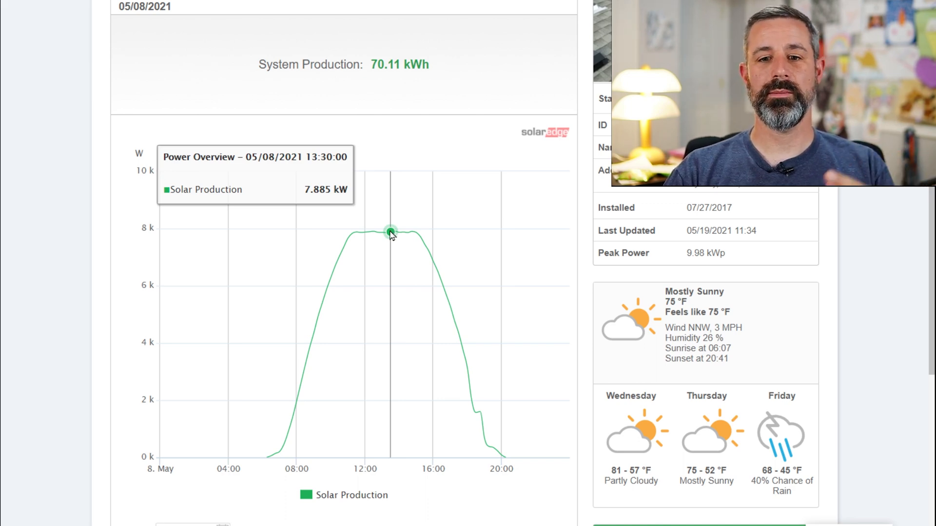
mouse_move(384, 233)
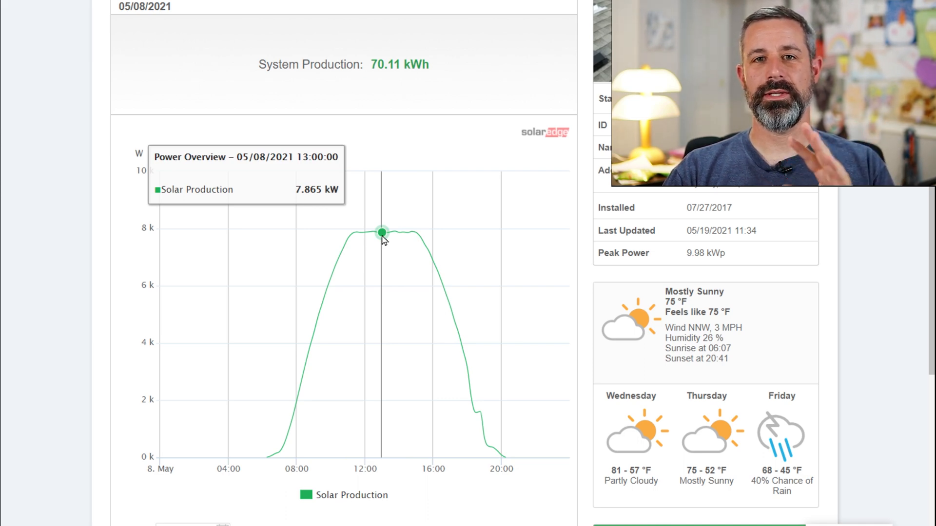
mouse_move(341, 247)
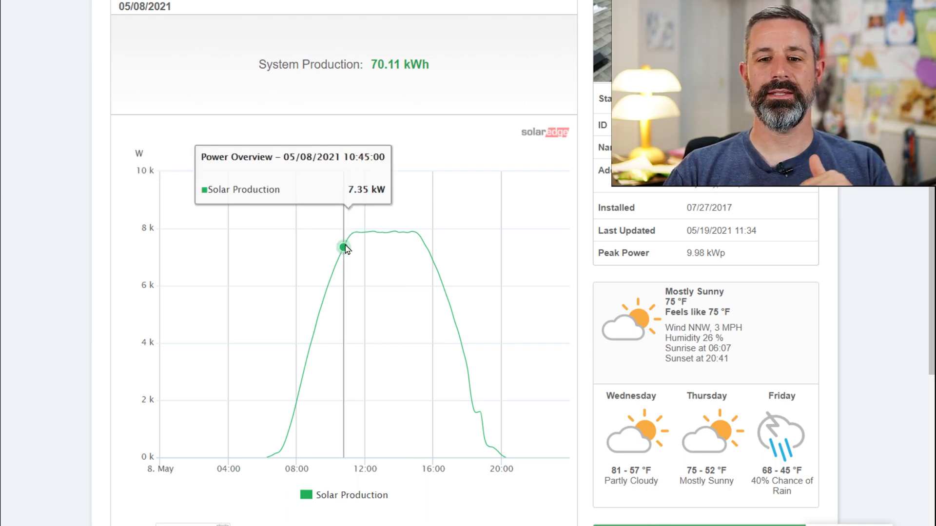
mouse_move(380, 233)
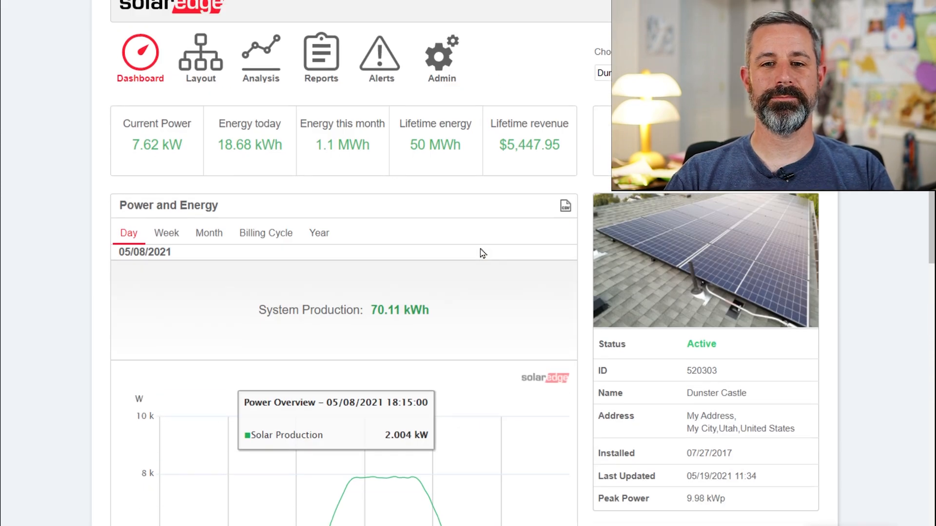
scroll("down", 3)
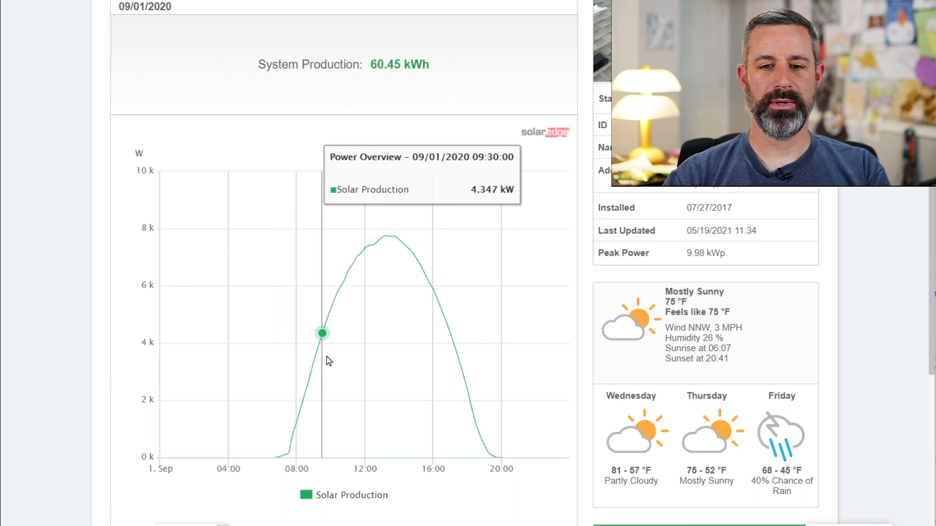
mouse_move(387, 316)
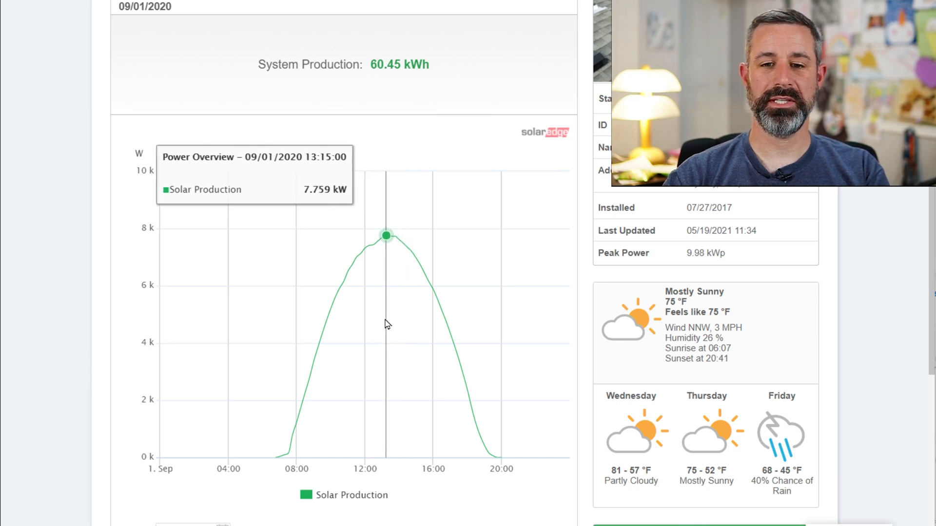
mouse_move(417, 334)
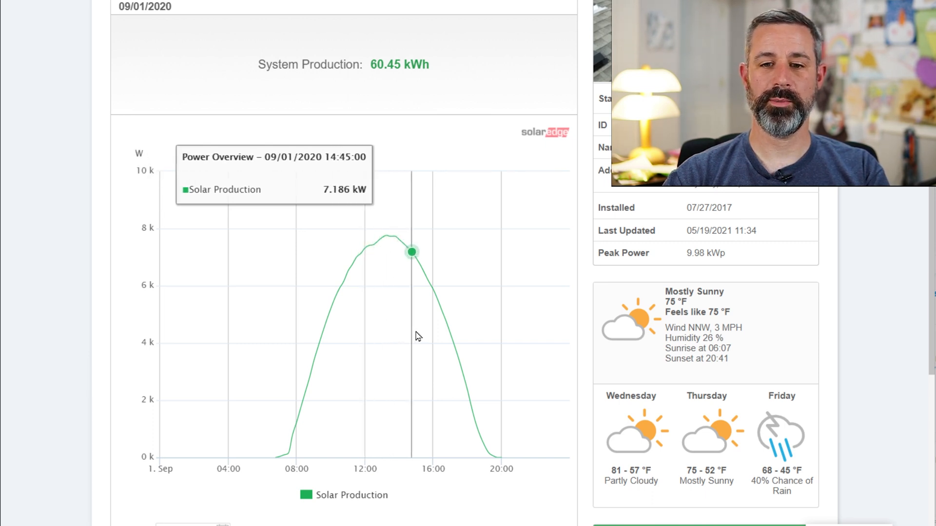
scroll("up", 3)
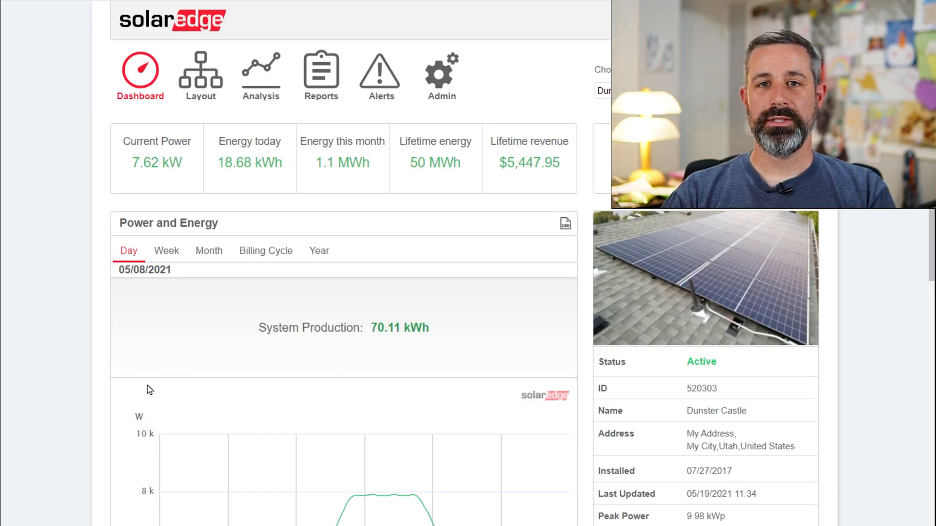
mouse_move(189, 222)
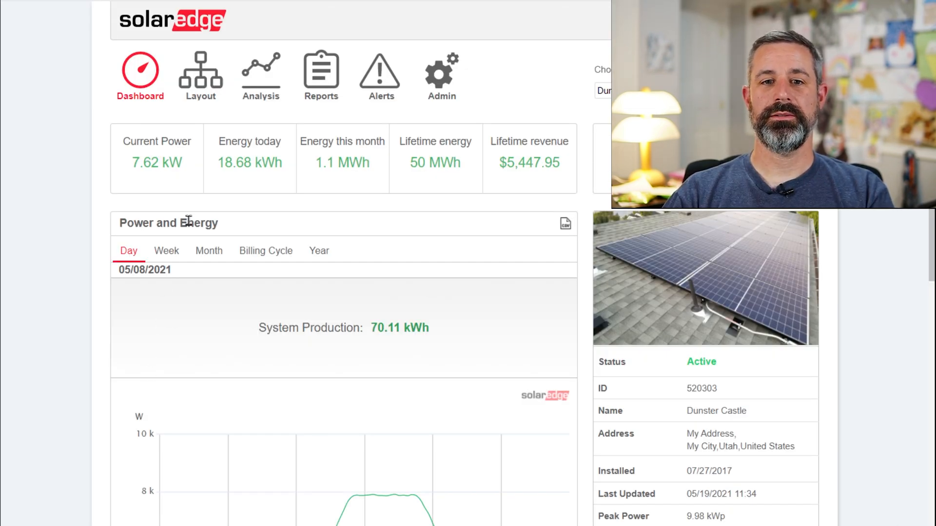
left_click(203, 76)
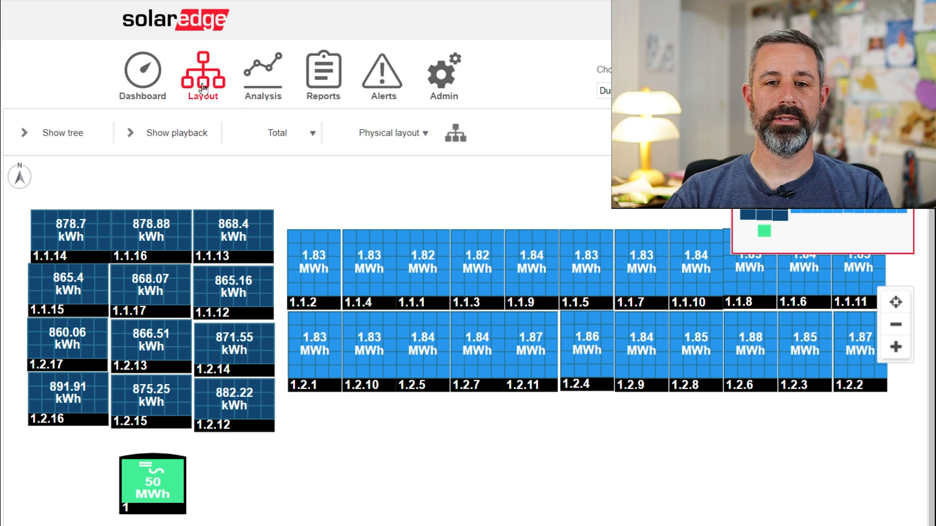
mouse_move(278, 147)
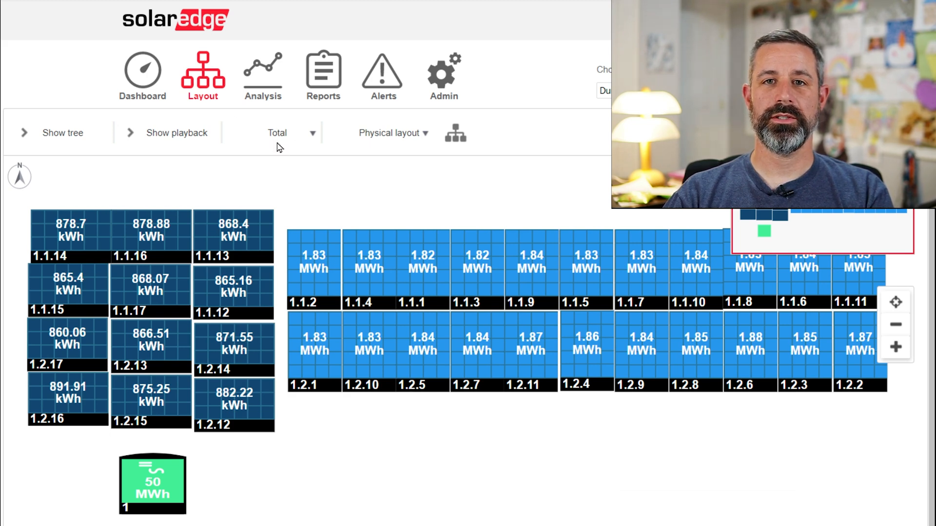
mouse_move(474, 301)
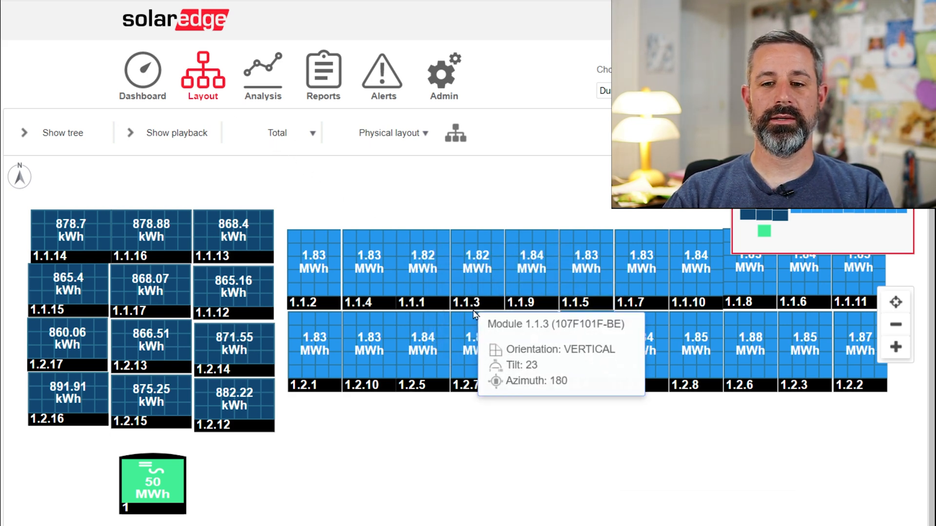
mouse_move(517, 352)
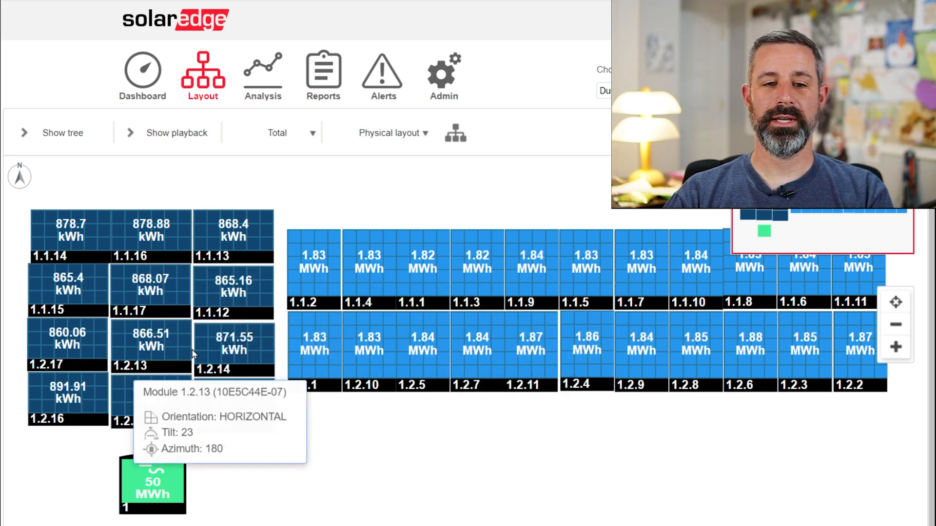
mouse_move(150, 292)
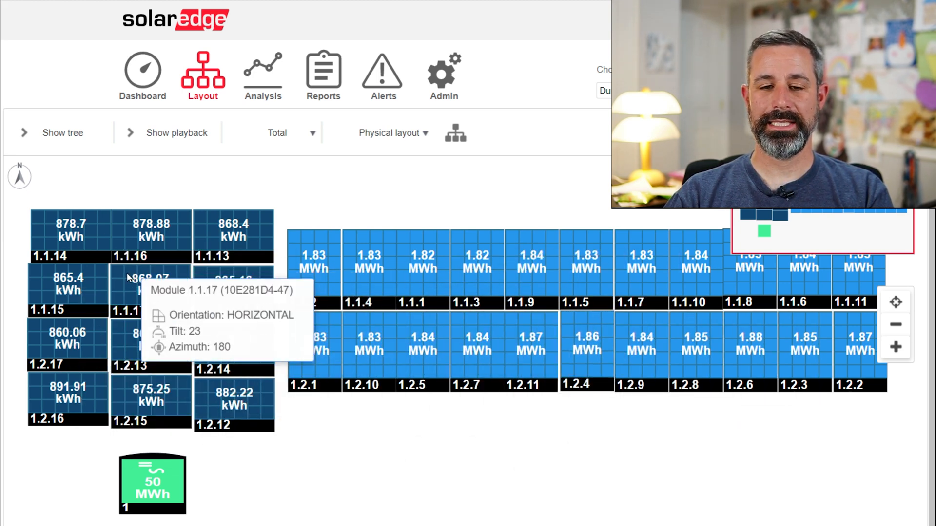
mouse_move(477, 337)
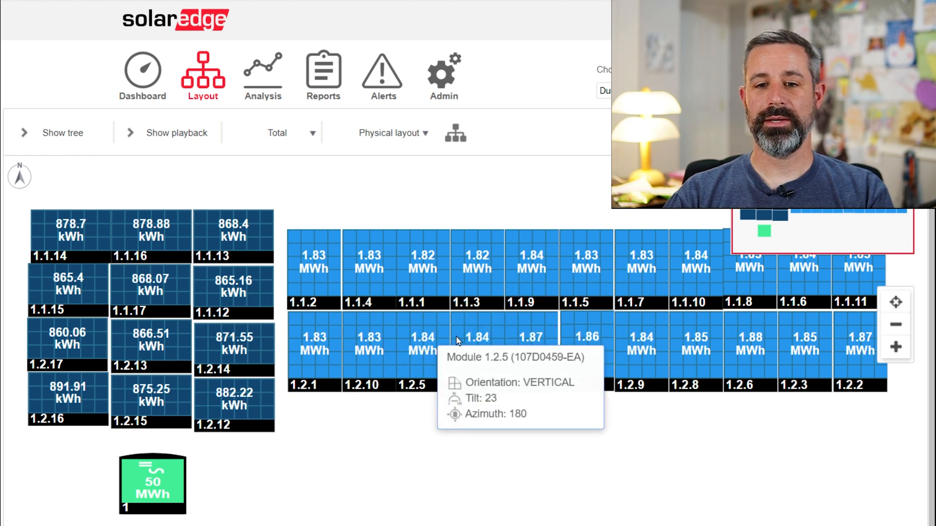
mouse_move(478, 338)
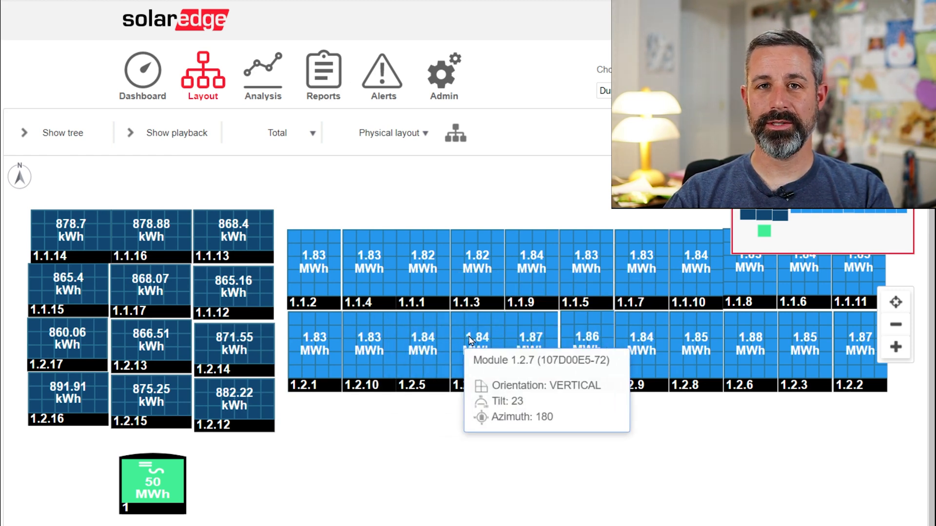
mouse_move(128, 339)
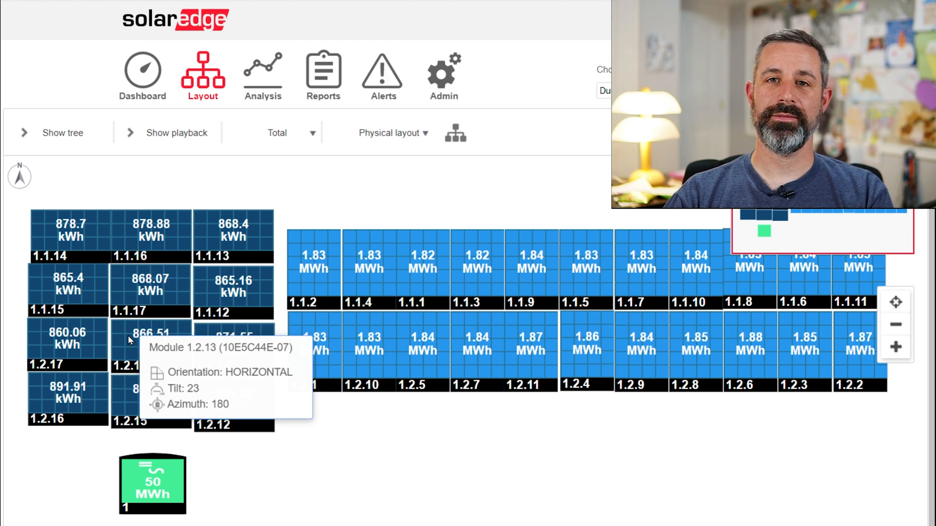
mouse_move(358, 296)
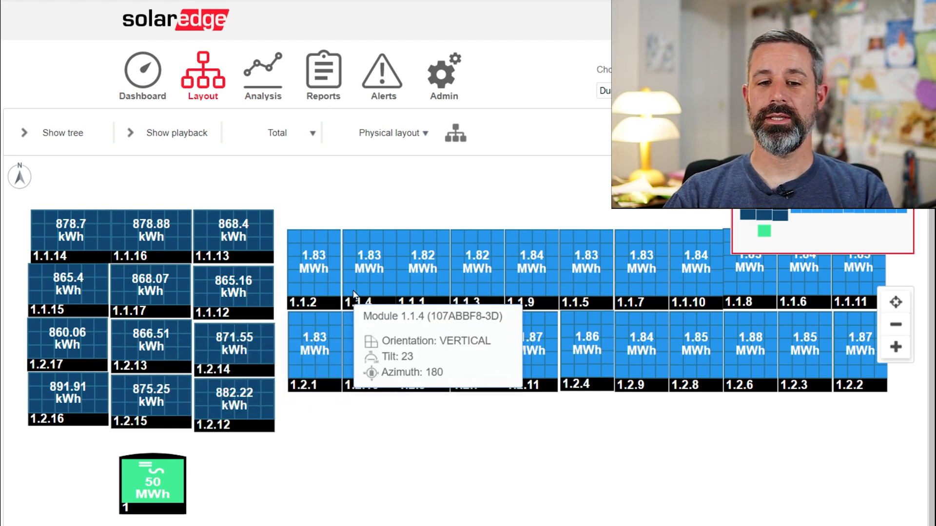
mouse_move(259, 148)
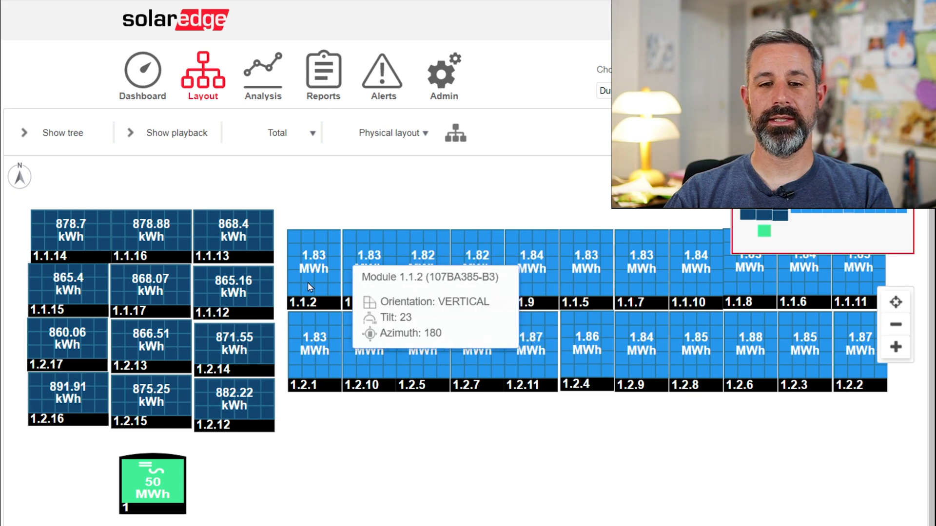
mouse_move(334, 281)
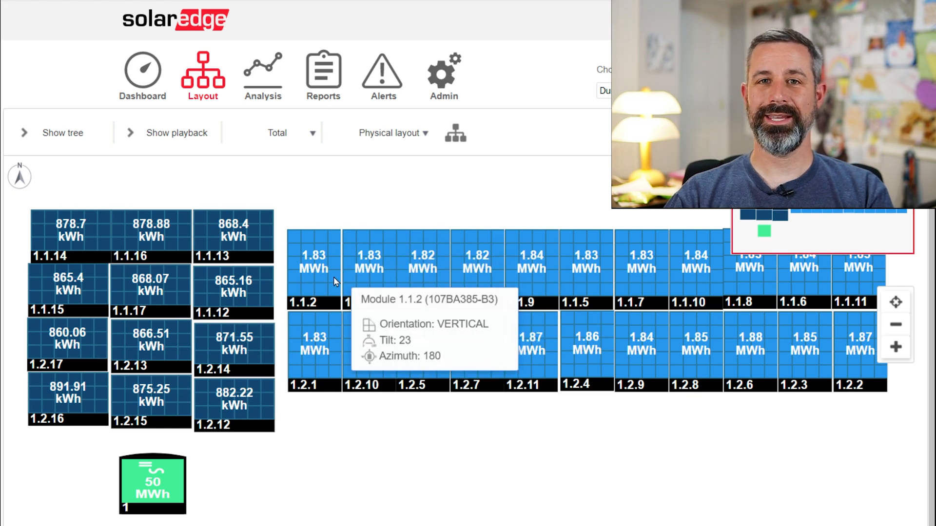
mouse_move(240, 250)
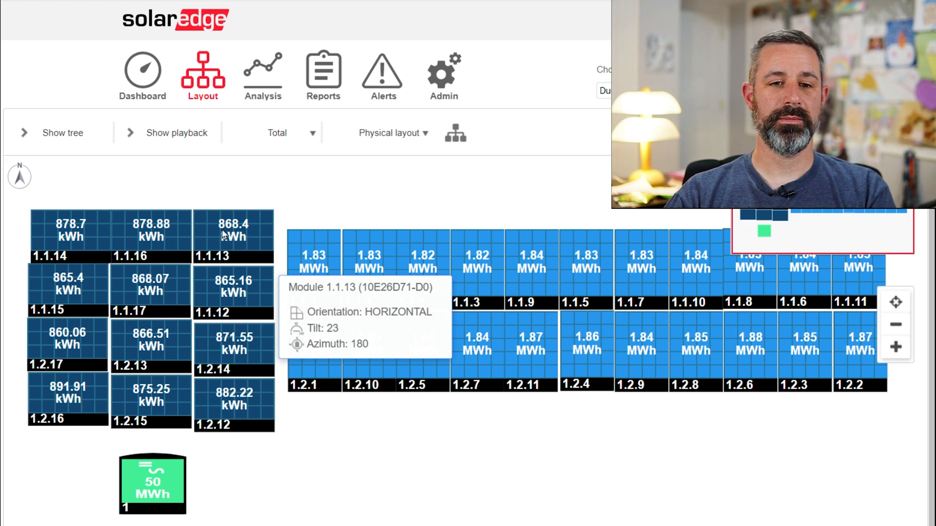
mouse_move(151, 239)
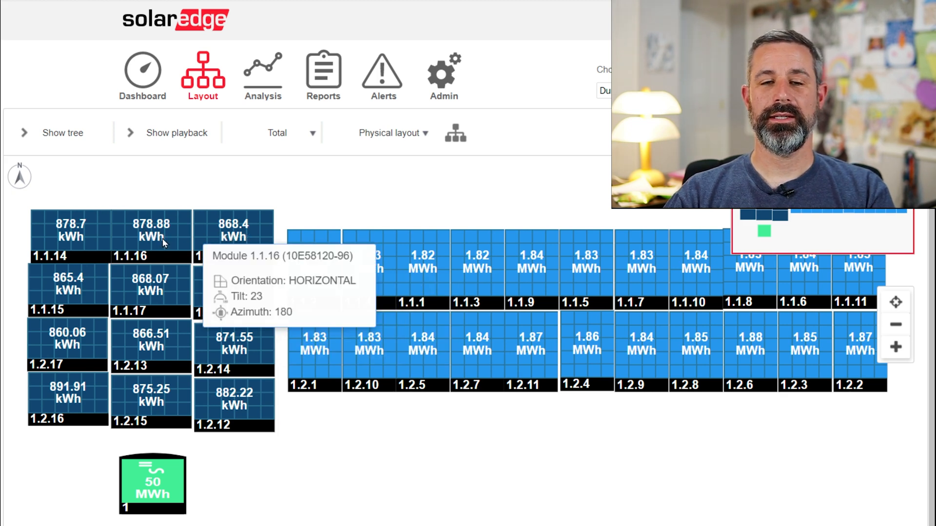
mouse_move(215, 255)
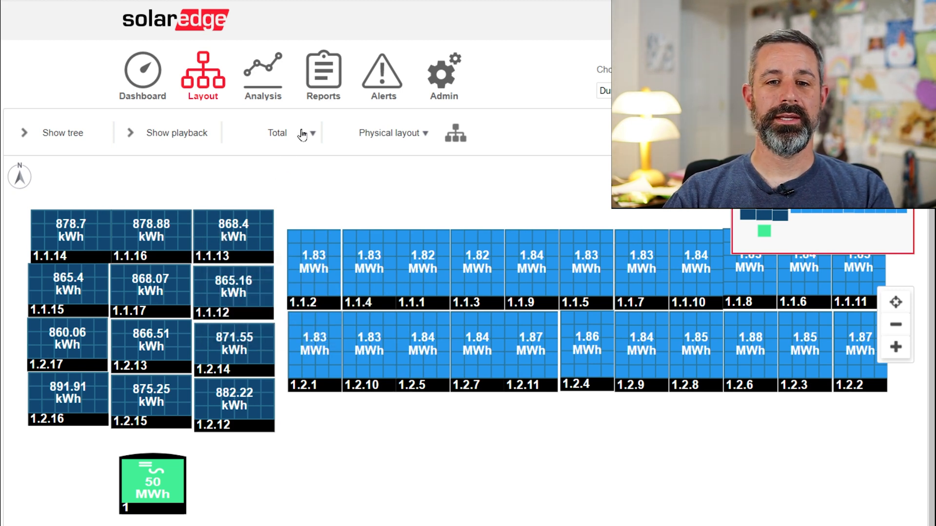
Switch the Layout panel figures to Yearly energy, then return to the Dashboard overview
left_click(287, 133)
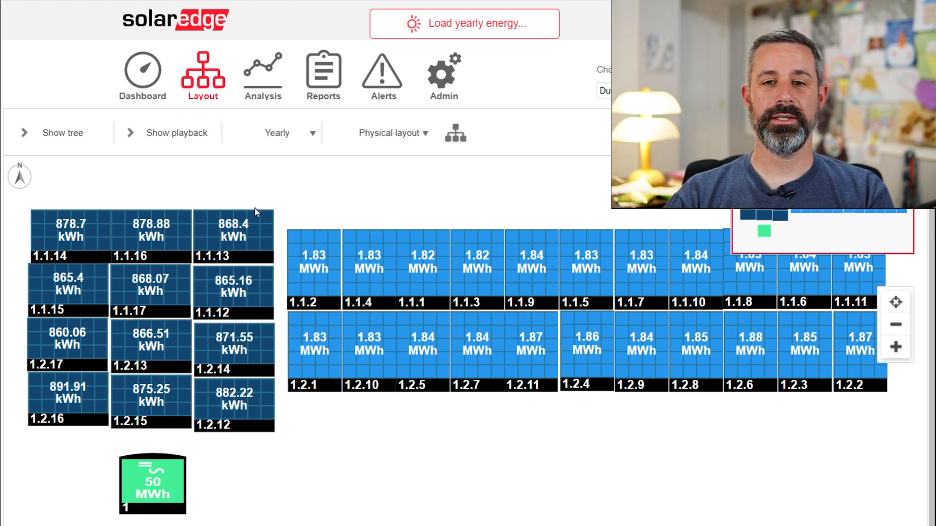
mouse_move(276, 186)
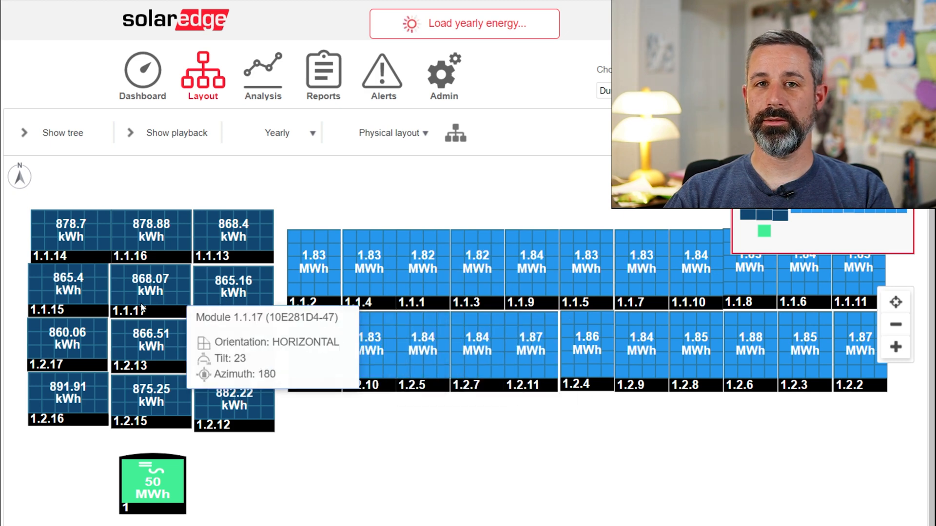
mouse_move(242, 459)
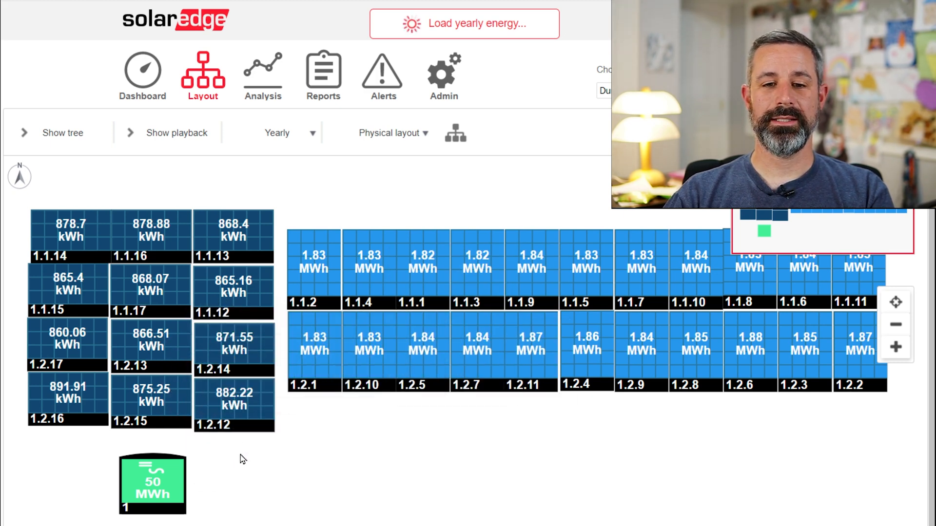
left_click(464, 23)
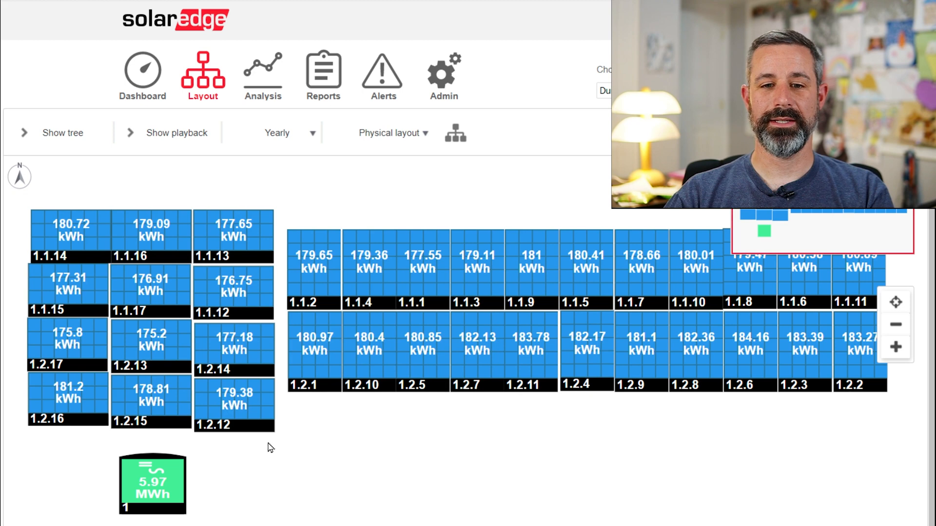
mouse_move(315, 412)
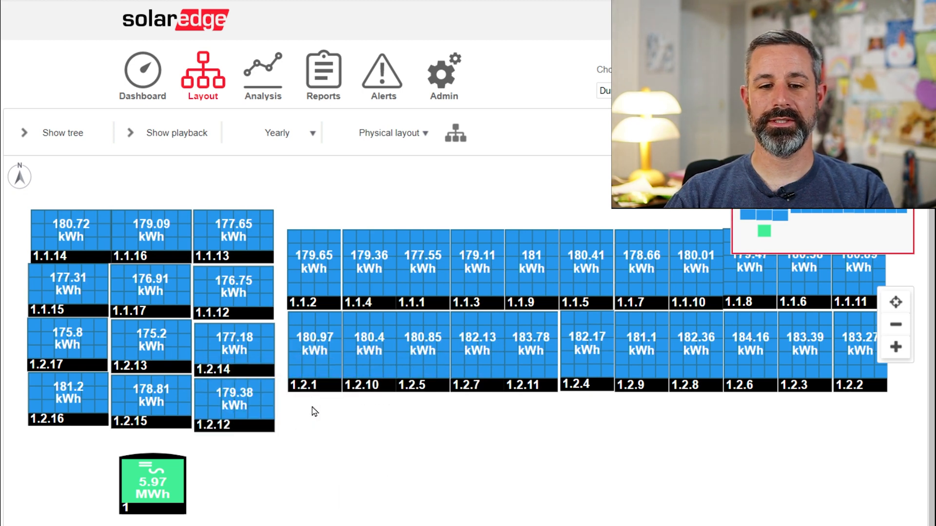
mouse_move(233, 355)
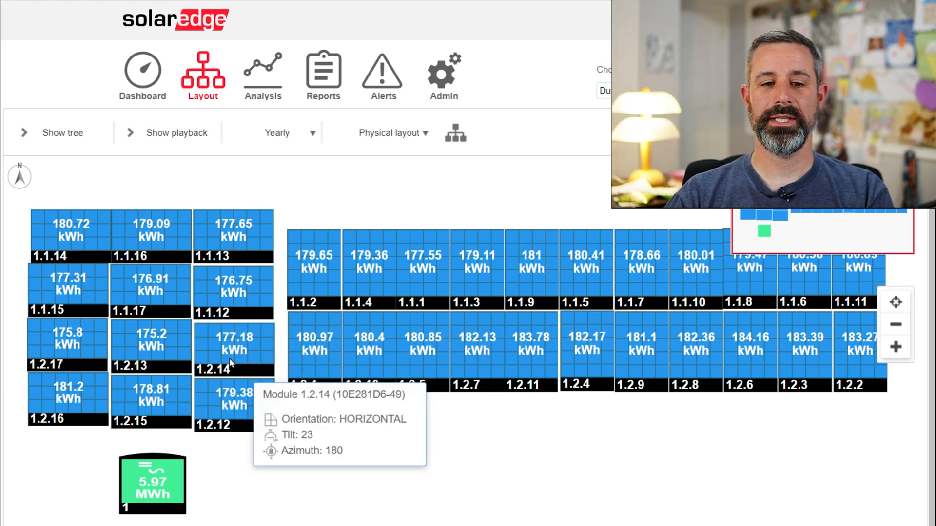
mouse_move(78, 358)
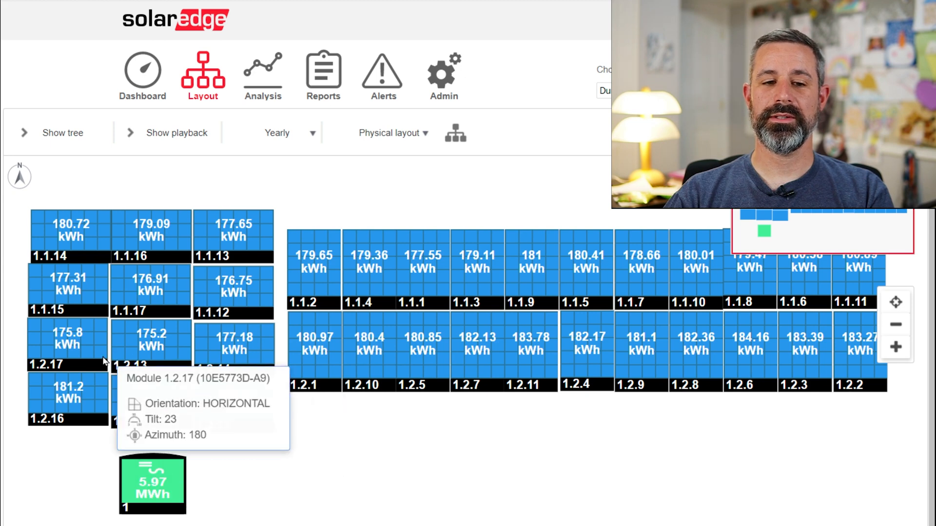
mouse_move(312, 323)
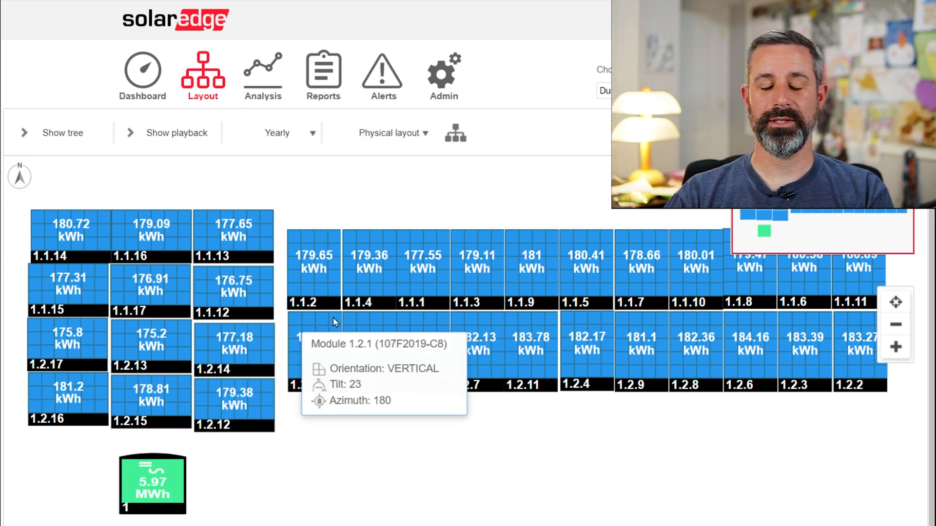
mouse_move(549, 332)
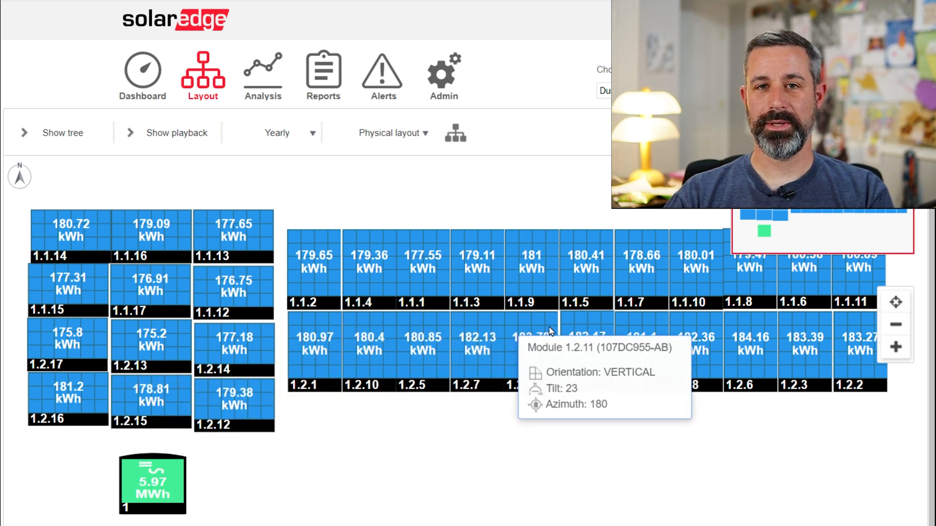
mouse_move(150, 292)
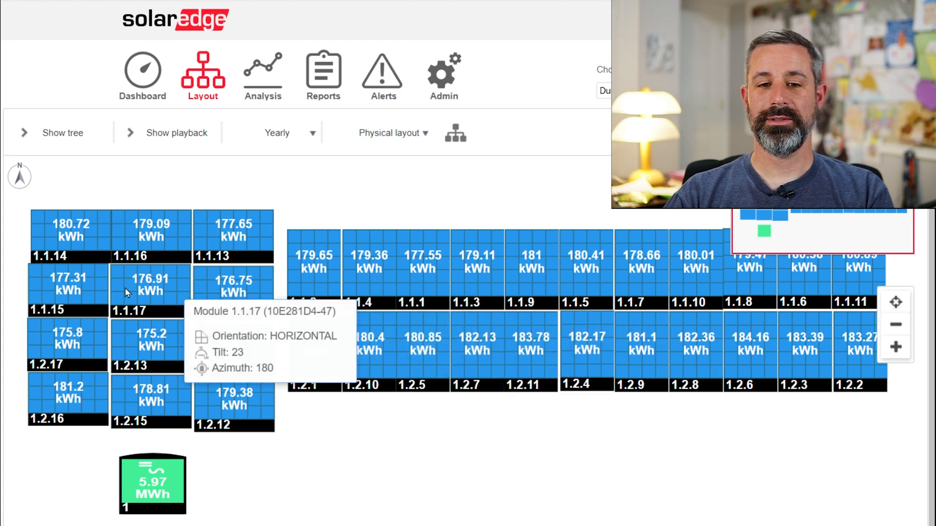
mouse_move(100, 356)
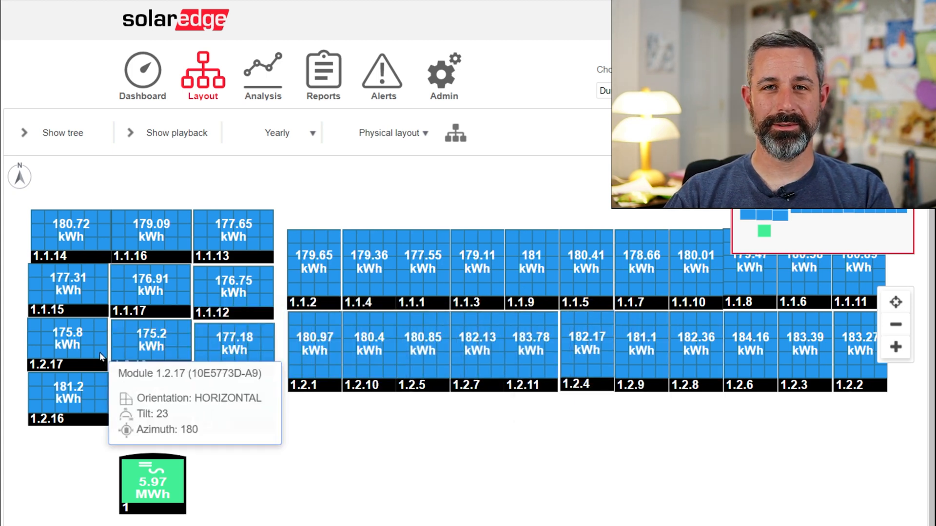
mouse_move(293, 453)
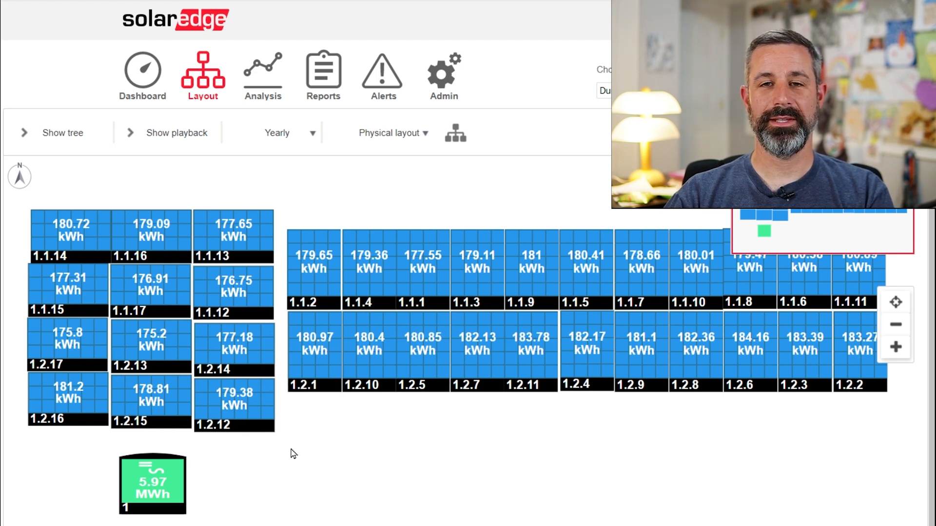
mouse_move(782, 355)
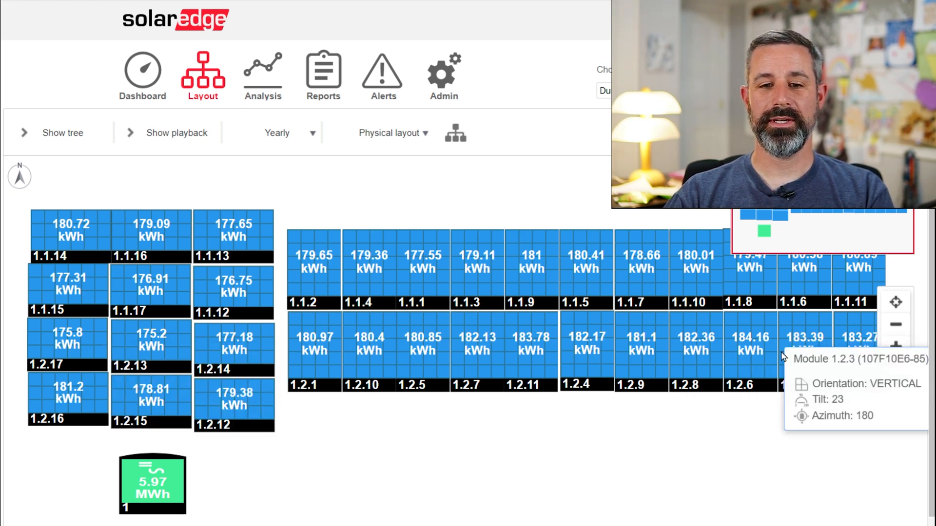
mouse_move(506, 437)
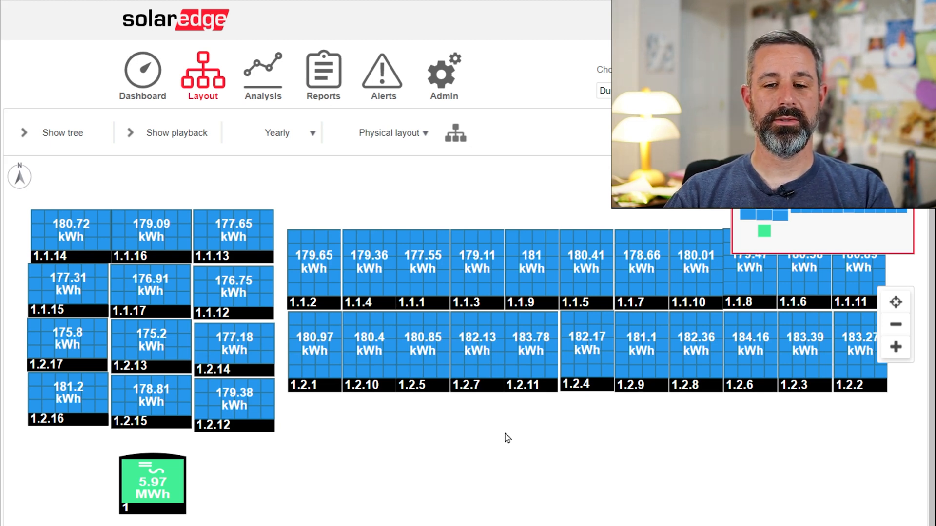
mouse_move(239, 346)
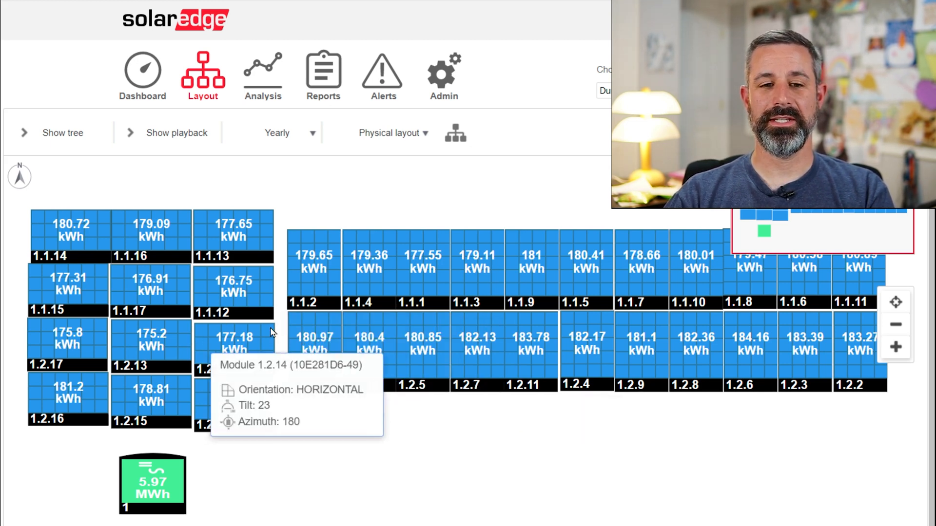
mouse_move(185, 382)
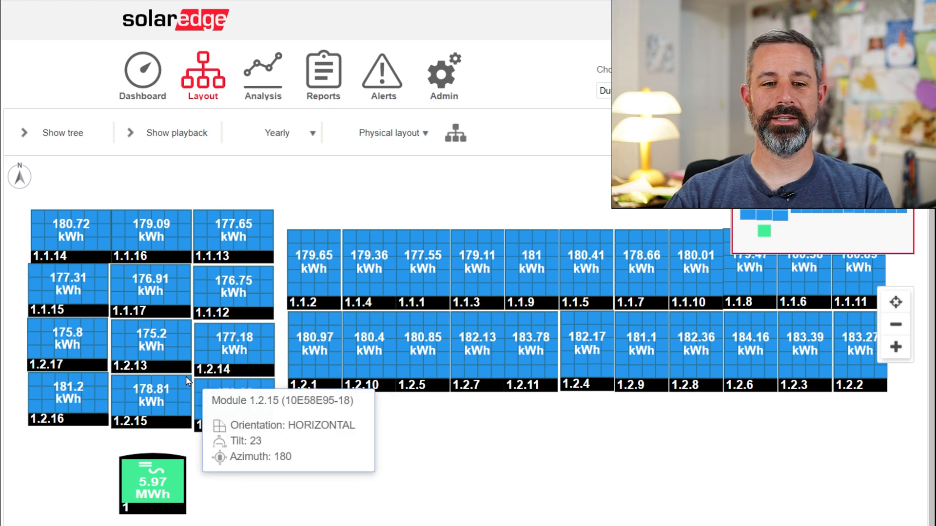
mouse_move(371, 332)
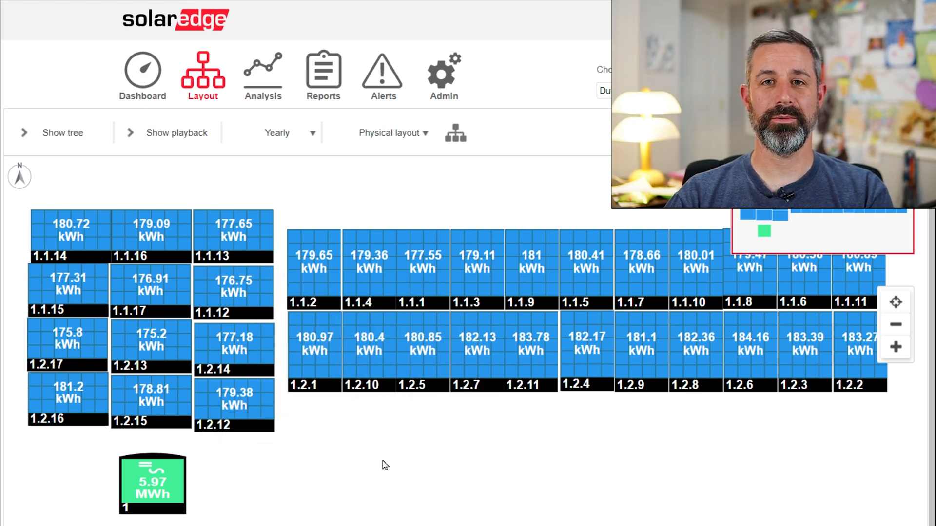
left_click(141, 75)
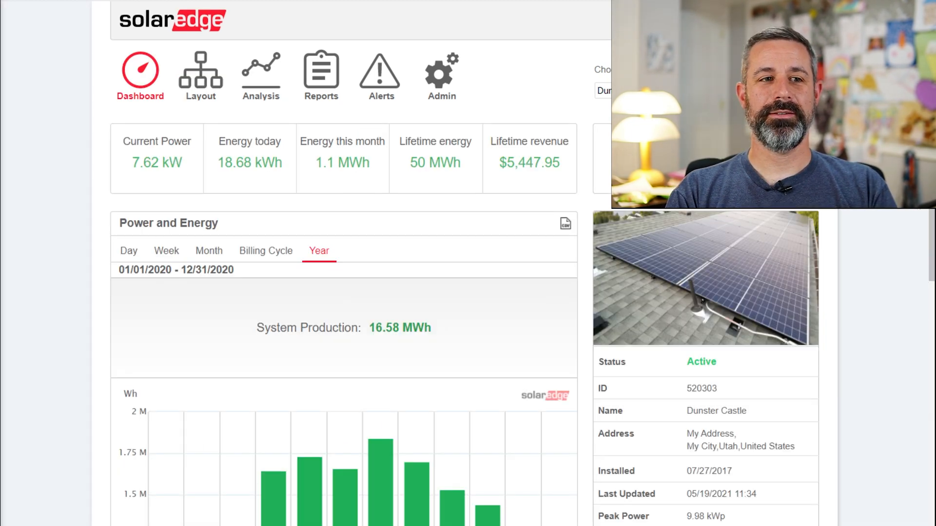